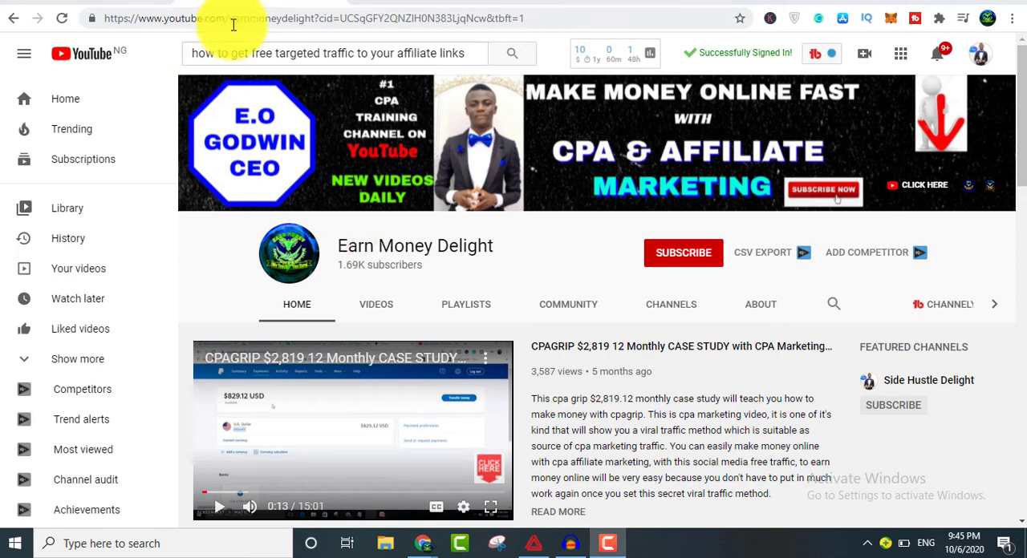
mouse_move(630, 130)
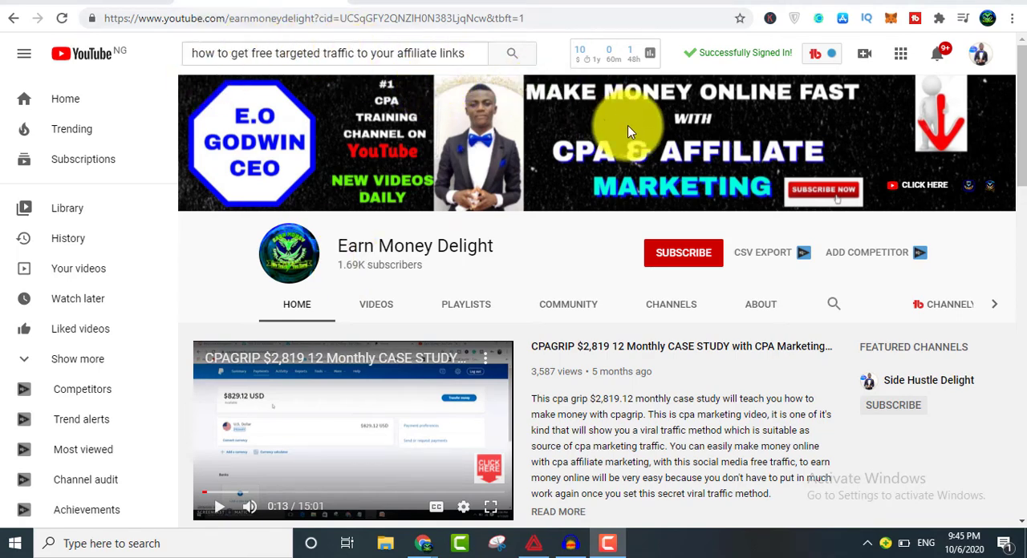
mouse_move(1023, 417)
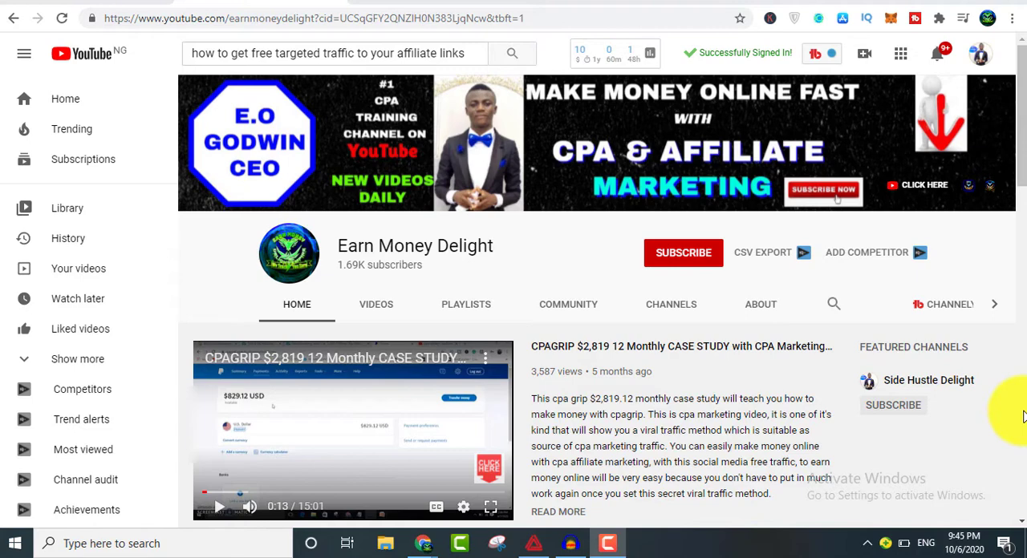
mouse_move(1015, 241)
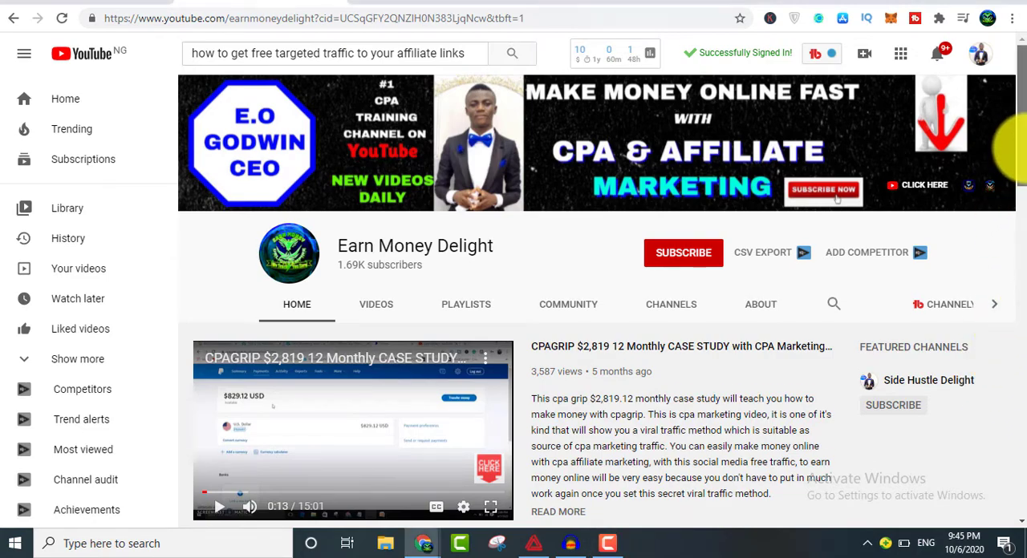
Step: Subscribe to the Earn Money Delight channel so its button reads SUBSCRIBED
scroll("down", 3)
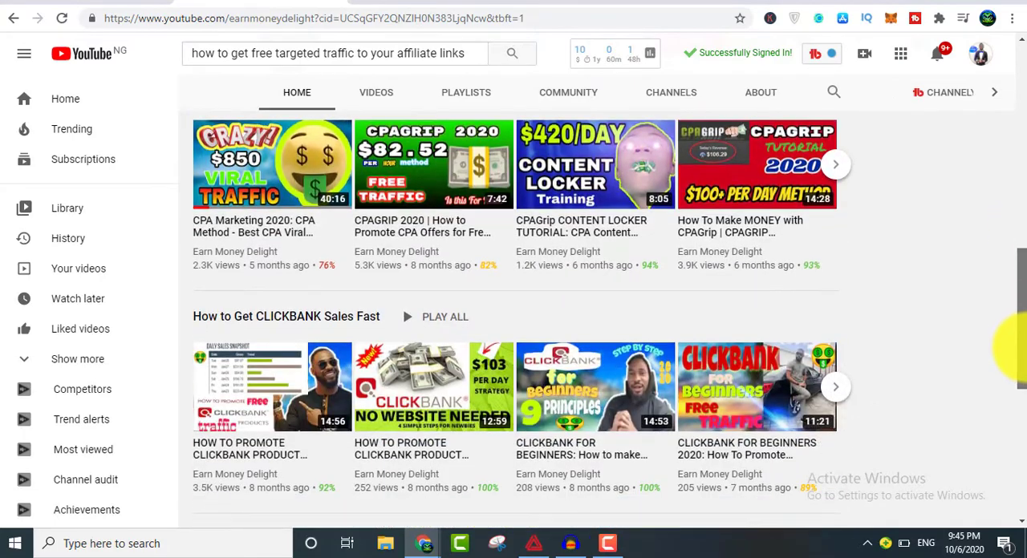
scroll("down", 3)
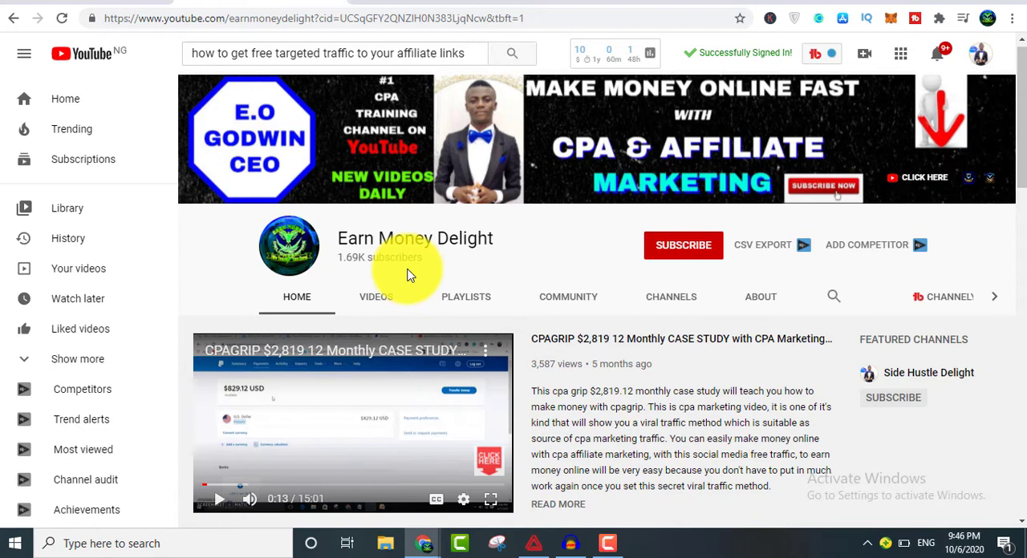
mouse_move(505, 249)
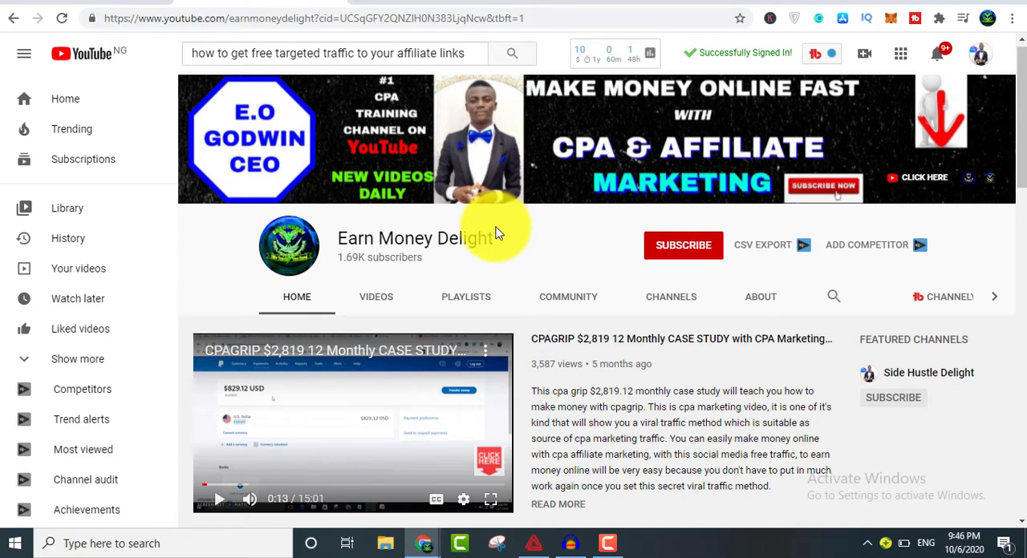
mouse_move(553, 225)
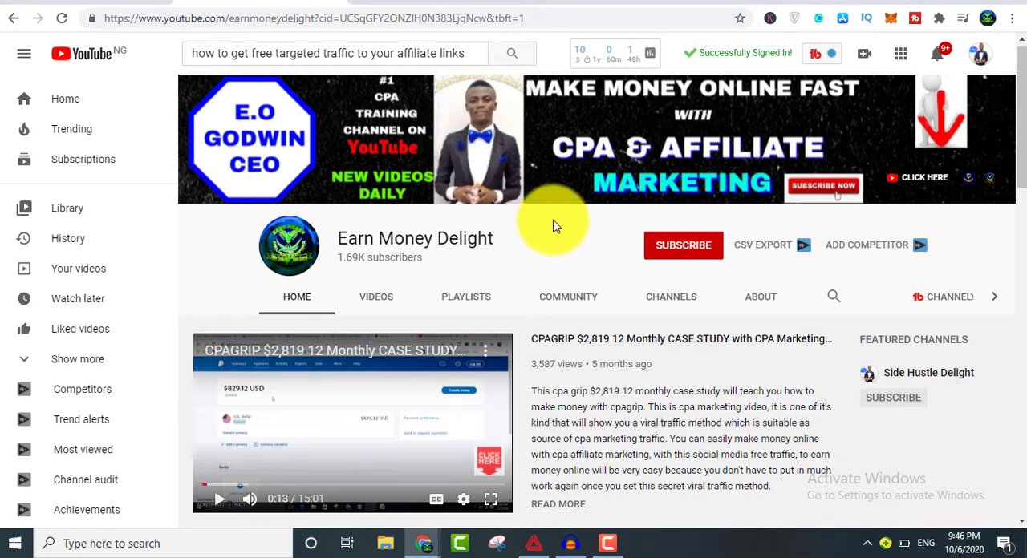
mouse_move(582, 261)
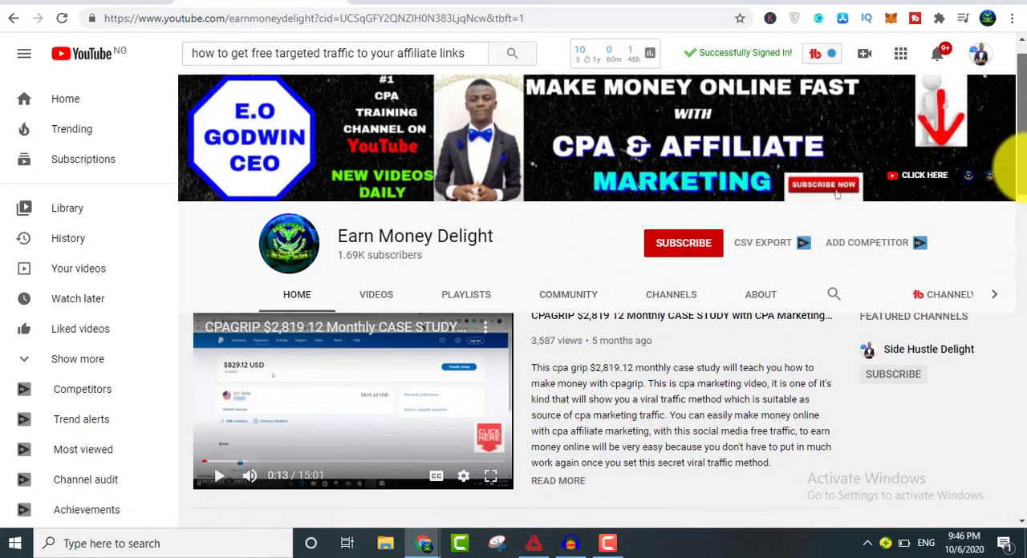
scroll("down", 3)
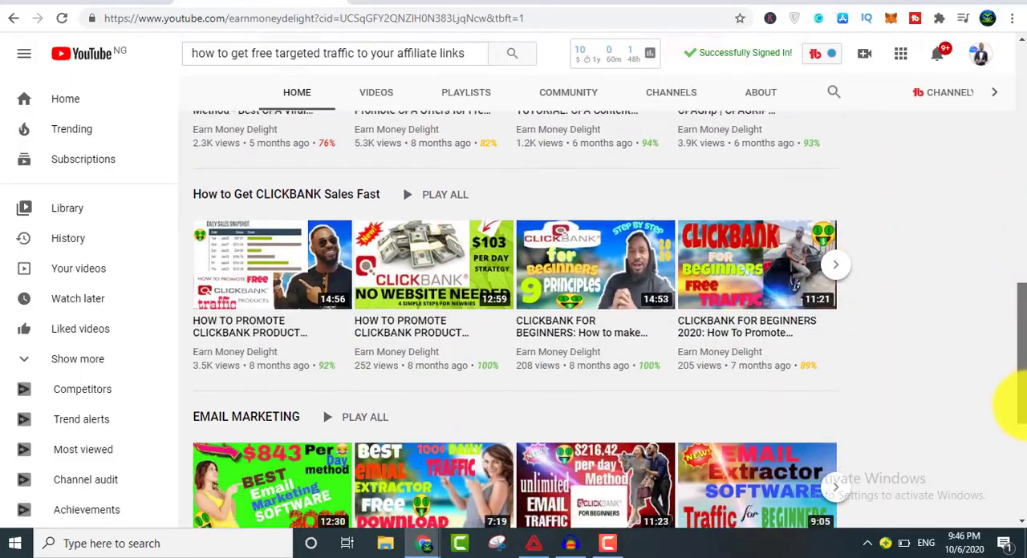
scroll("up", 3)
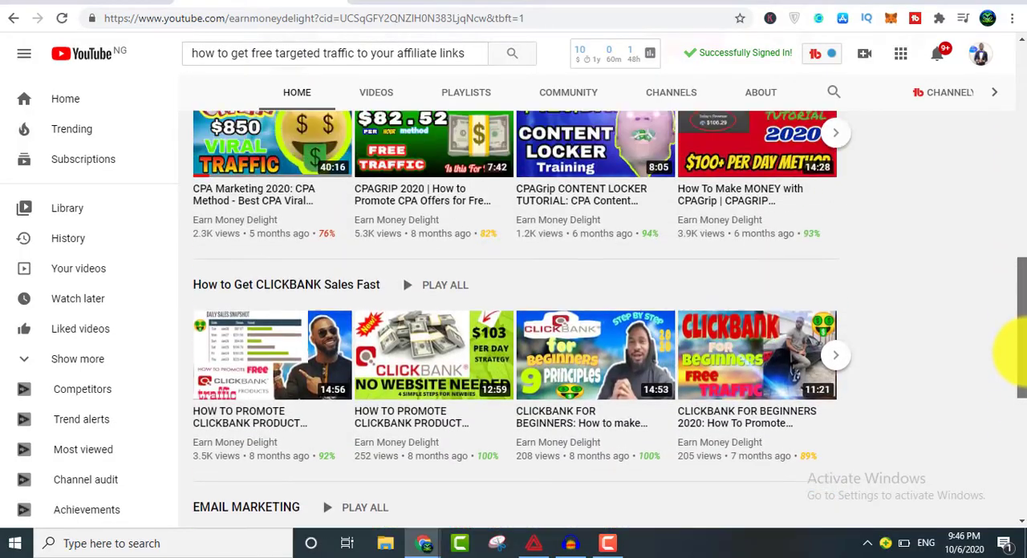
scroll("up", 3)
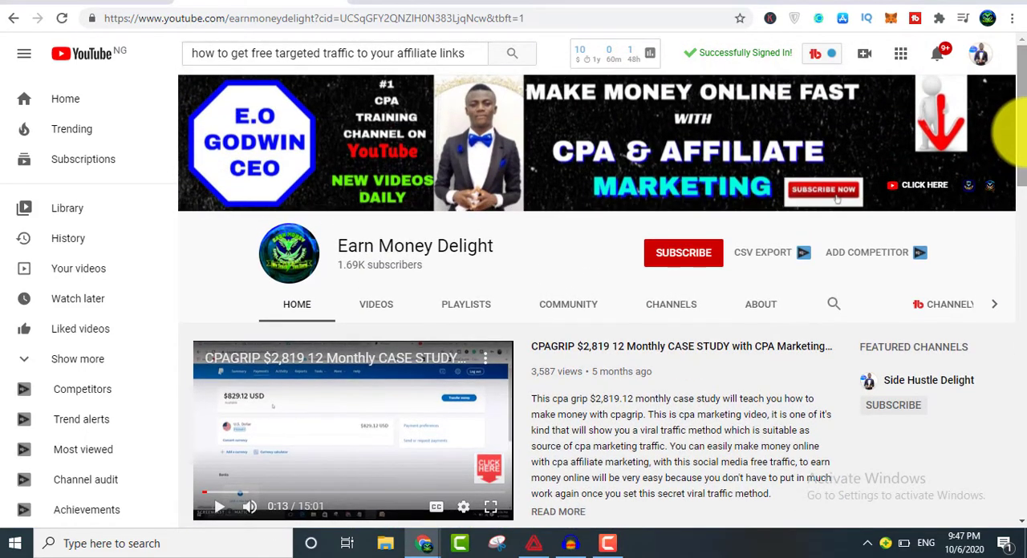
mouse_move(604, 126)
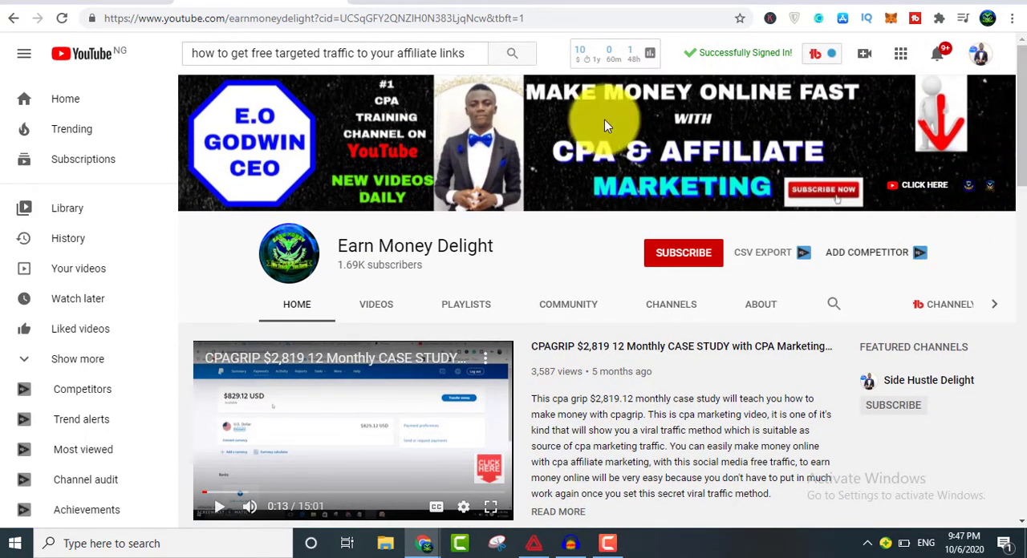
mouse_move(381, 325)
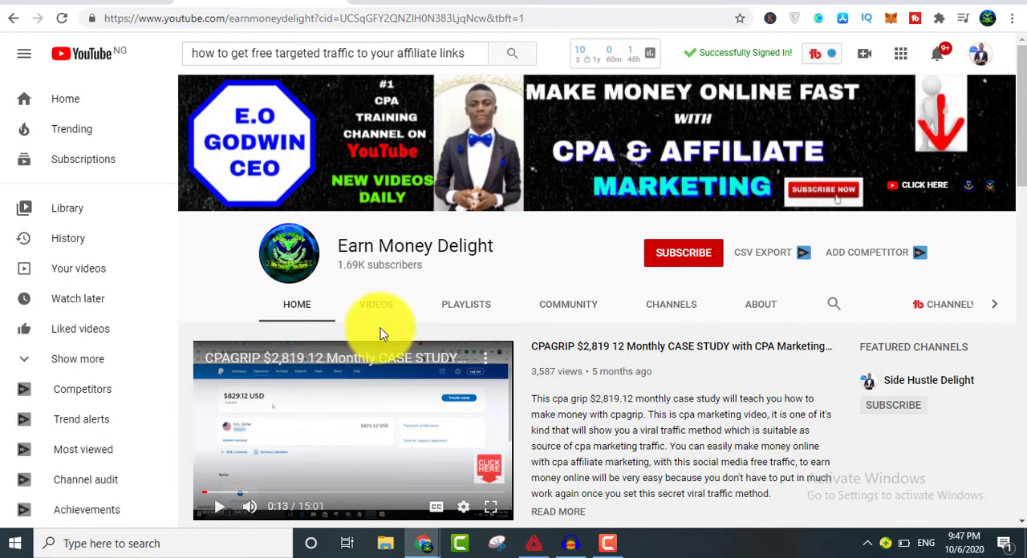
mouse_move(513, 273)
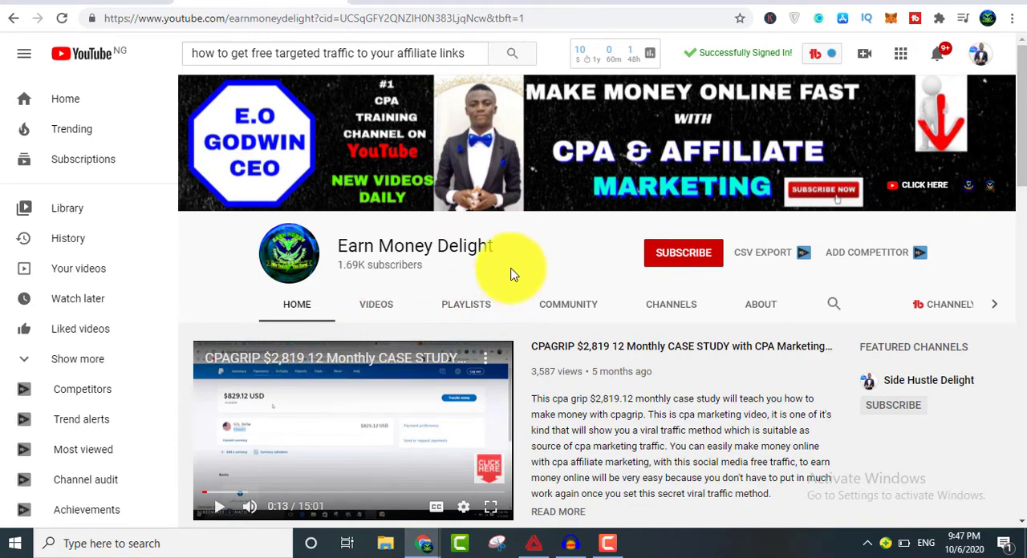
mouse_move(513, 257)
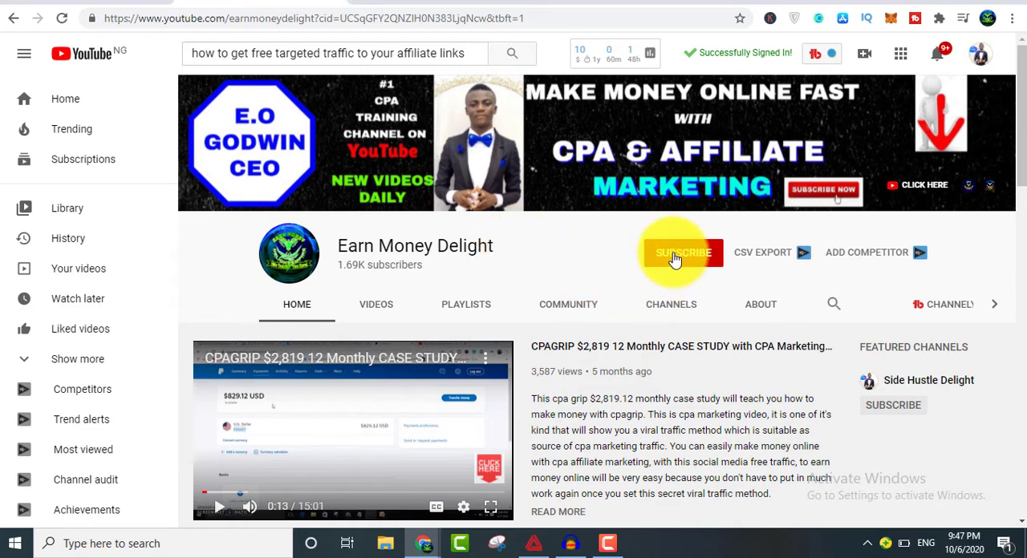
left_click(674, 253)
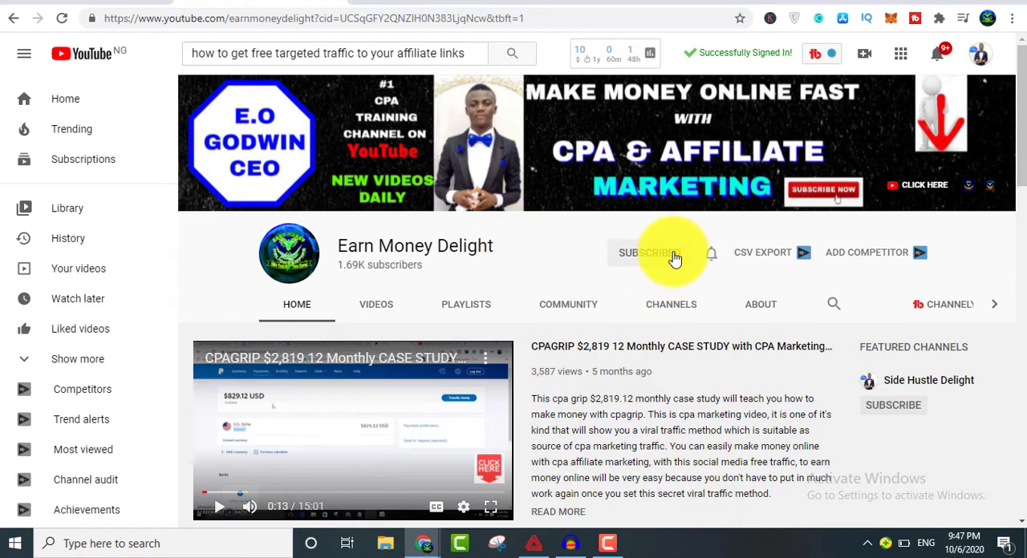
left_click(647, 252)
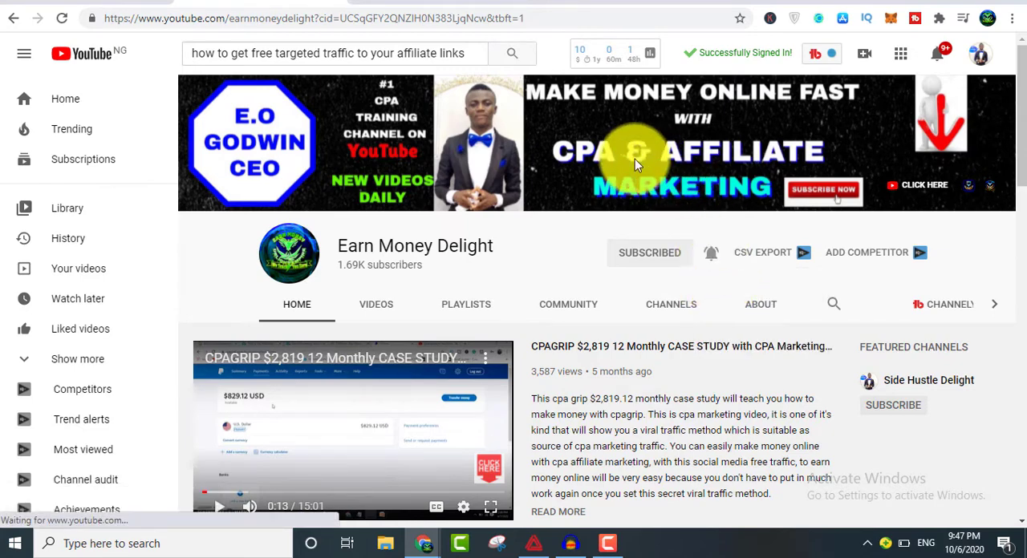
mouse_move(568, 304)
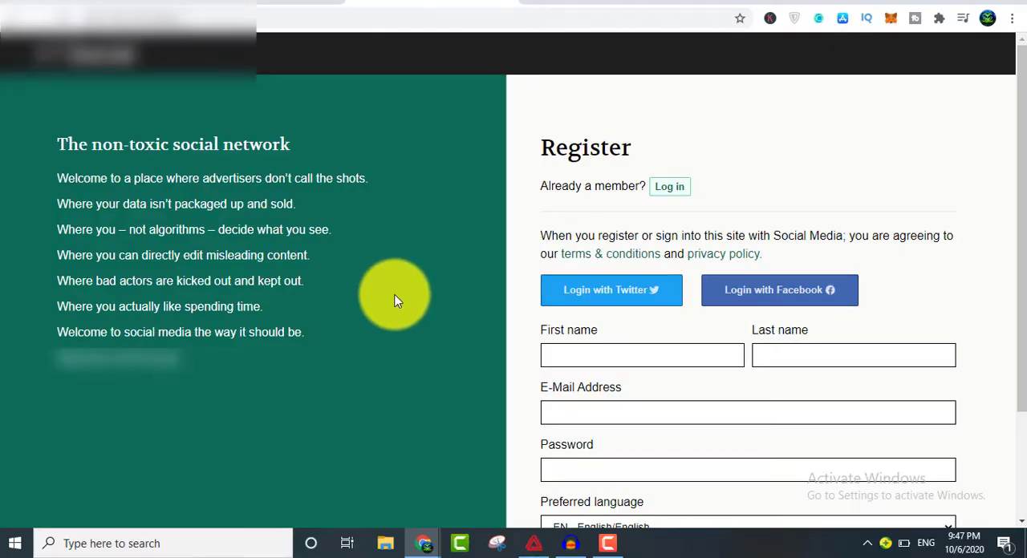
mouse_move(150, 340)
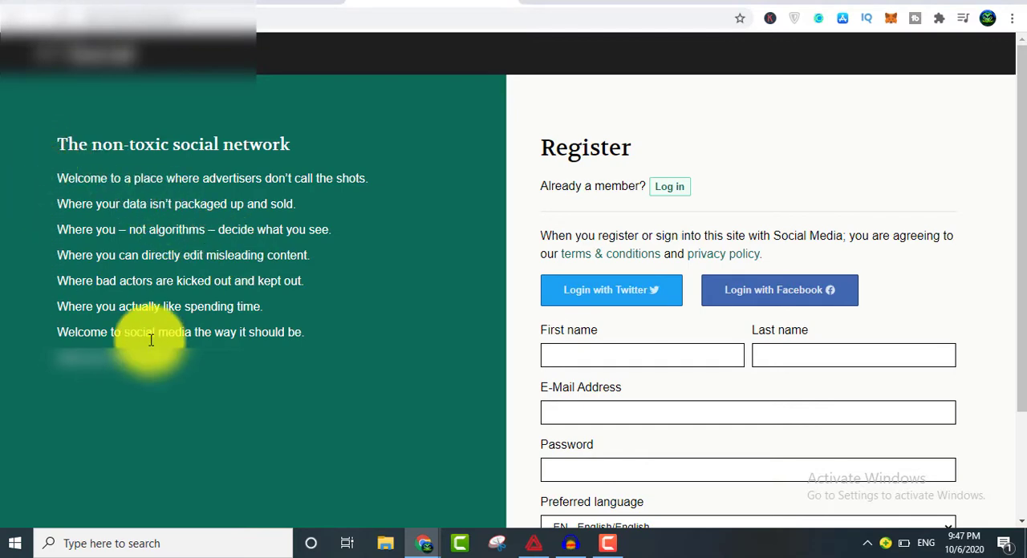
mouse_move(159, 156)
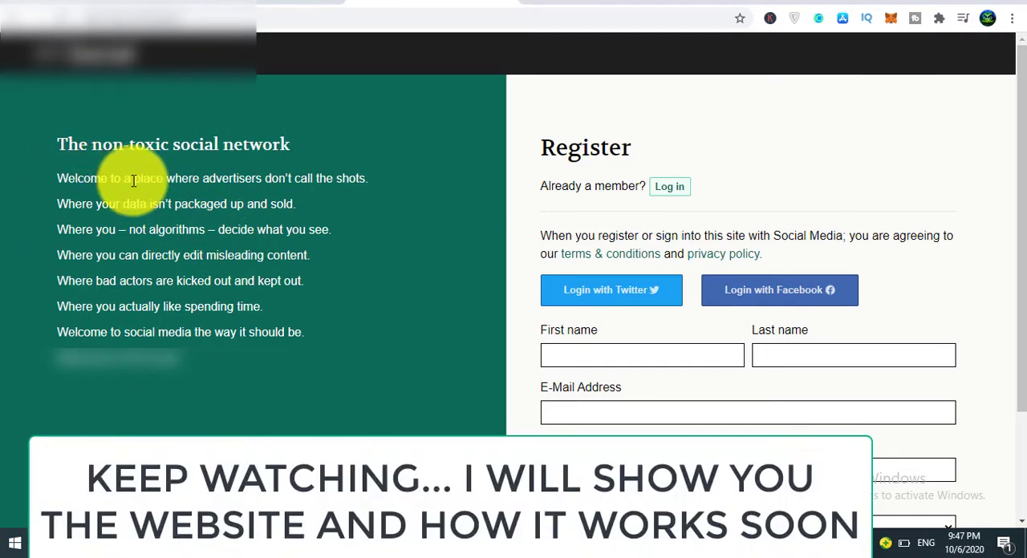
mouse_move(309, 178)
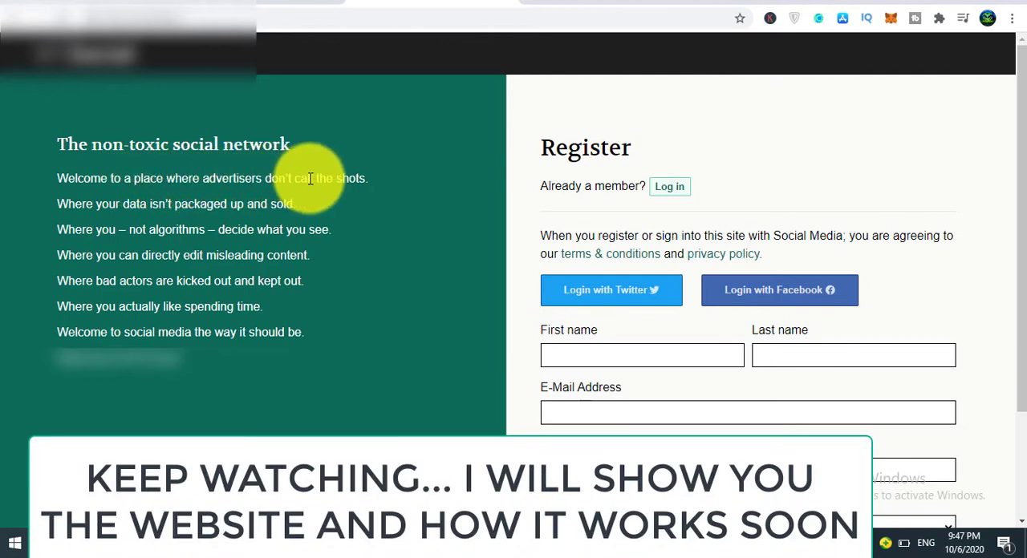
mouse_move(168, 217)
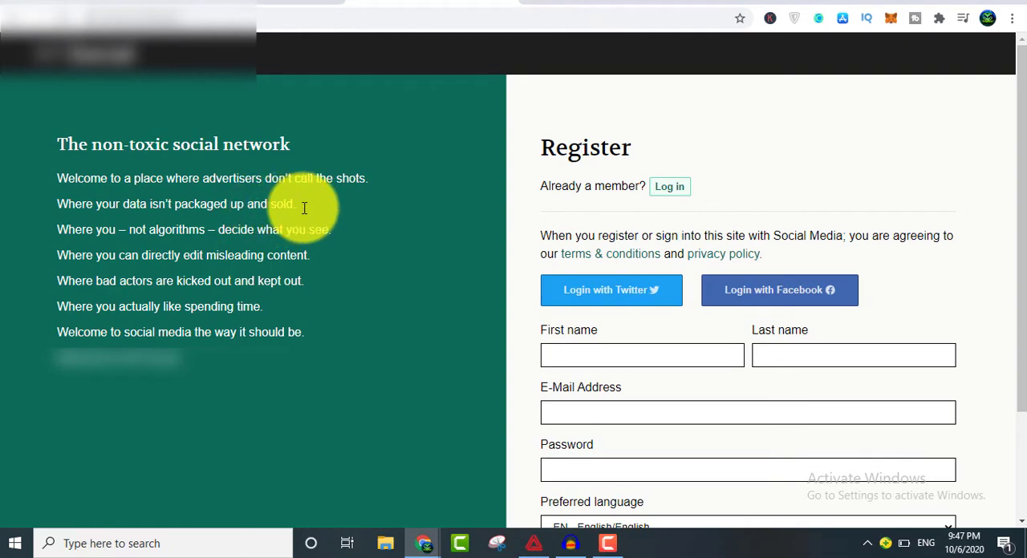
mouse_move(132, 232)
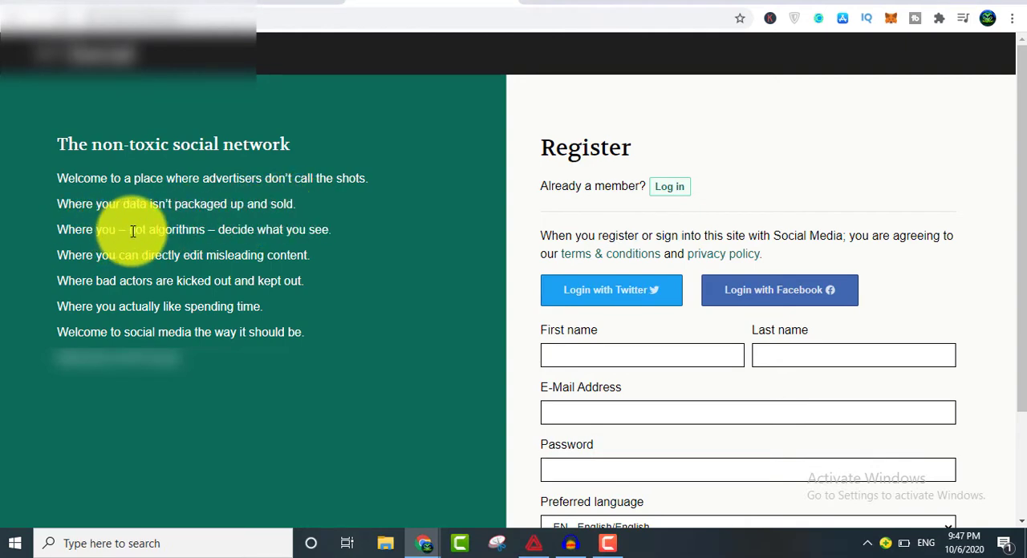
mouse_move(289, 240)
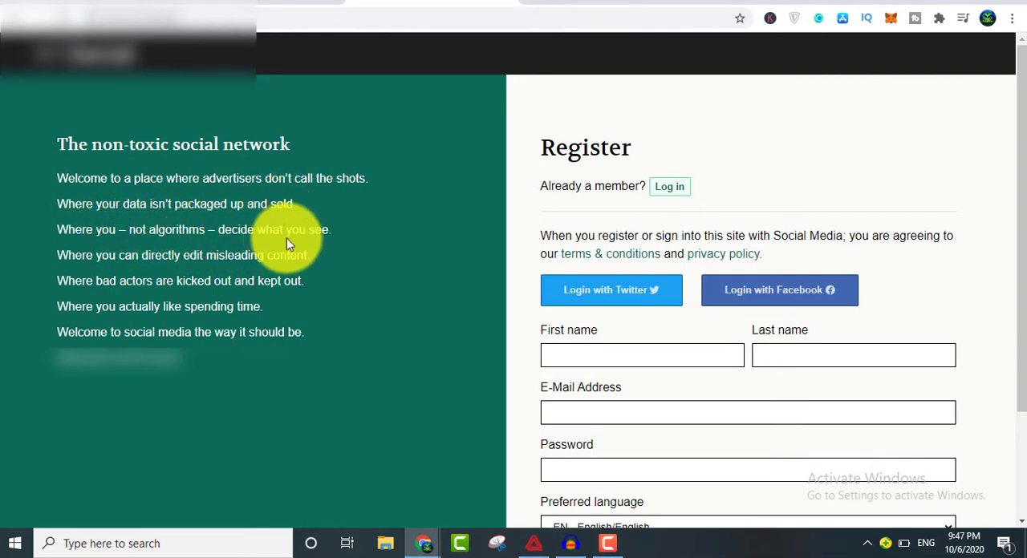
mouse_move(124, 252)
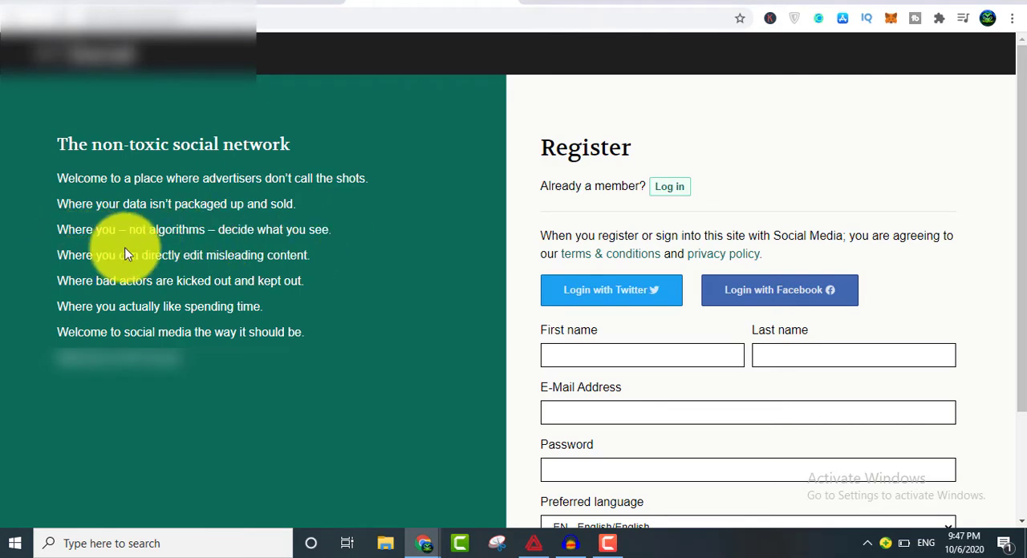
mouse_move(292, 262)
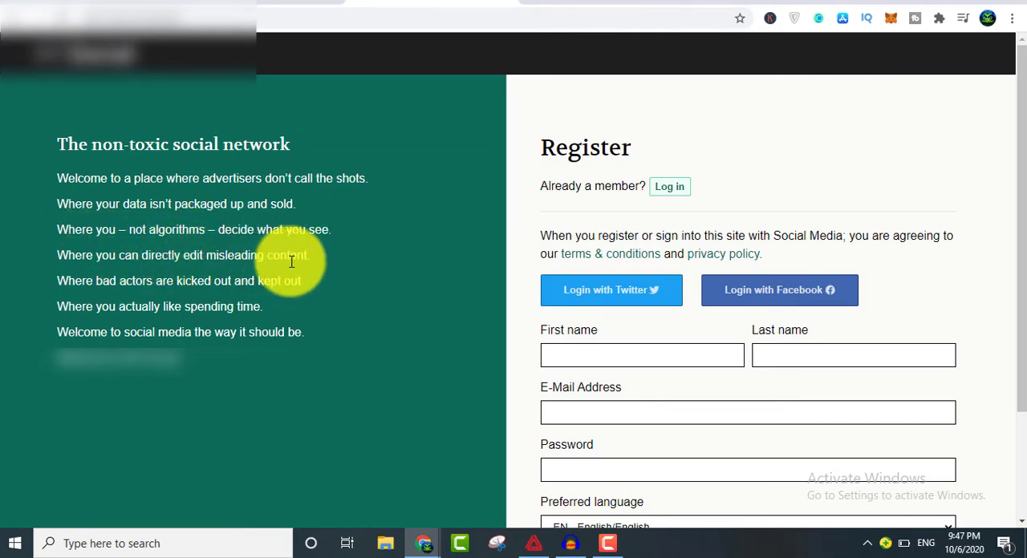
mouse_move(316, 267)
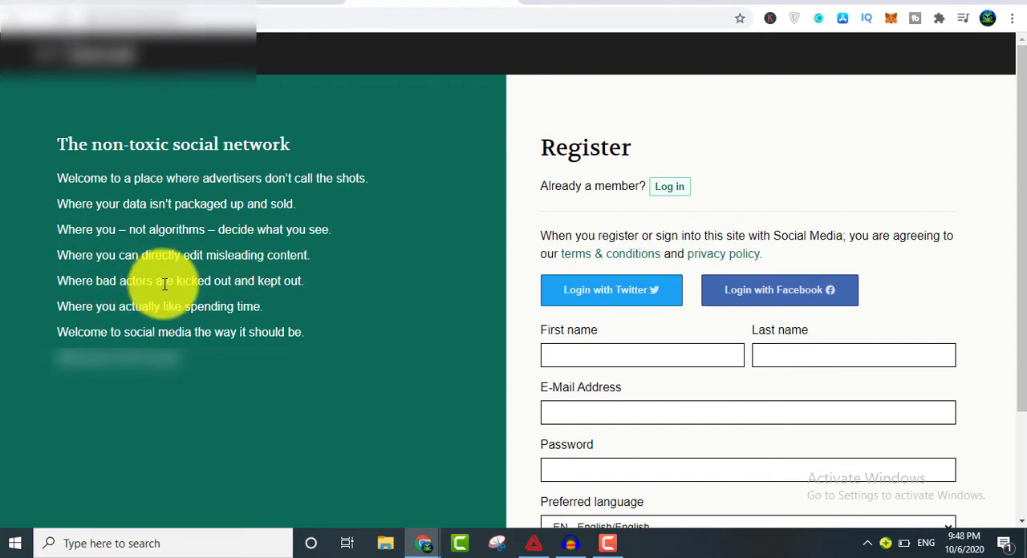
mouse_move(147, 299)
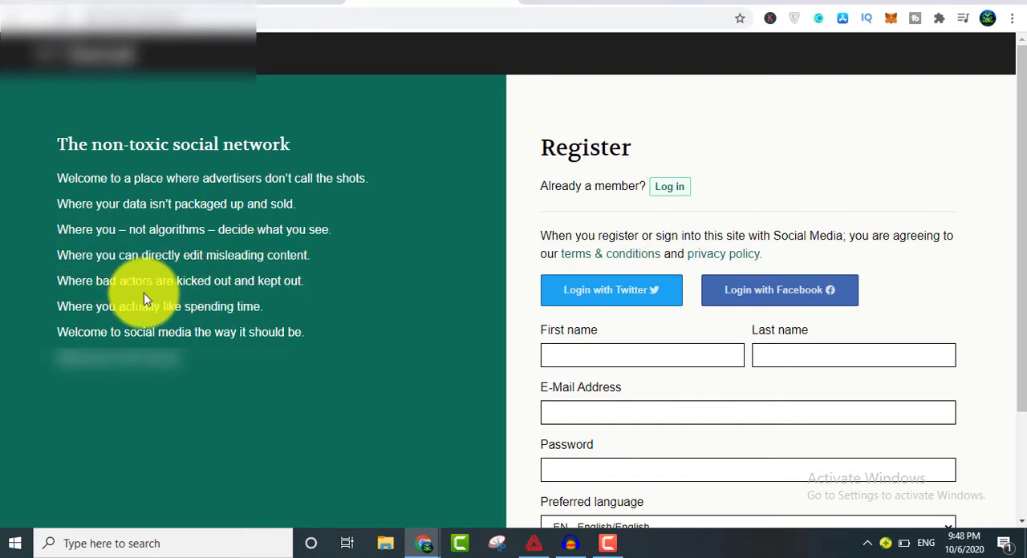
mouse_move(254, 310)
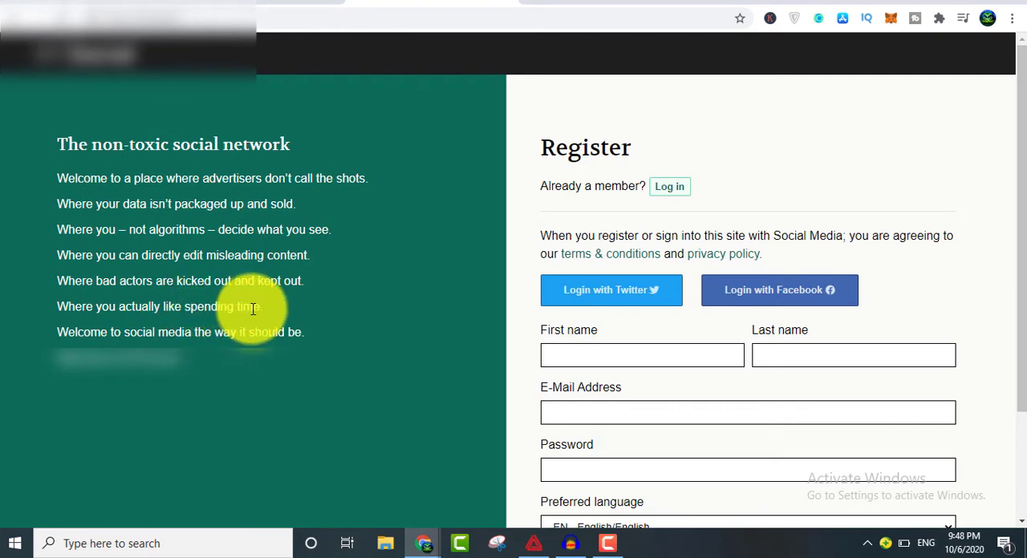
mouse_move(151, 331)
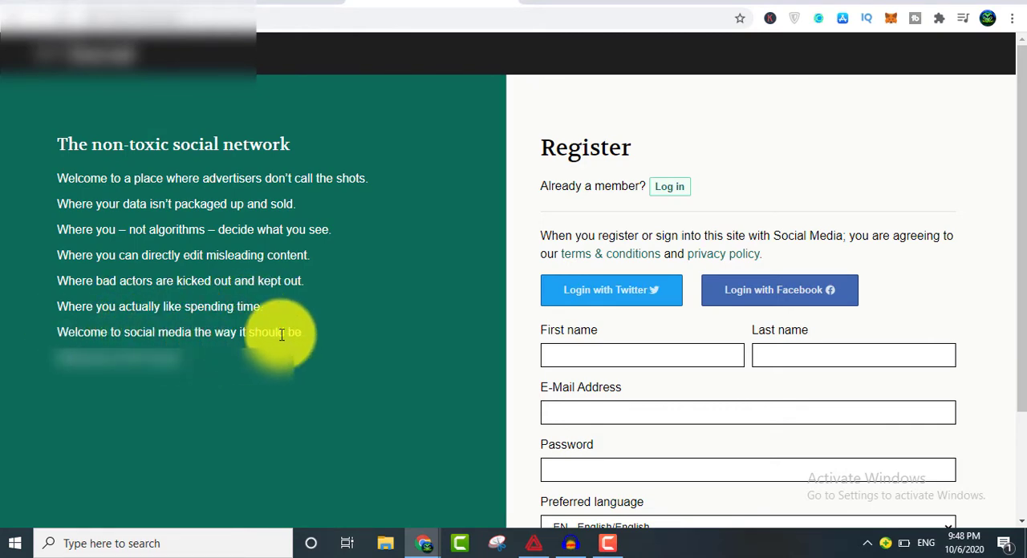
mouse_move(60, 228)
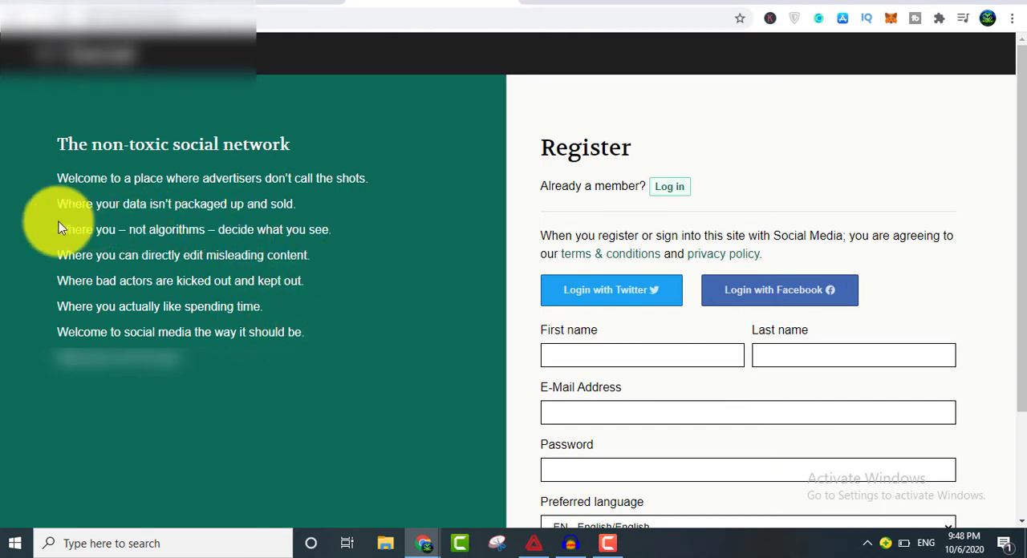
mouse_move(260, 369)
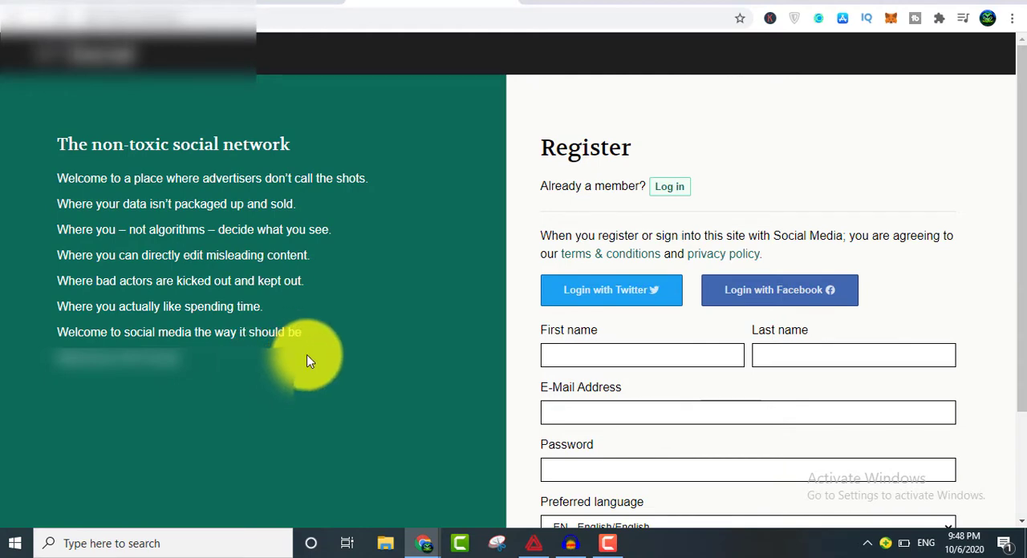
mouse_move(359, 306)
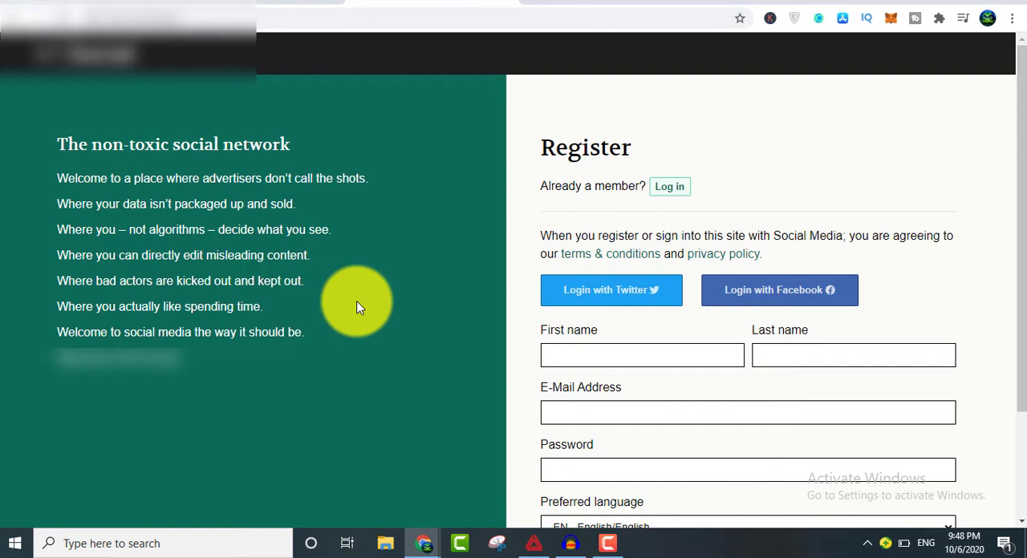
mouse_move(373, 341)
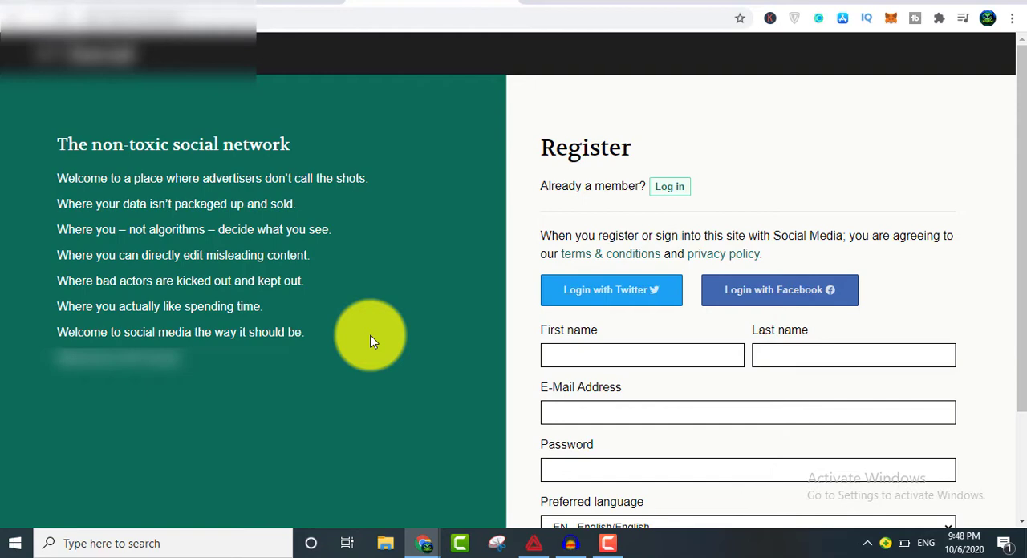
mouse_move(417, 338)
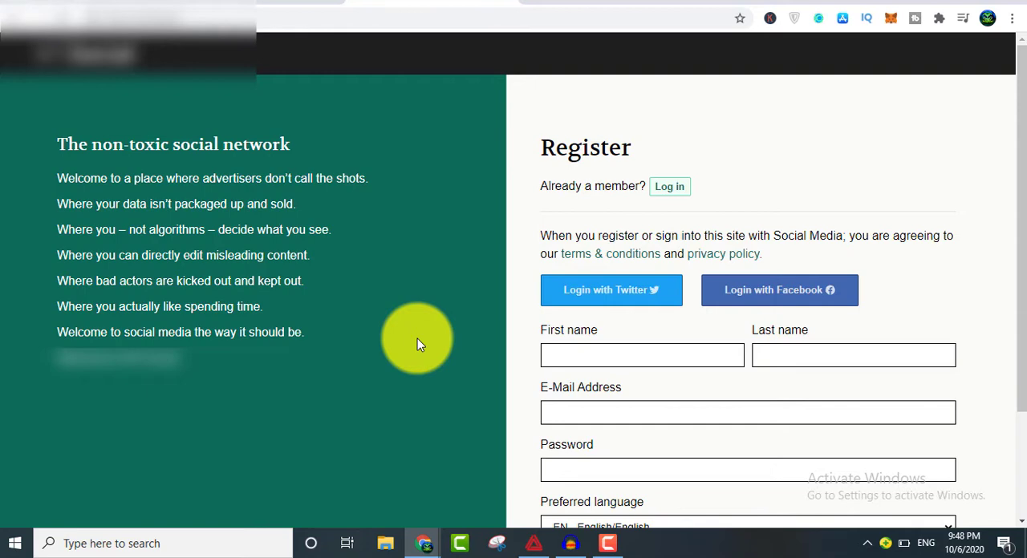
mouse_move(406, 412)
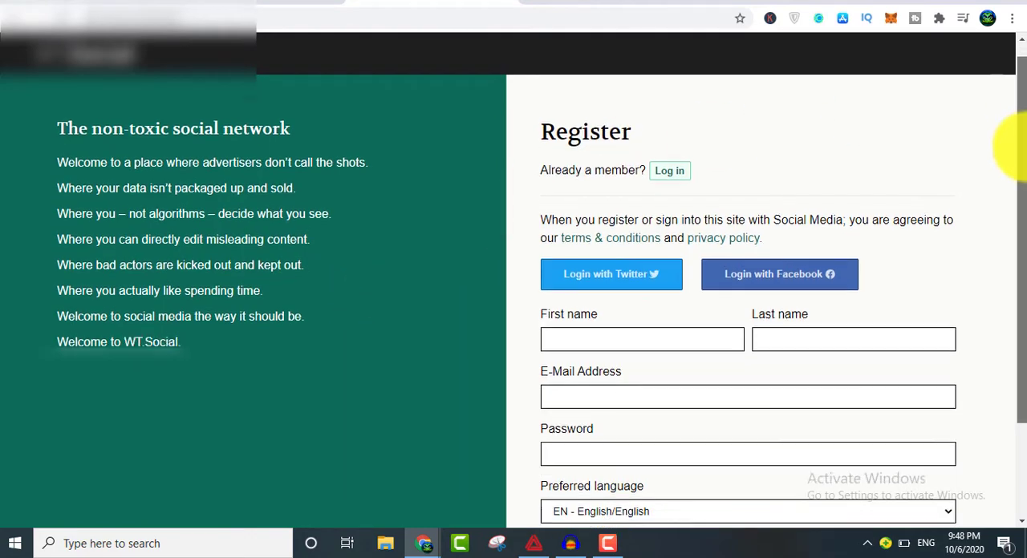
scroll("down", 3)
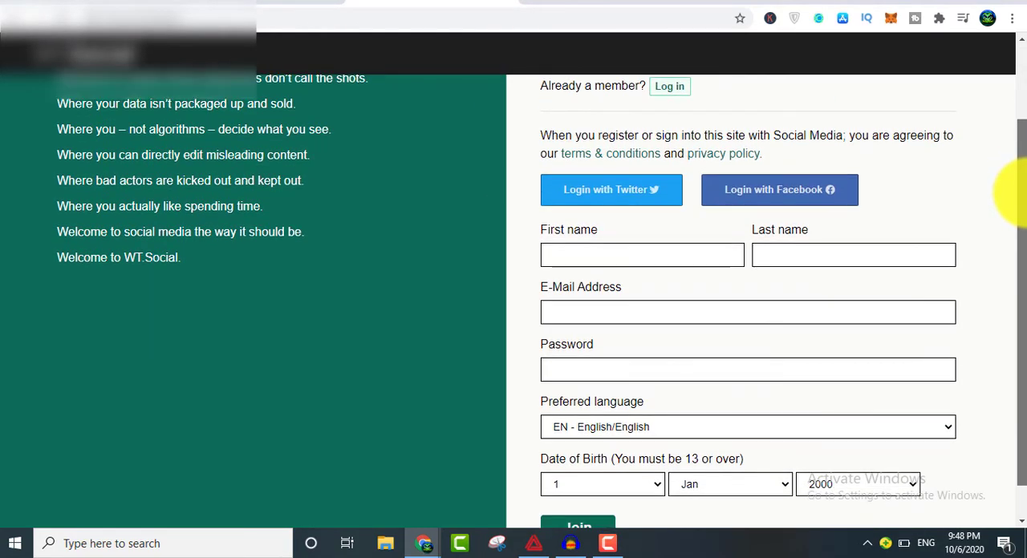
mouse_move(840, 114)
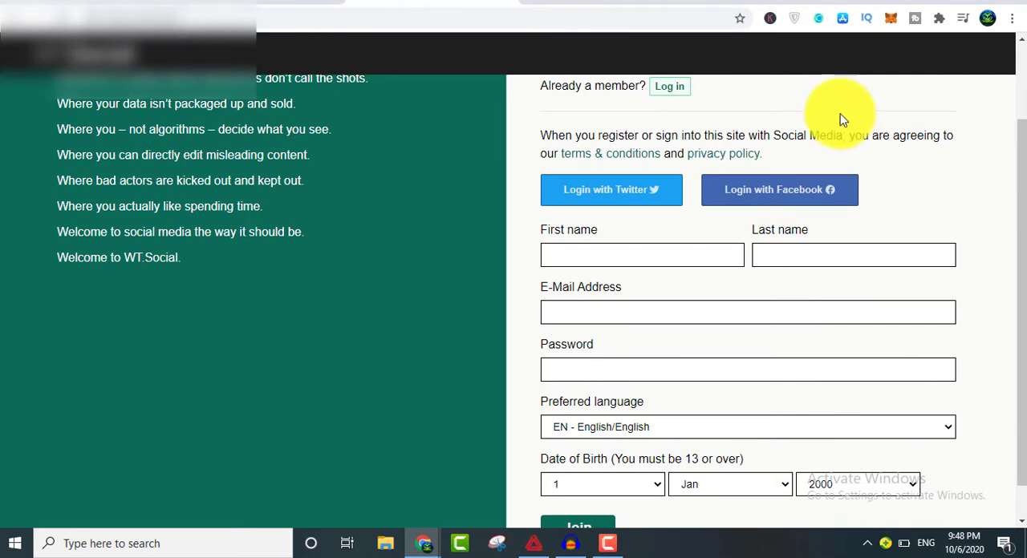
mouse_move(361, 257)
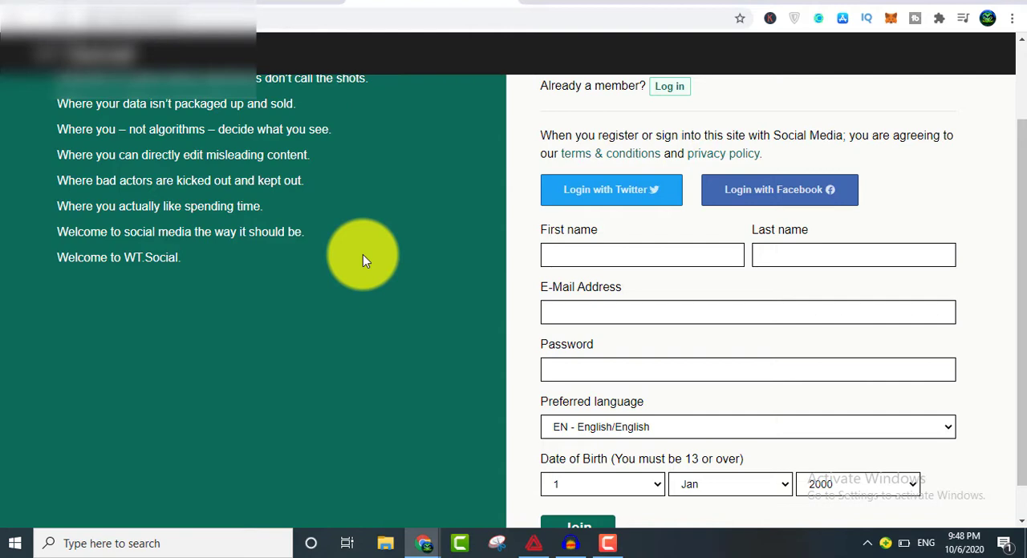
mouse_move(447, 256)
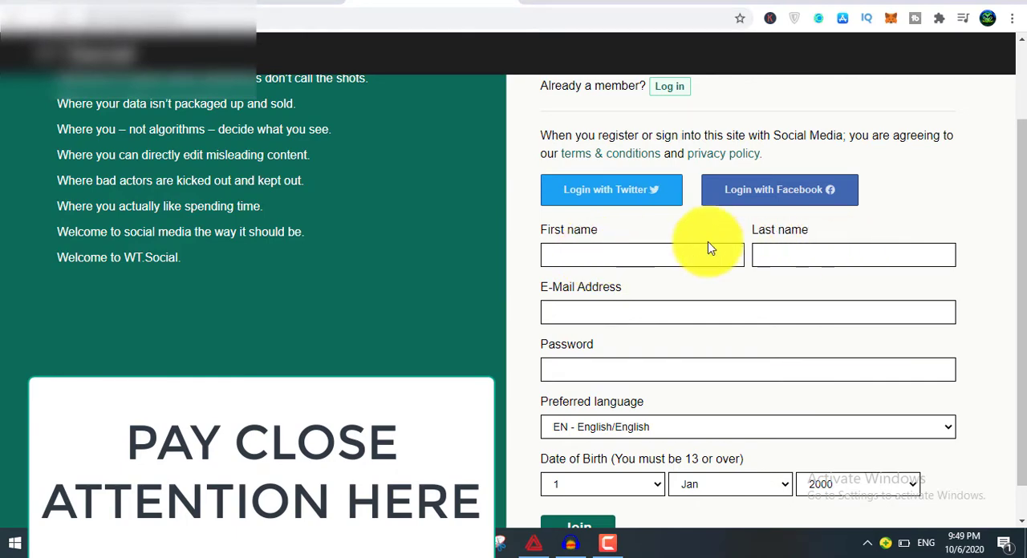
mouse_move(525, 353)
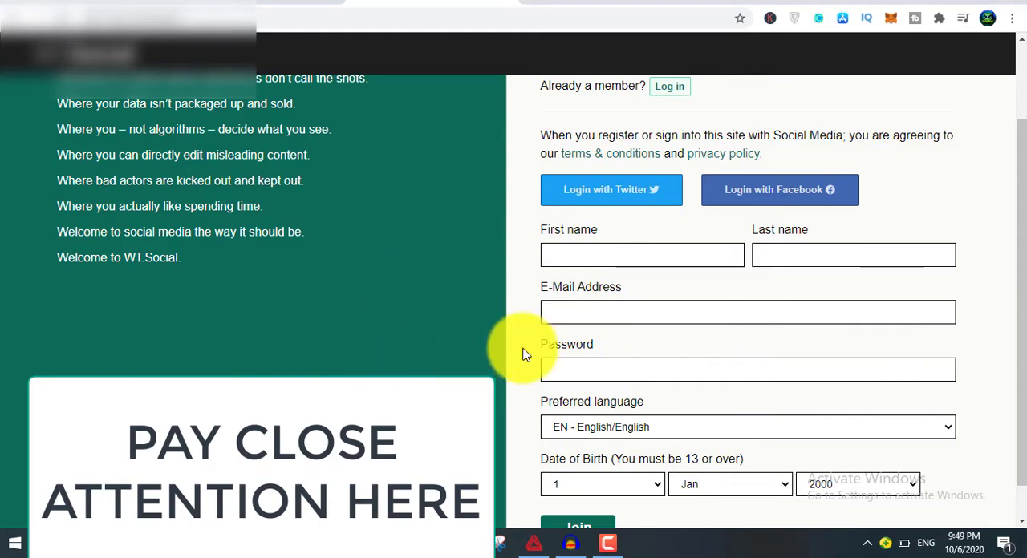
left_click(746, 426)
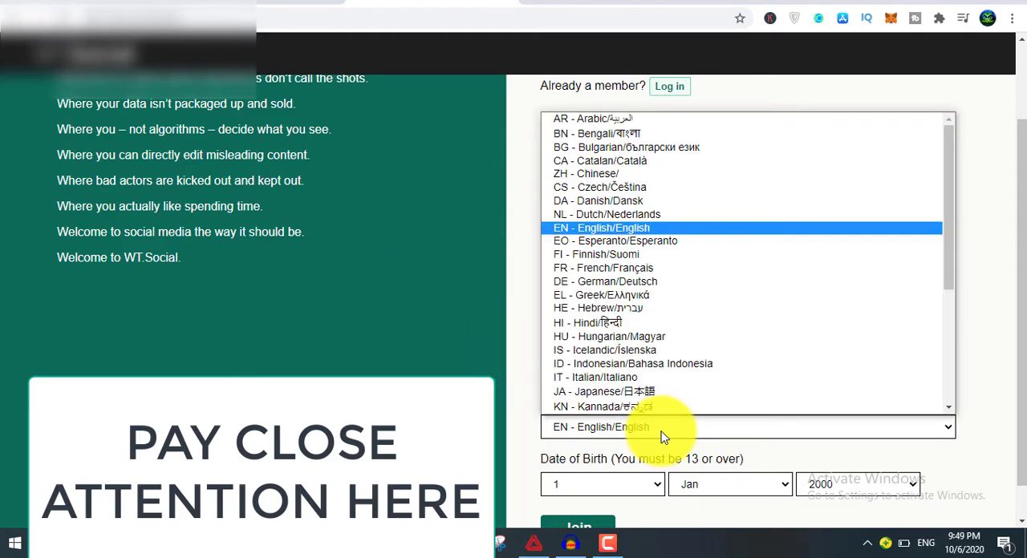
left_click(601, 228)
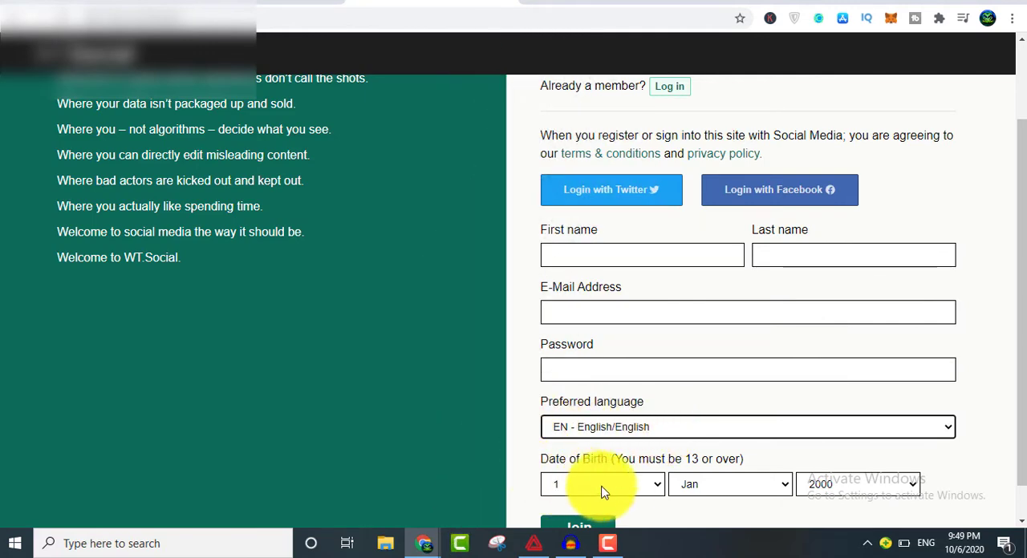
scroll("down", 3)
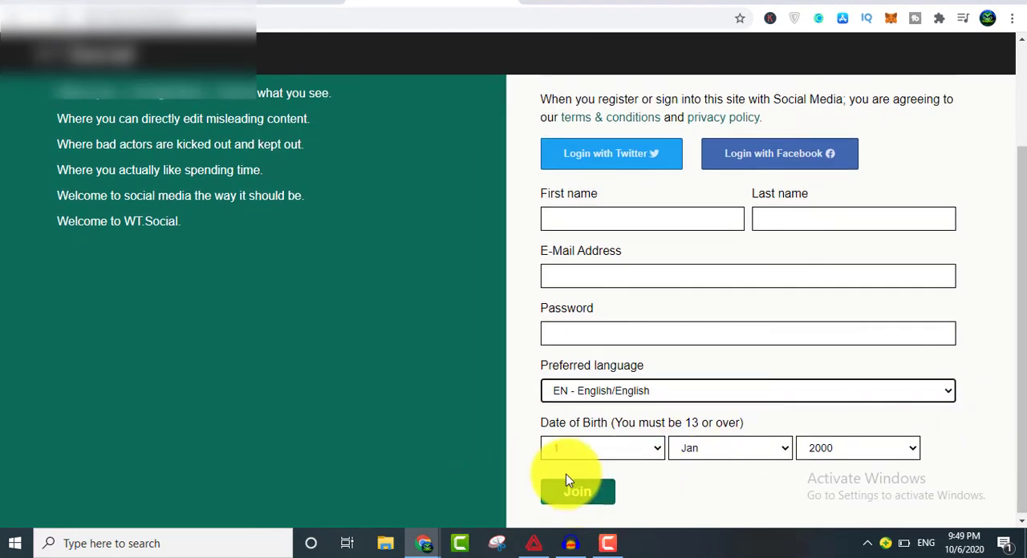
scroll("up", 3)
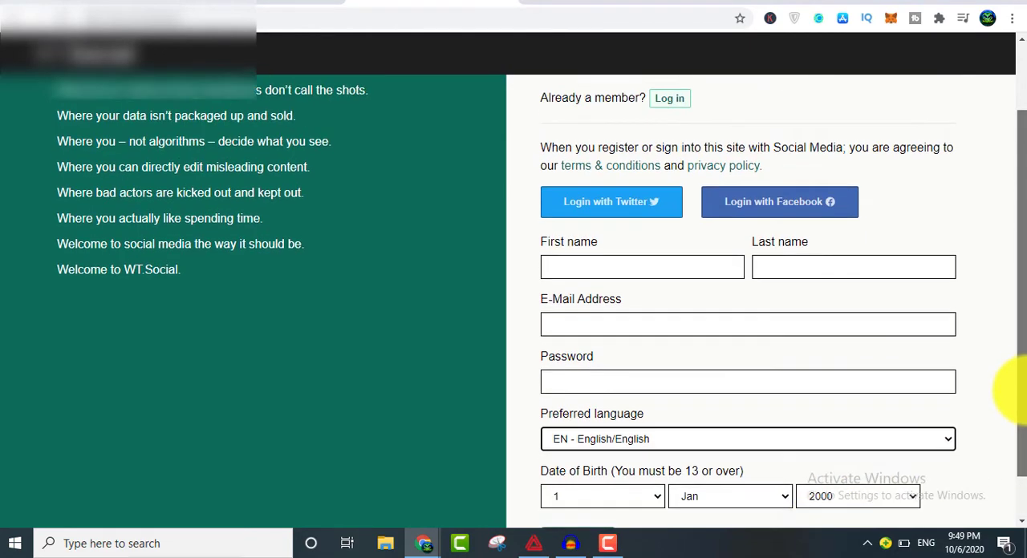
scroll("up", 3)
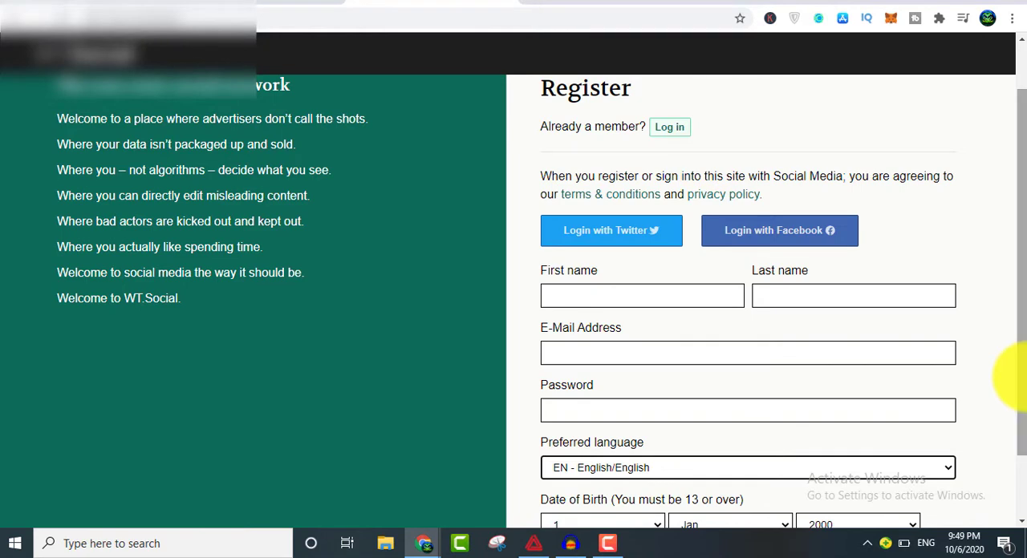
mouse_move(582, 260)
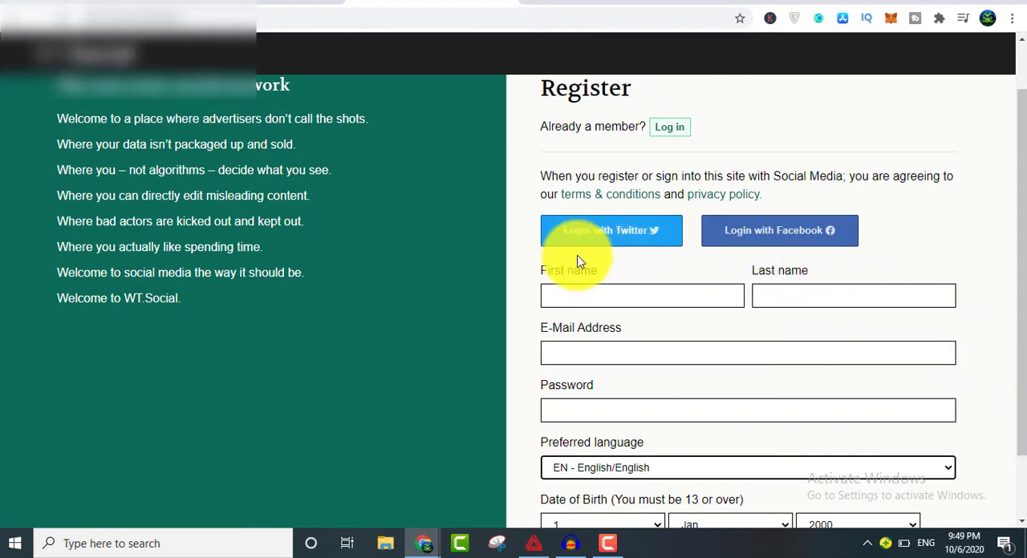
mouse_move(670, 148)
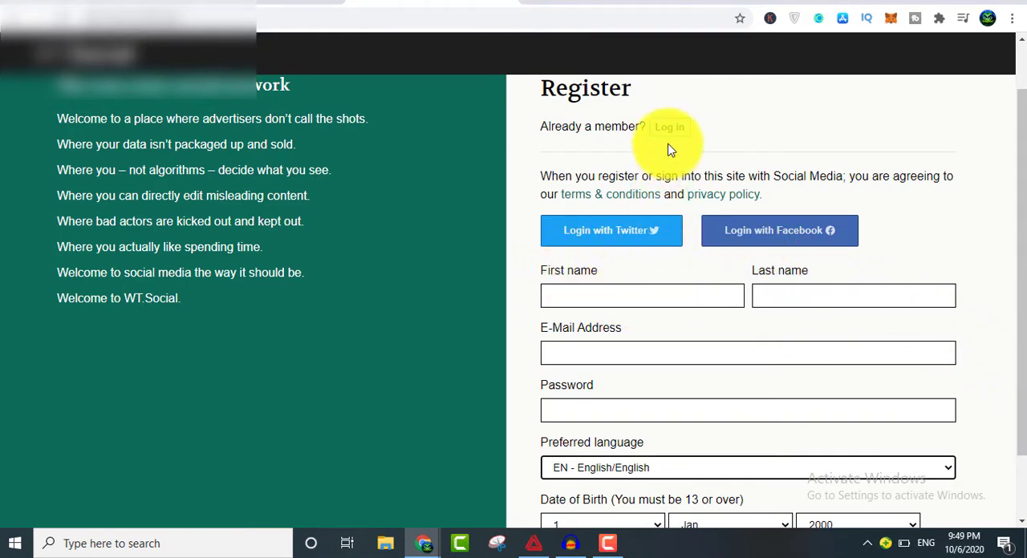
mouse_move(670, 127)
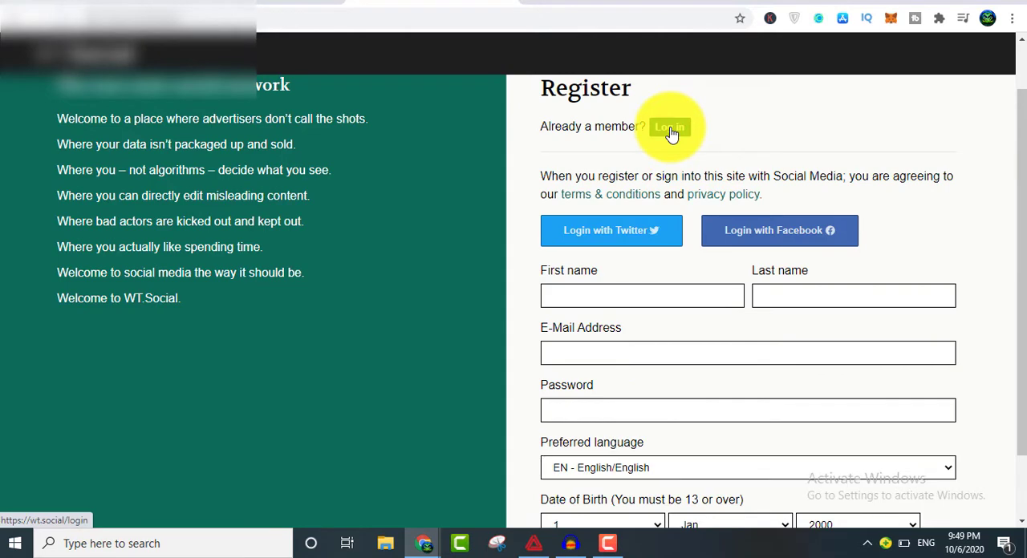
Step: Follow the 'Log in' link beside 'Already a member?' on the Register page
left_click(669, 127)
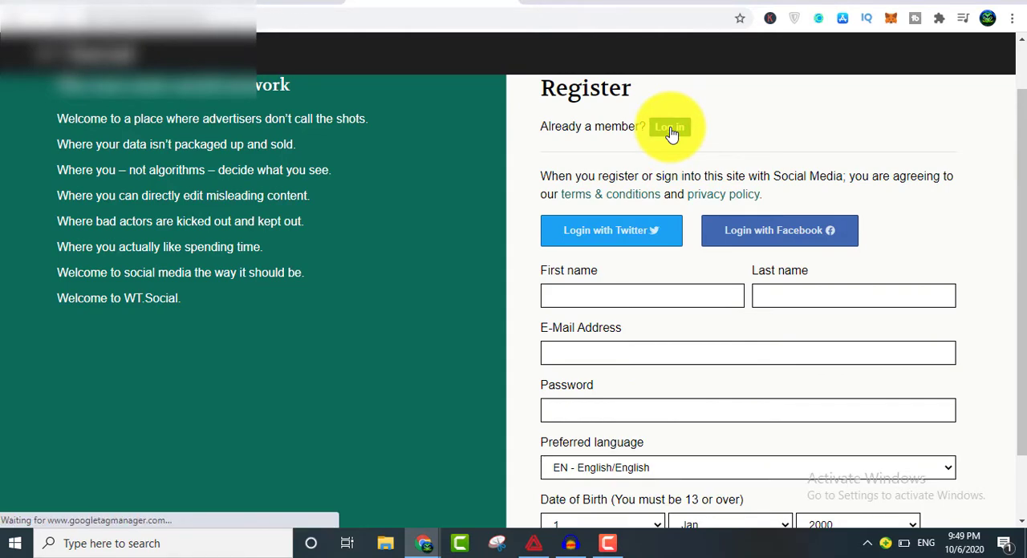
Step: Fill in the login email and password, then submit the Login form
left_click(668, 126)
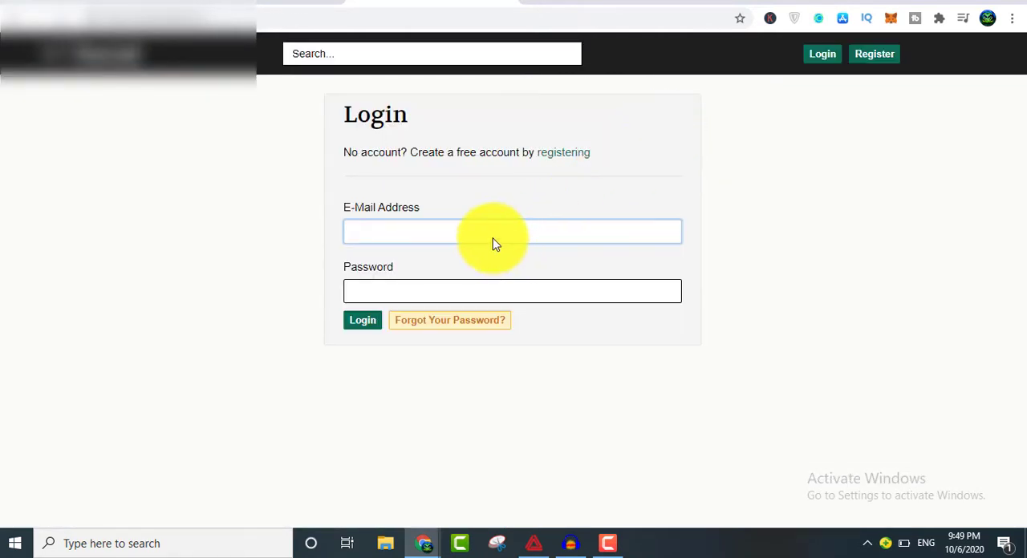
left_click(361, 320)
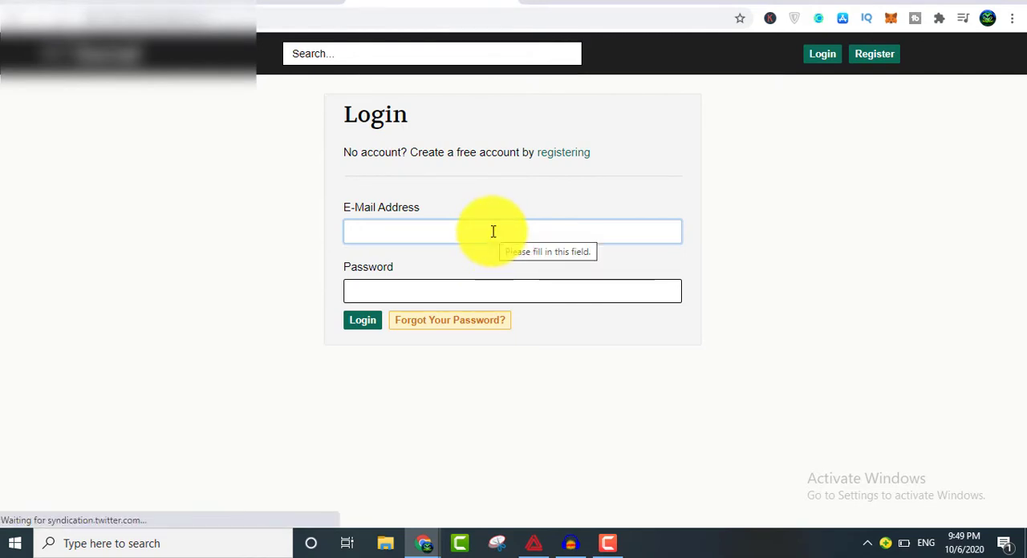
mouse_move(483, 10)
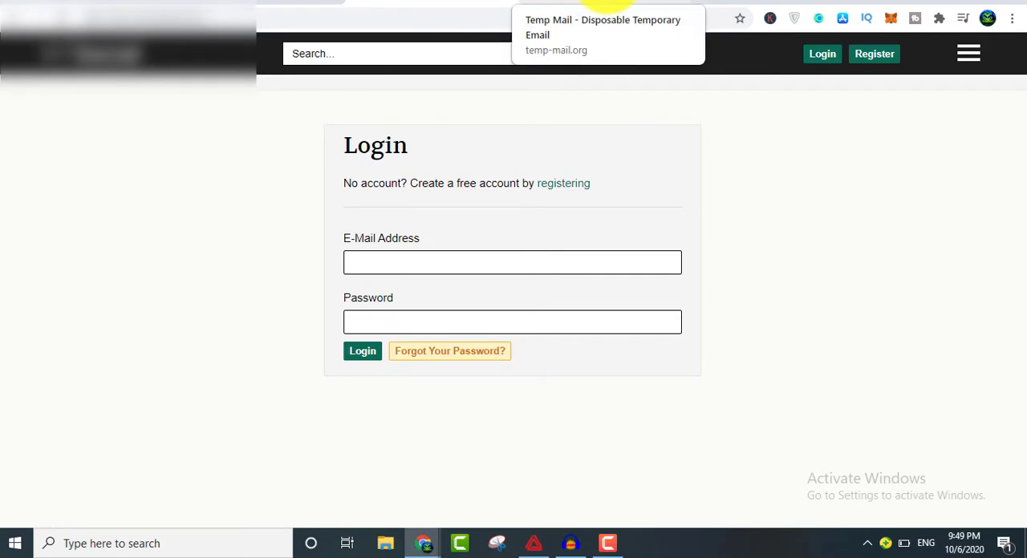
left_click(602, 34)
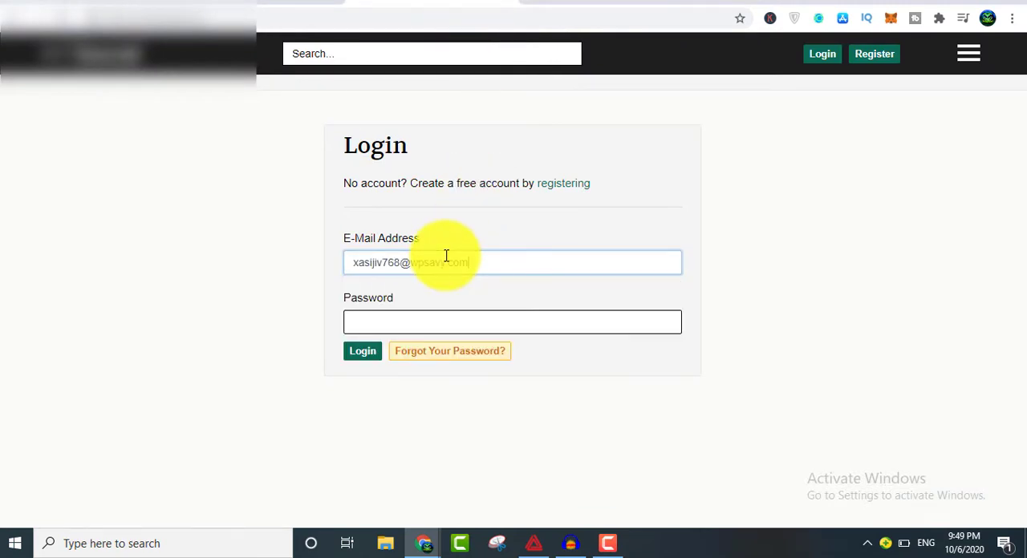
left_click(512, 322)
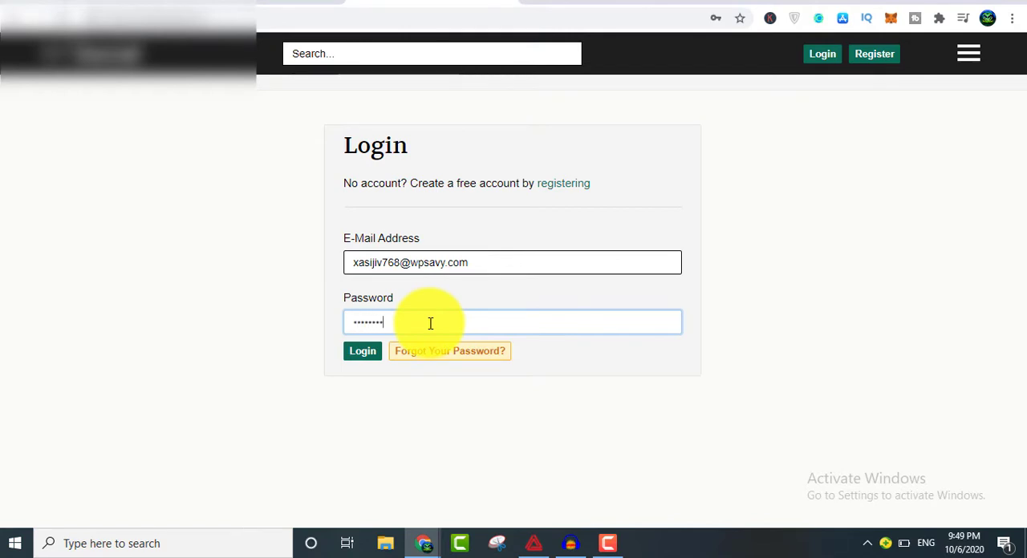
type("password")
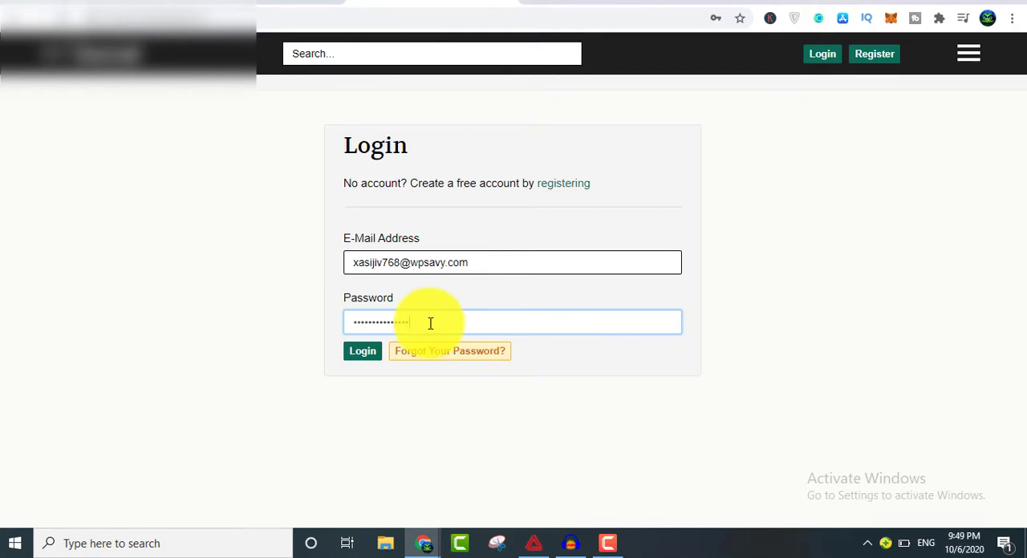
left_click(362, 350)
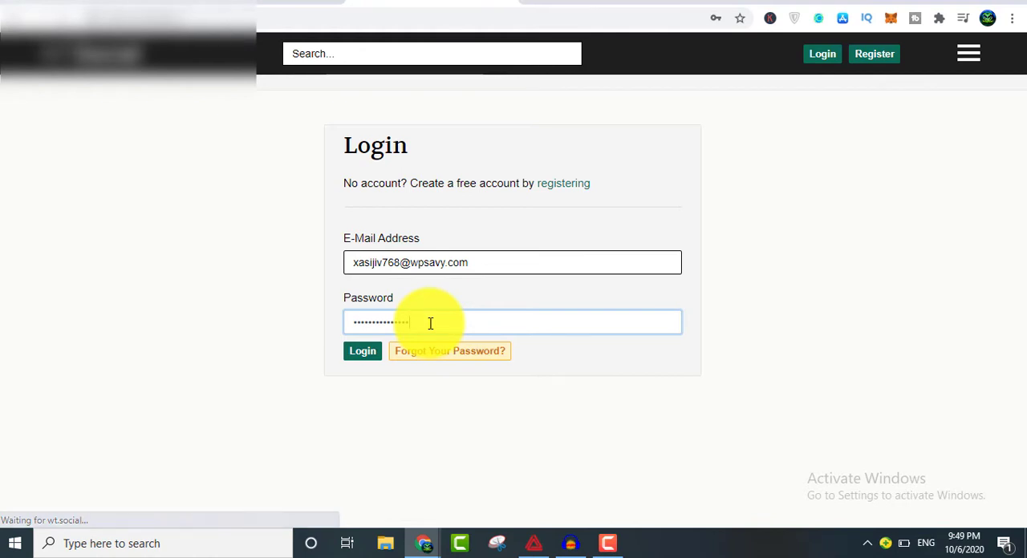
left_click(362, 351)
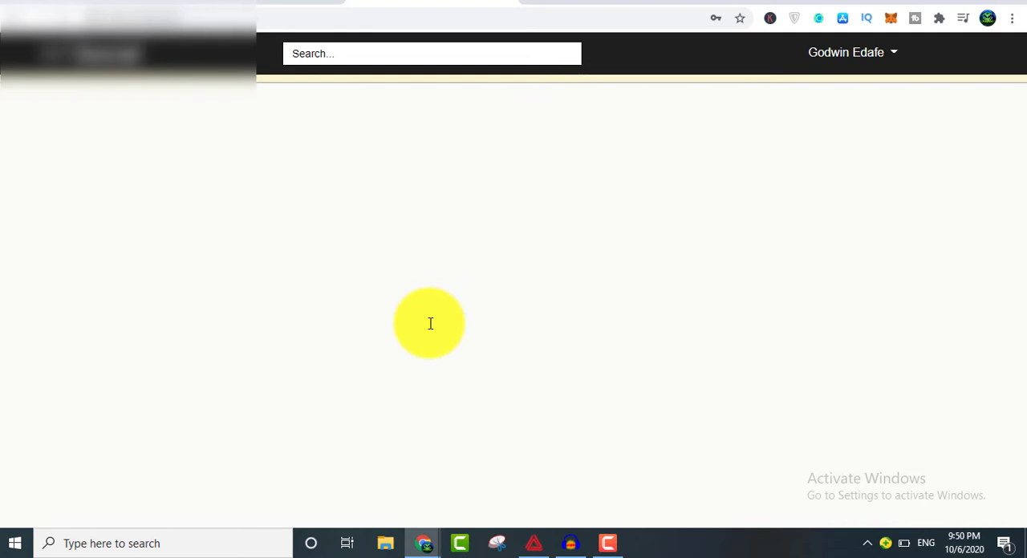
mouse_move(631, 429)
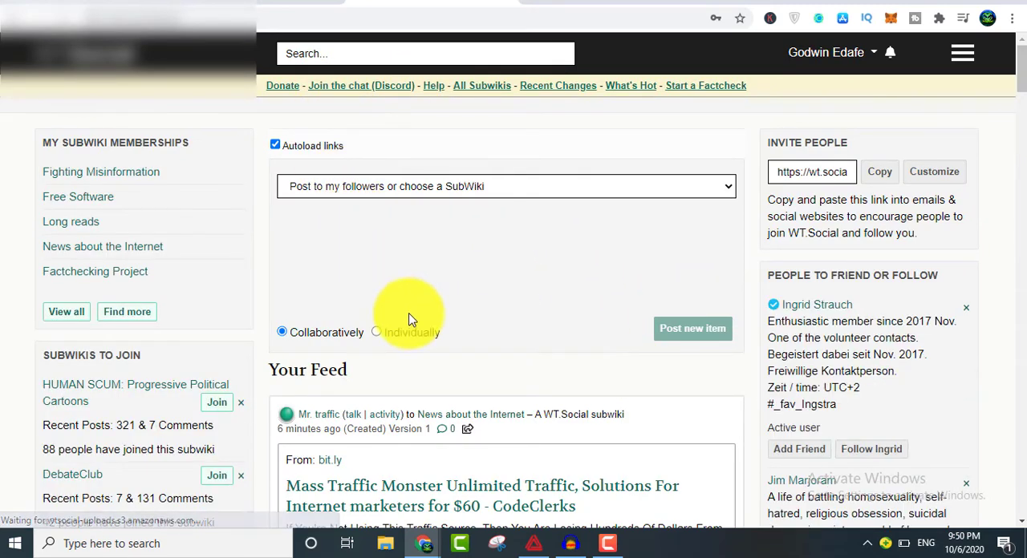
Step: Load the full new-post editor on the home feed
left_click(506, 281)
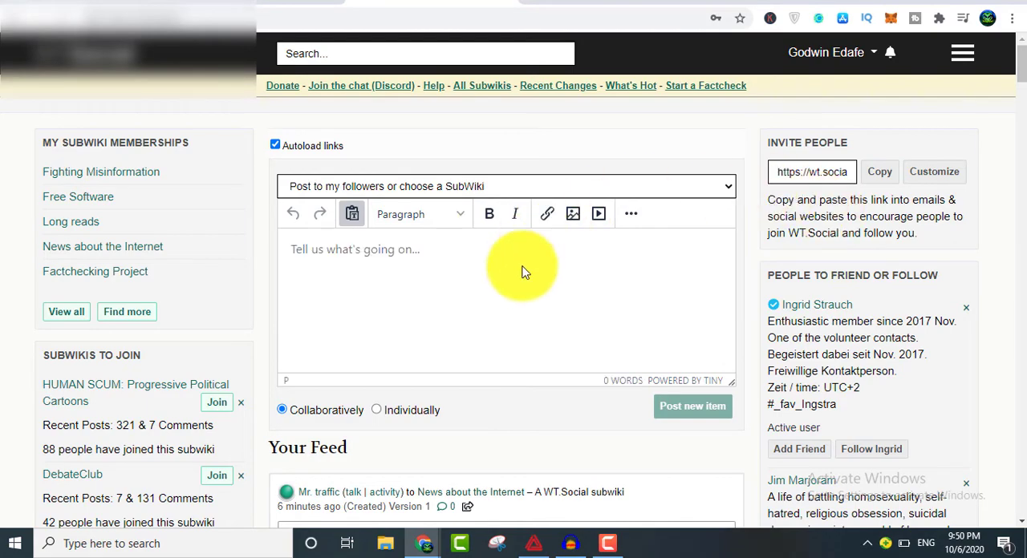
mouse_move(989, 191)
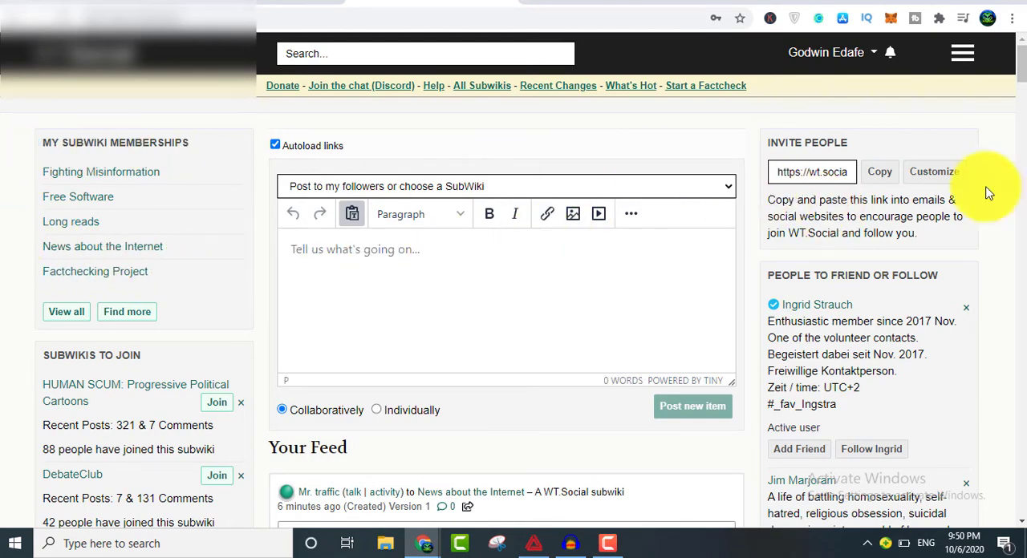
scroll("down", 3)
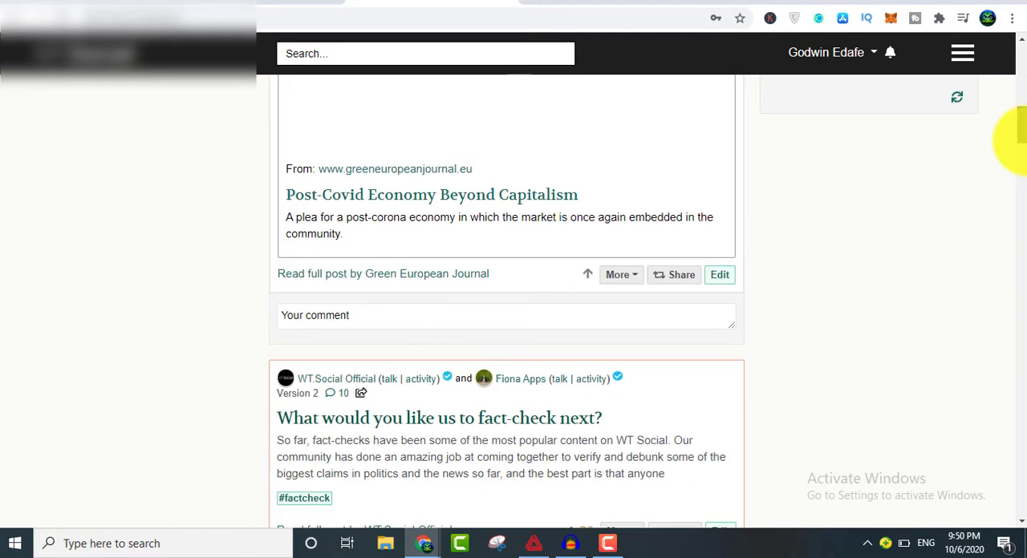
scroll("up", 3)
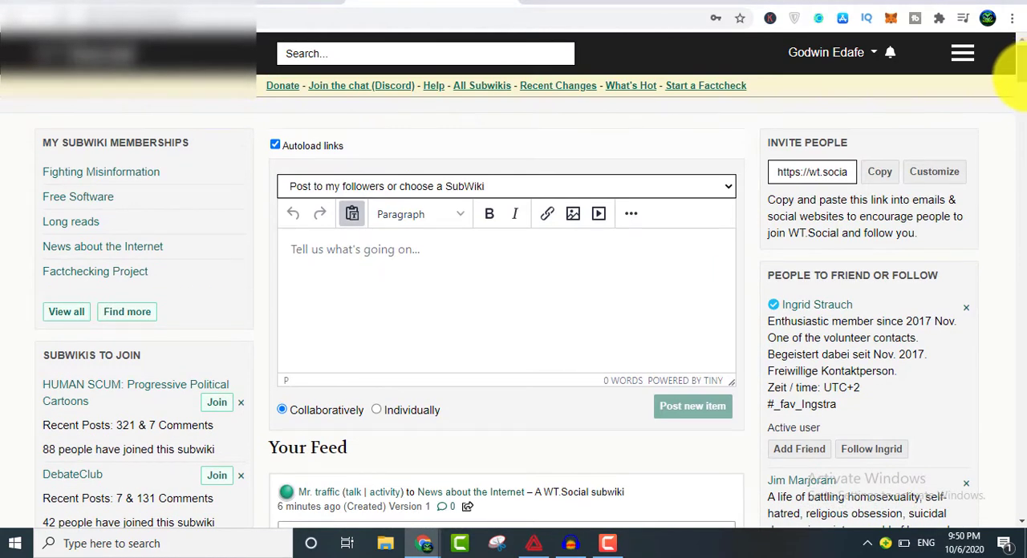
Step: Scroll down through Your Feed post by post, then back up toward the top
scroll("down", 3)
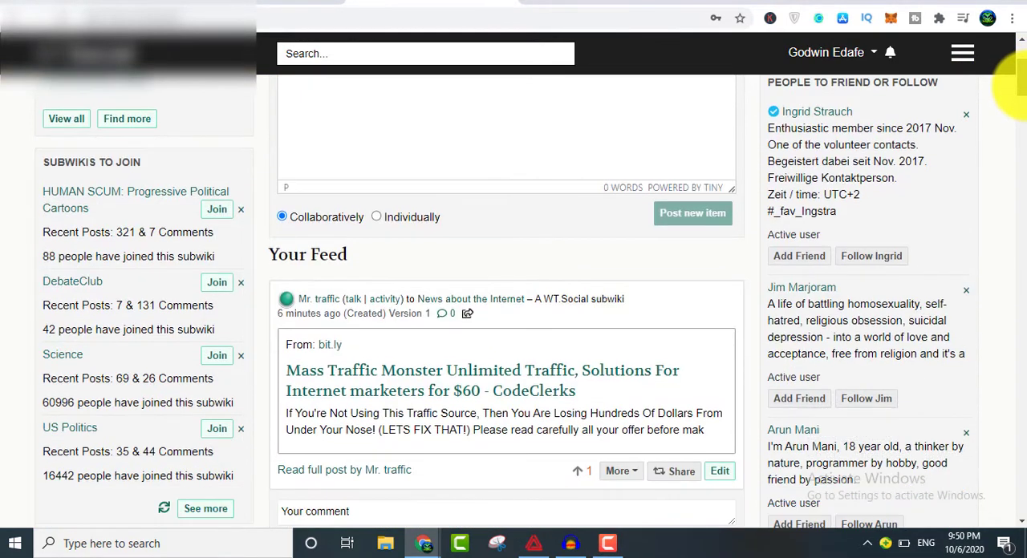
scroll("down", 3)
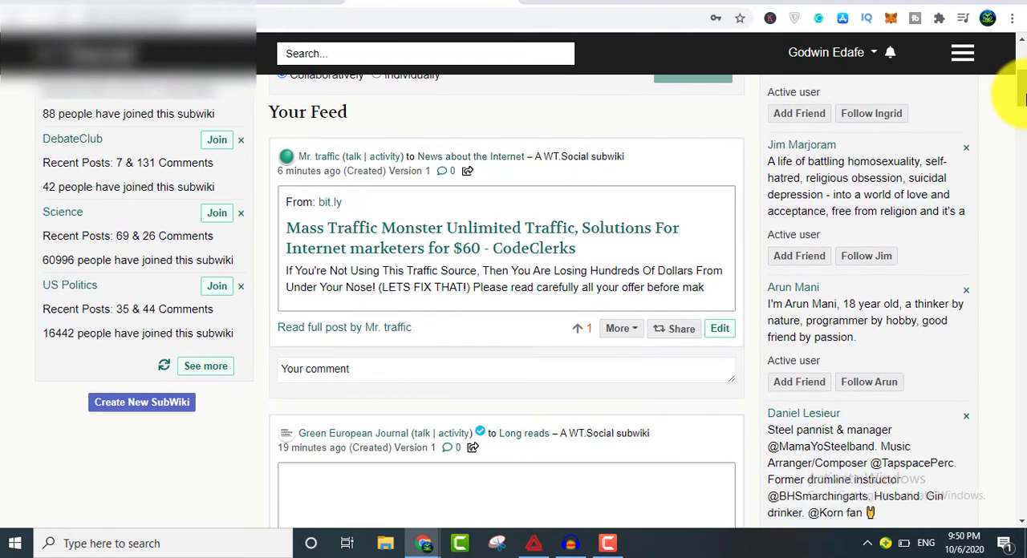
scroll("down", 3)
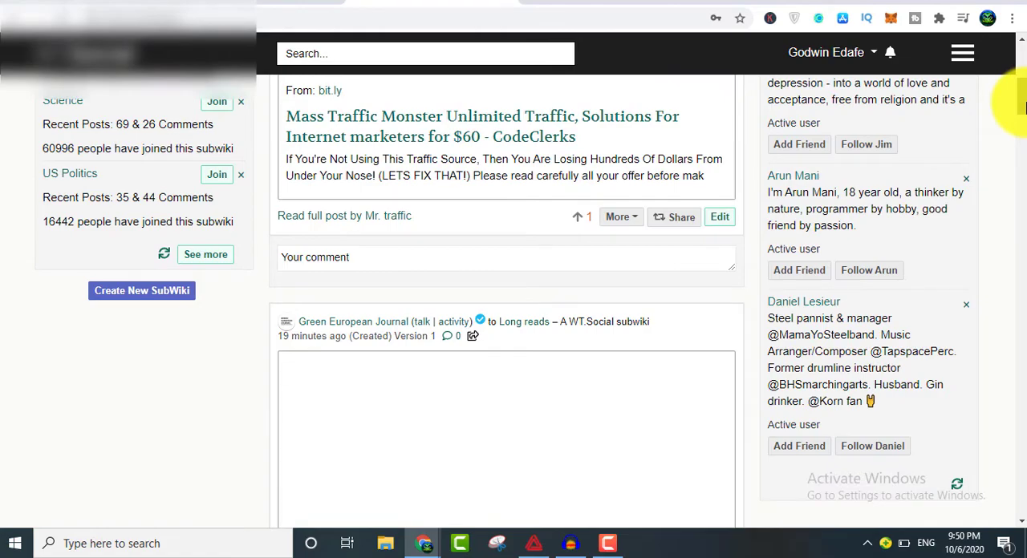
scroll("down", 3)
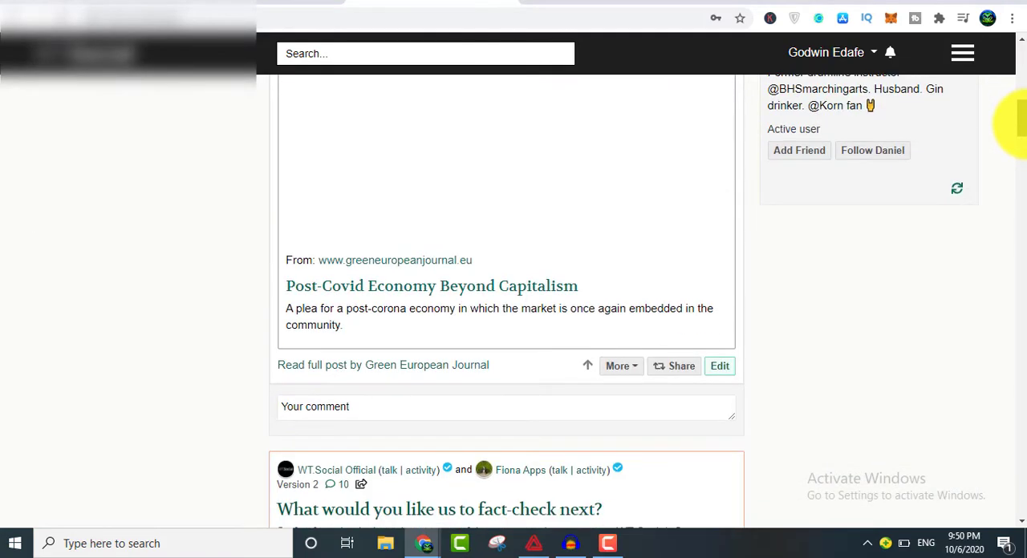
scroll("down", 3)
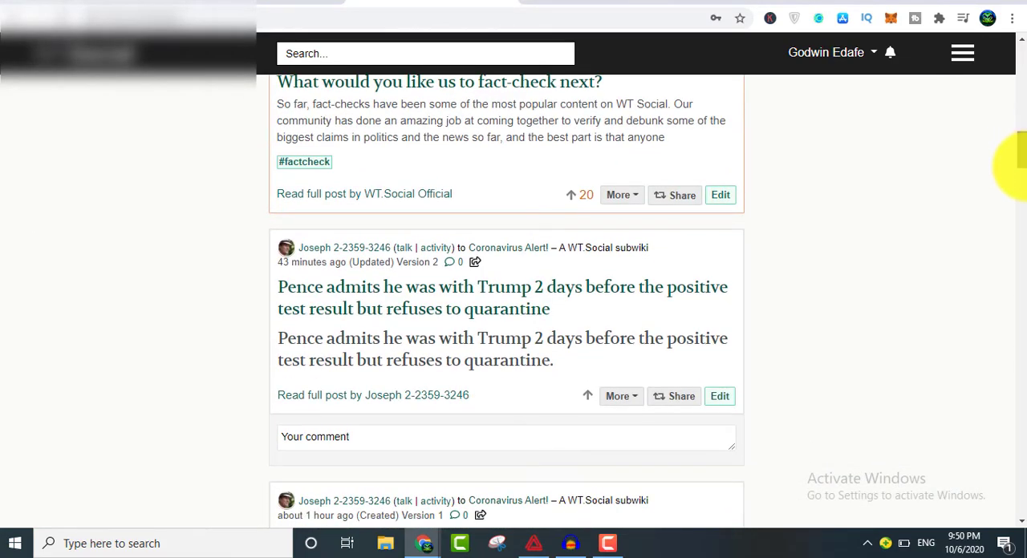
scroll("down", 3)
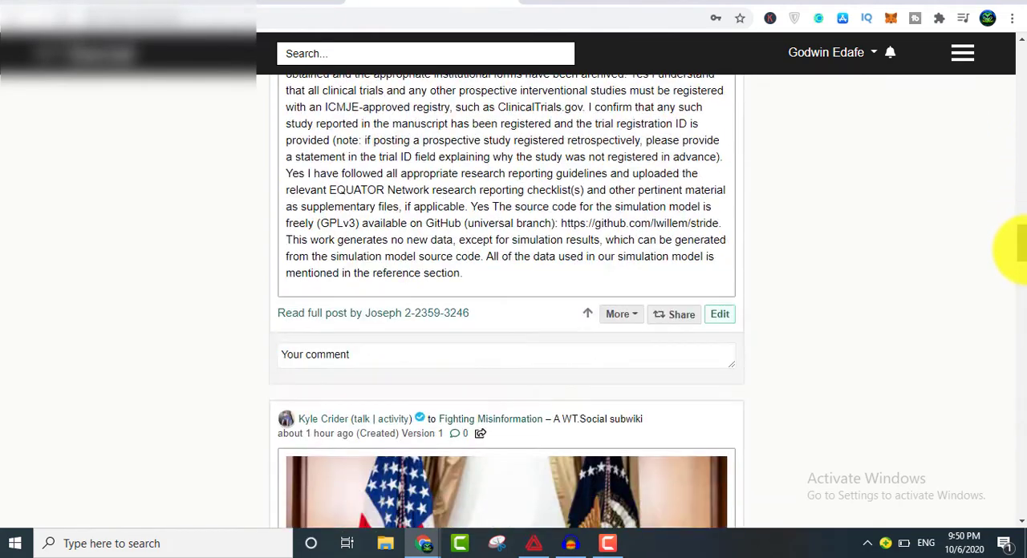
scroll("down", 3)
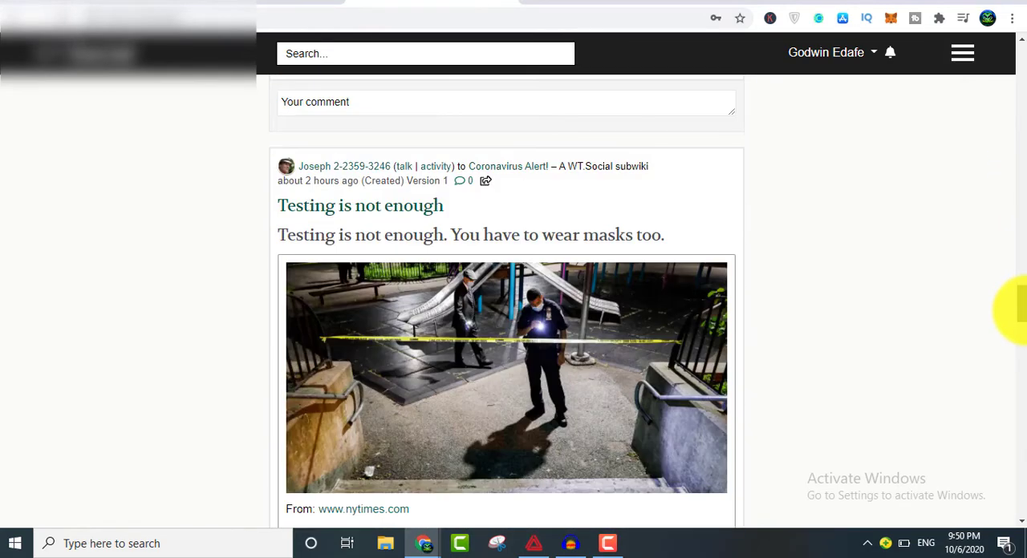
scroll("down", 3)
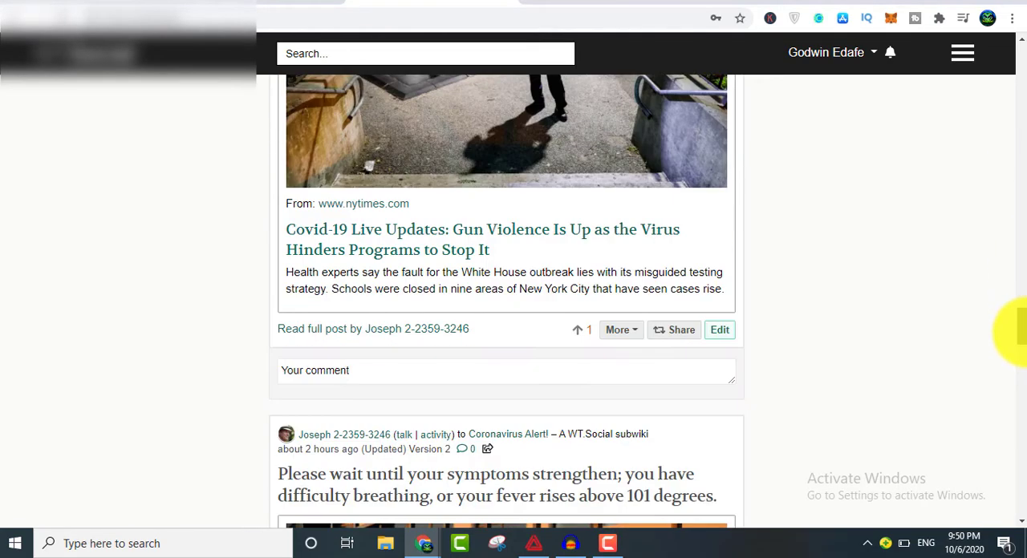
scroll("down", 3)
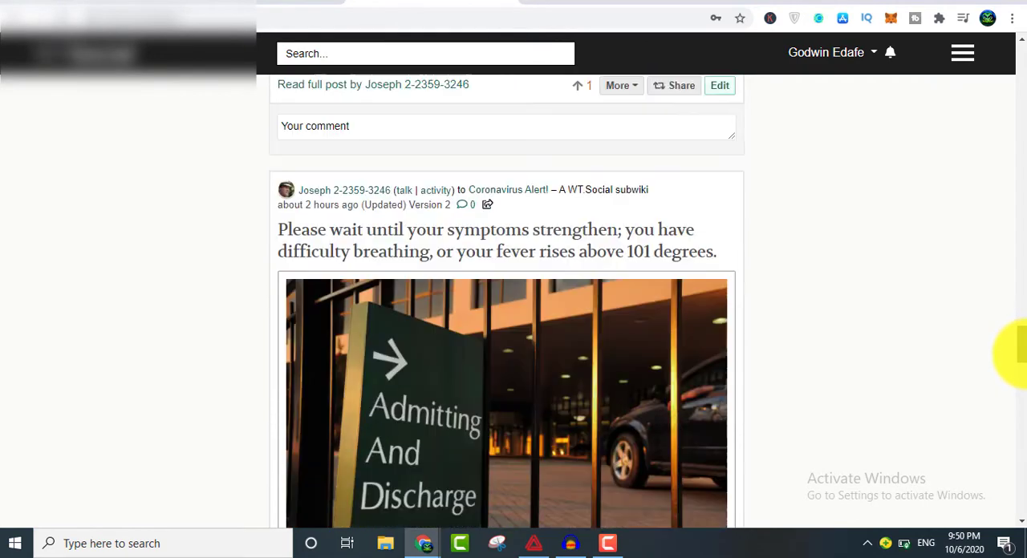
scroll("down", 3)
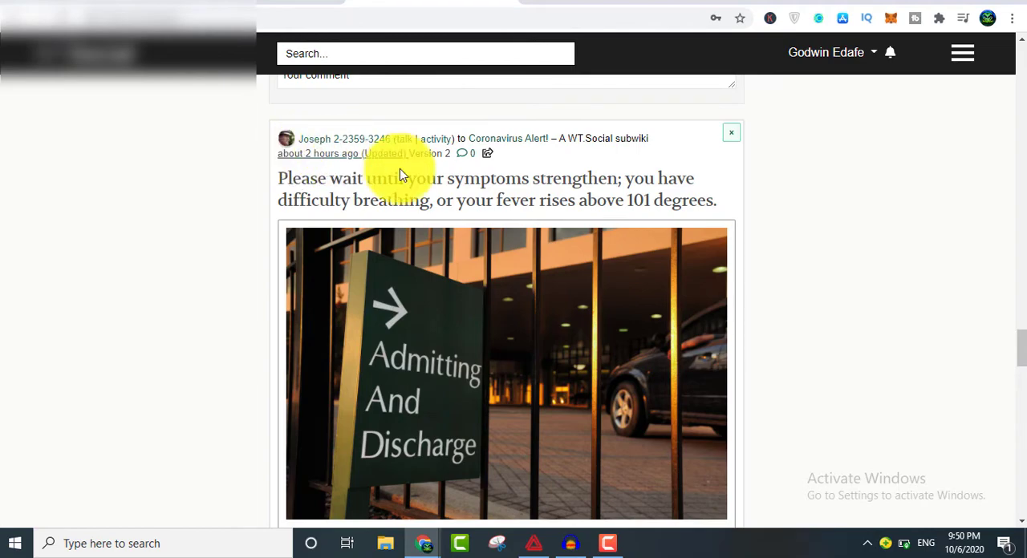
mouse_move(1003, 353)
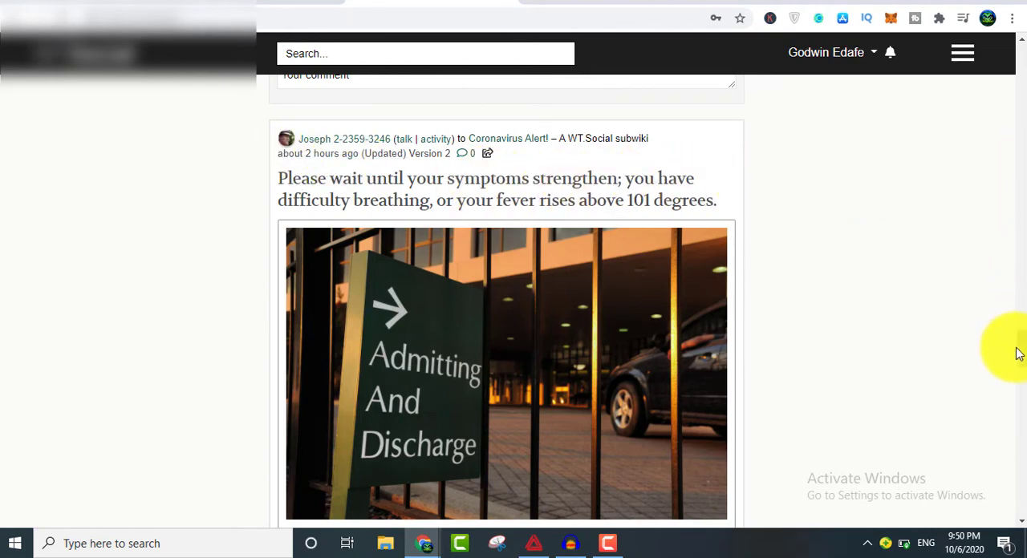
scroll("up", 3)
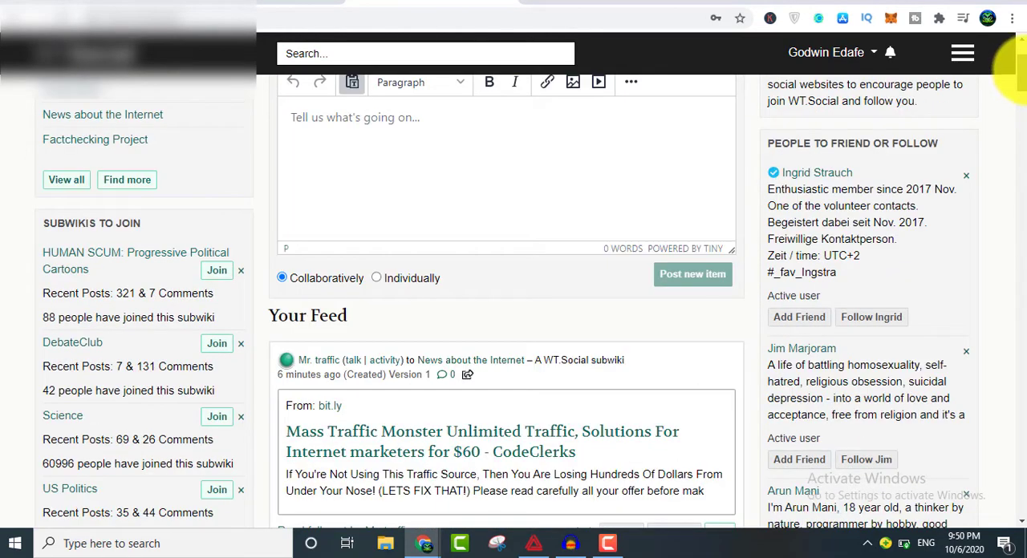
scroll("up", 3)
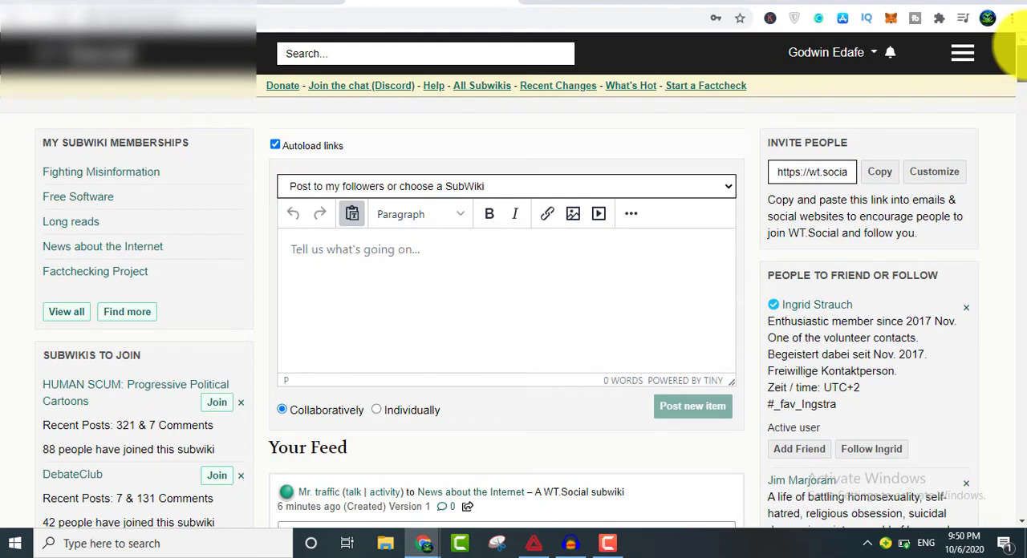
mouse_move(472, 414)
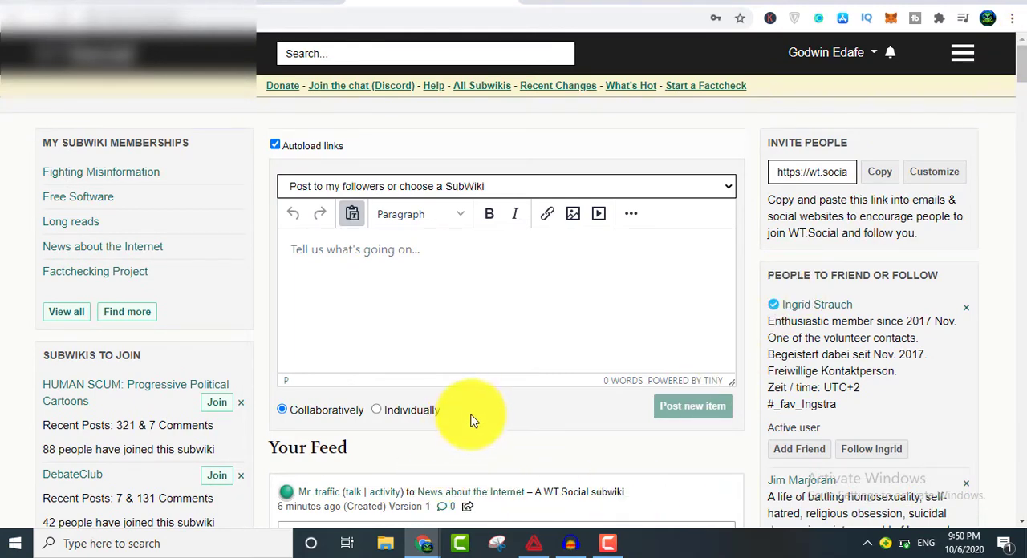
mouse_move(349, 265)
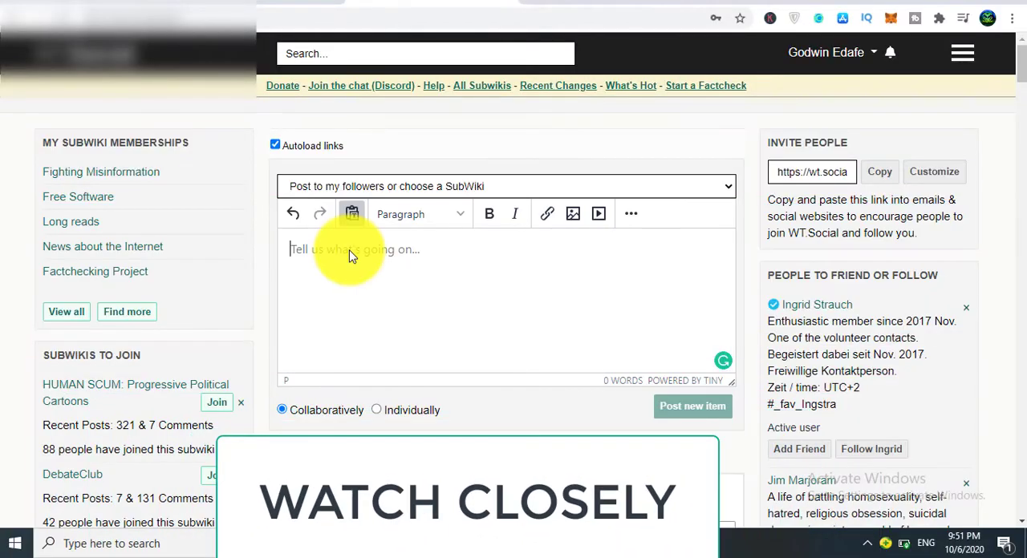
Step: Type the draft 'To Get free targeted traffic click here', correcting the typos
type("get")
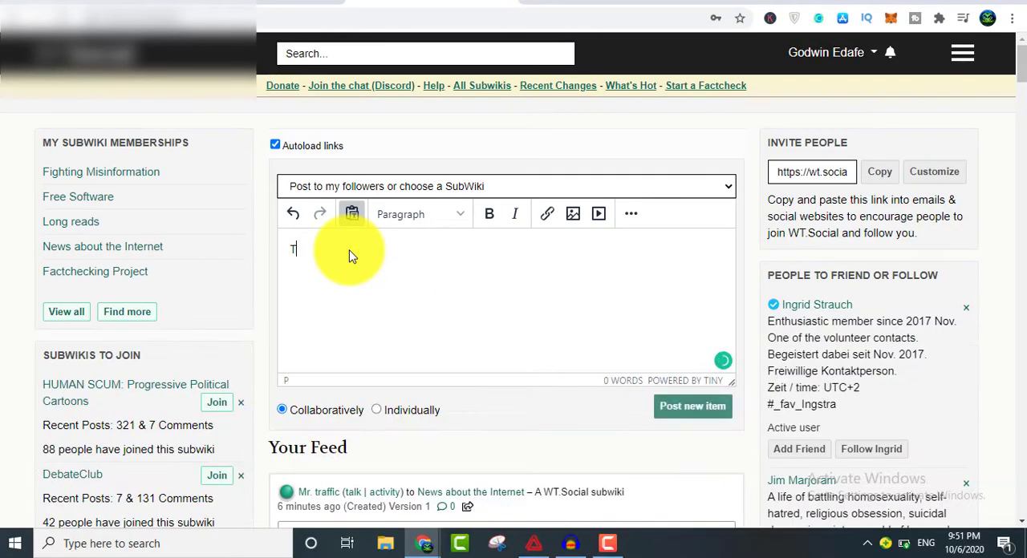
type("o Get free targted traffoc clcik")
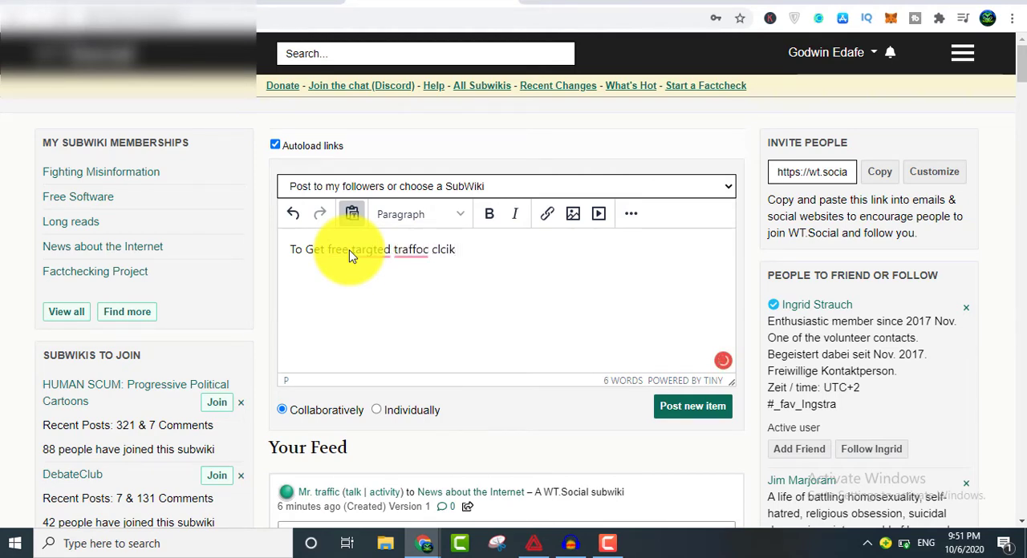
type("click here")
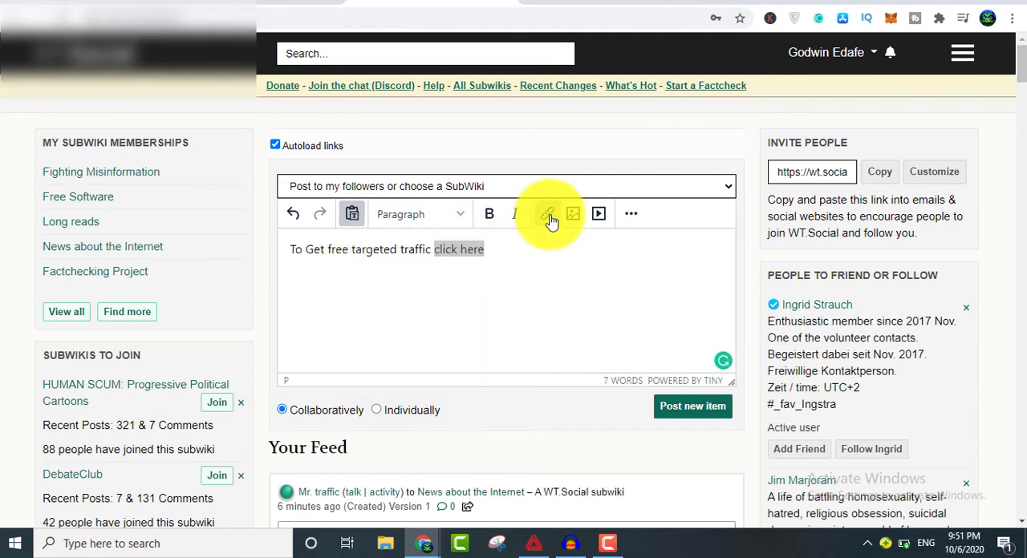
left_click(549, 214)
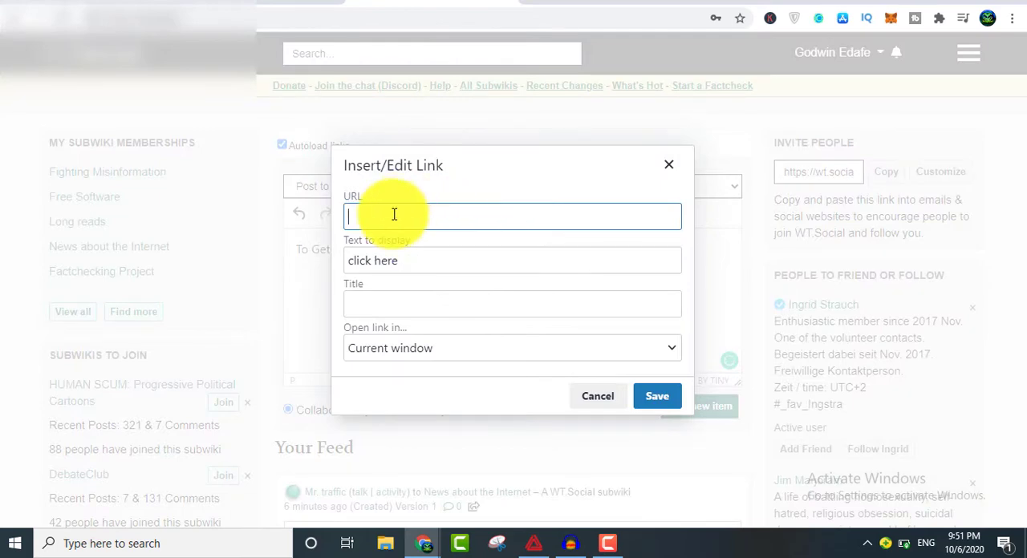
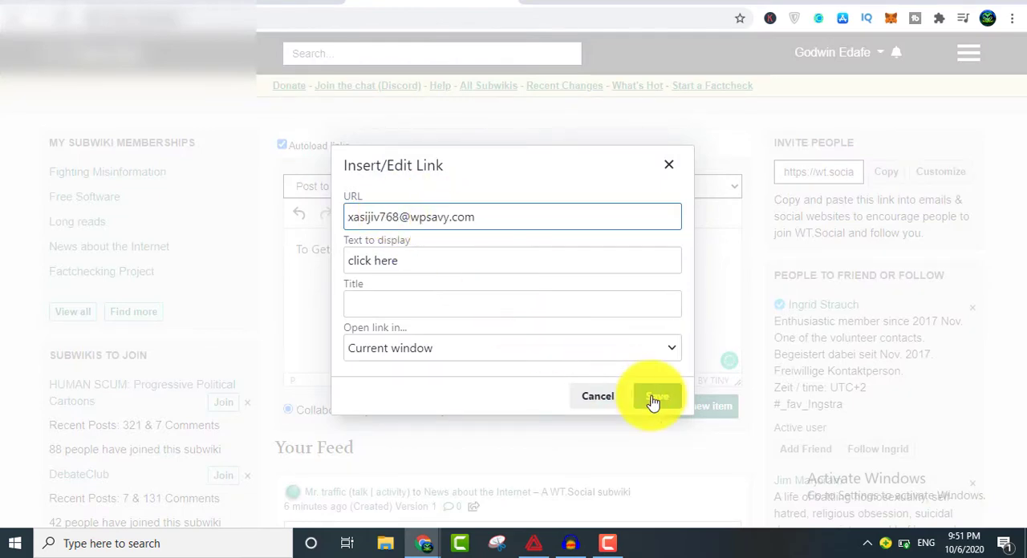
left_click(654, 396)
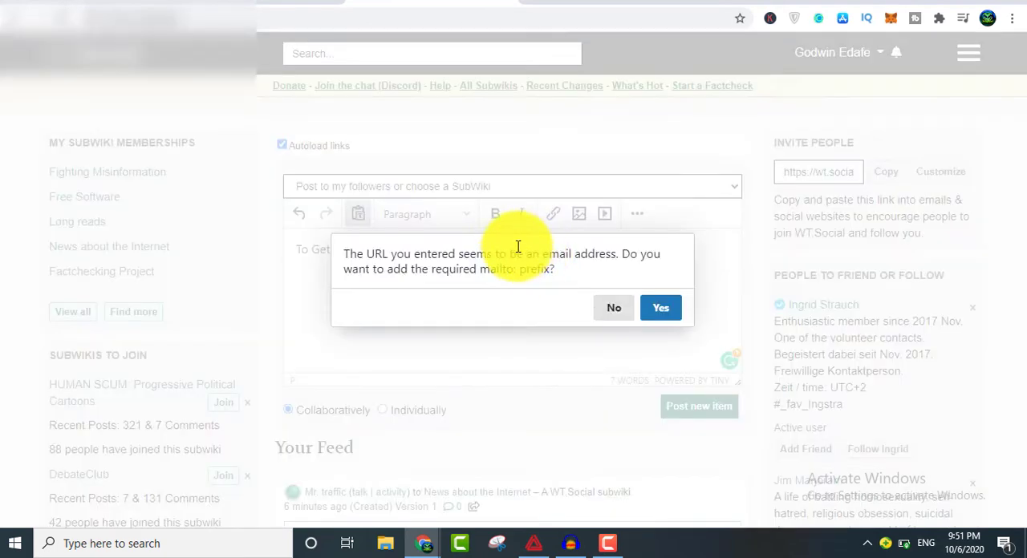
mouse_move(594, 288)
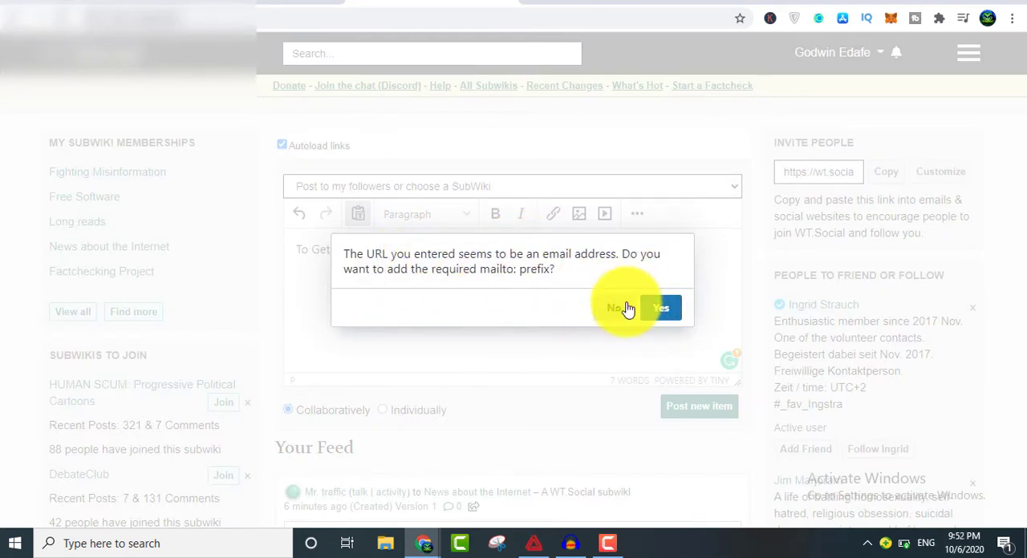
left_click(615, 308)
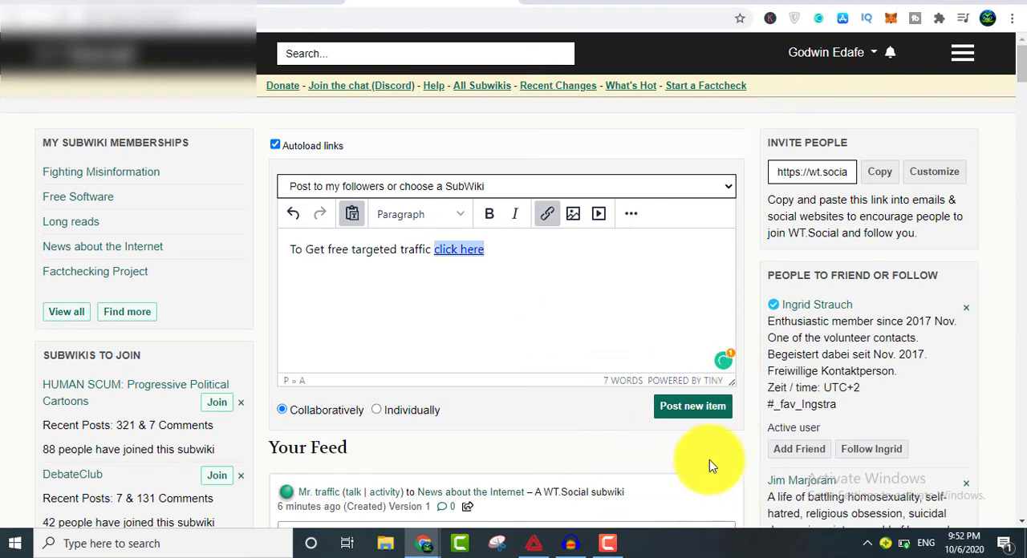
mouse_move(693, 406)
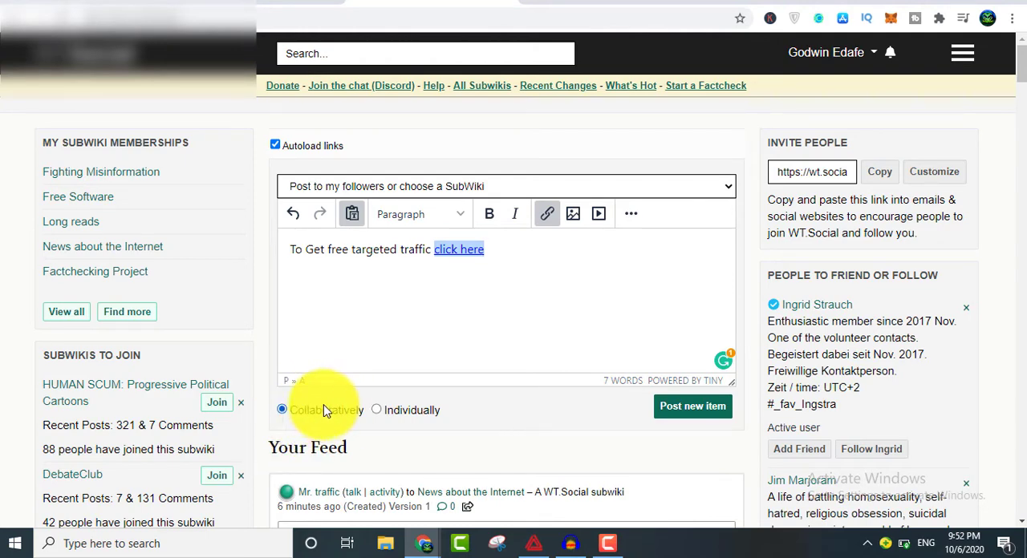
mouse_move(385, 337)
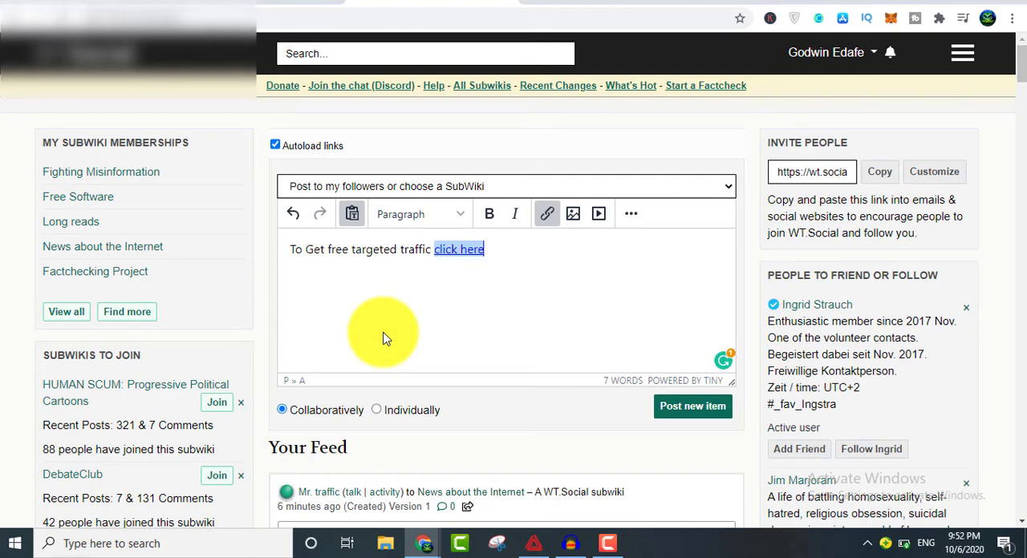
mouse_move(517, 249)
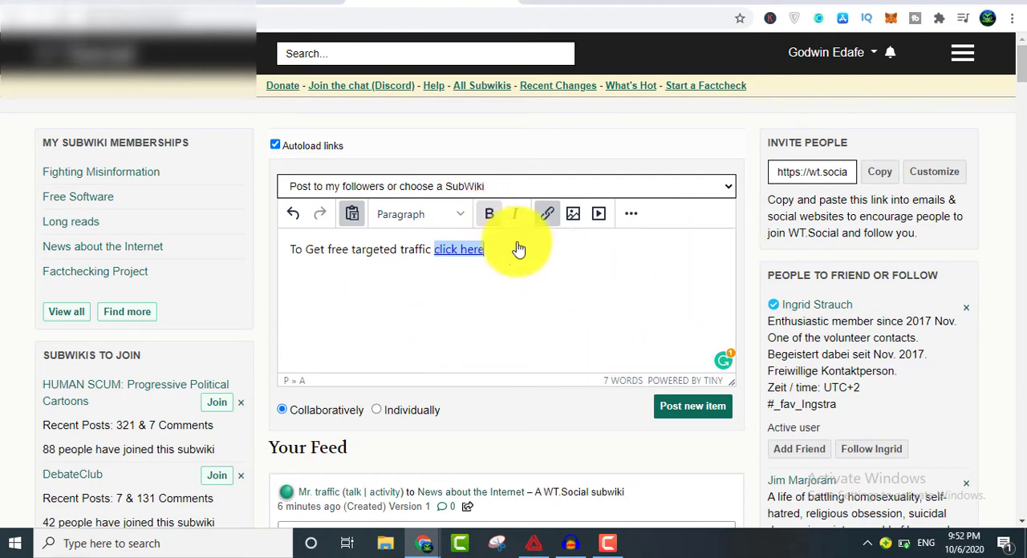
Step: Scroll the feed and choose Edit on WT.Social Official's fact-check post
scroll("down", 3)
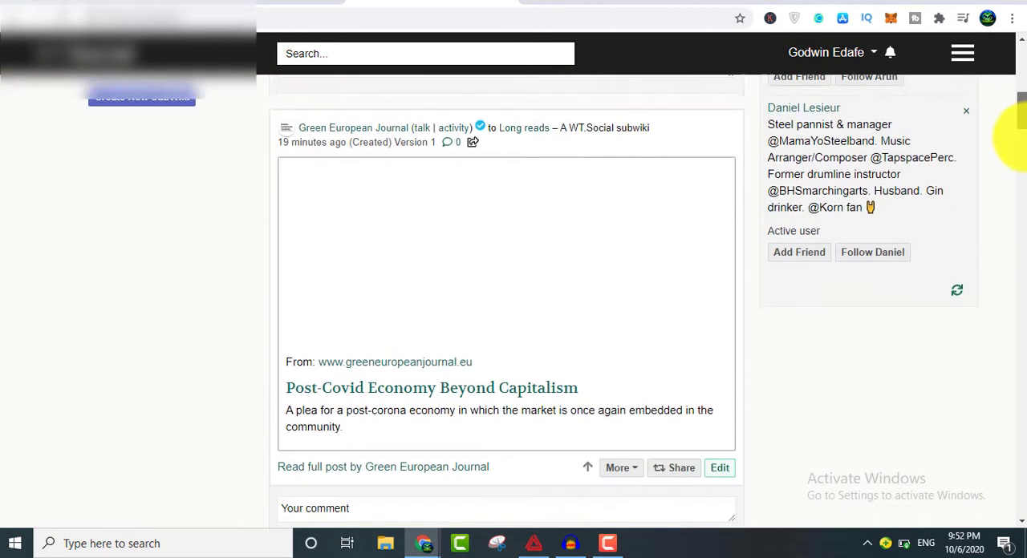
scroll("down", 3)
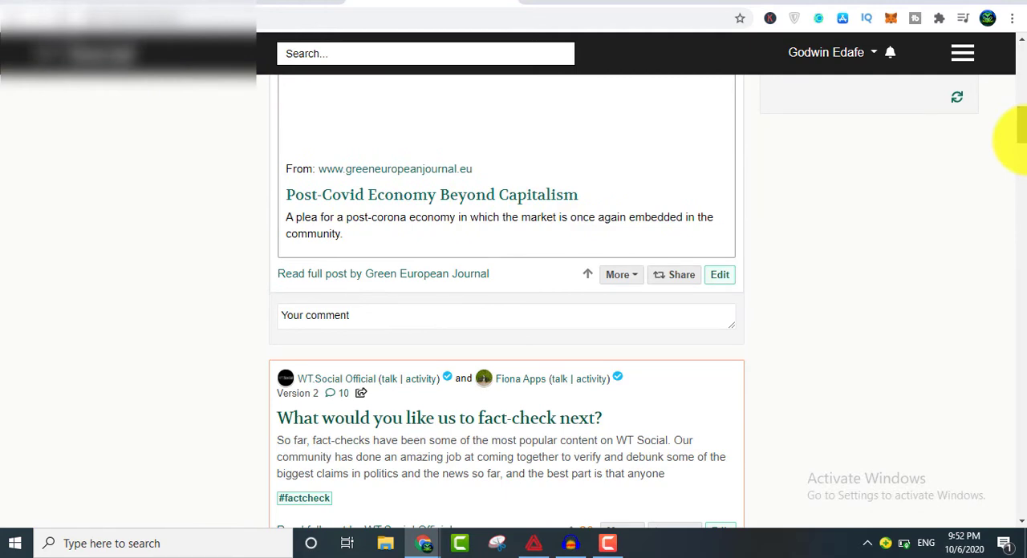
scroll("down", 3)
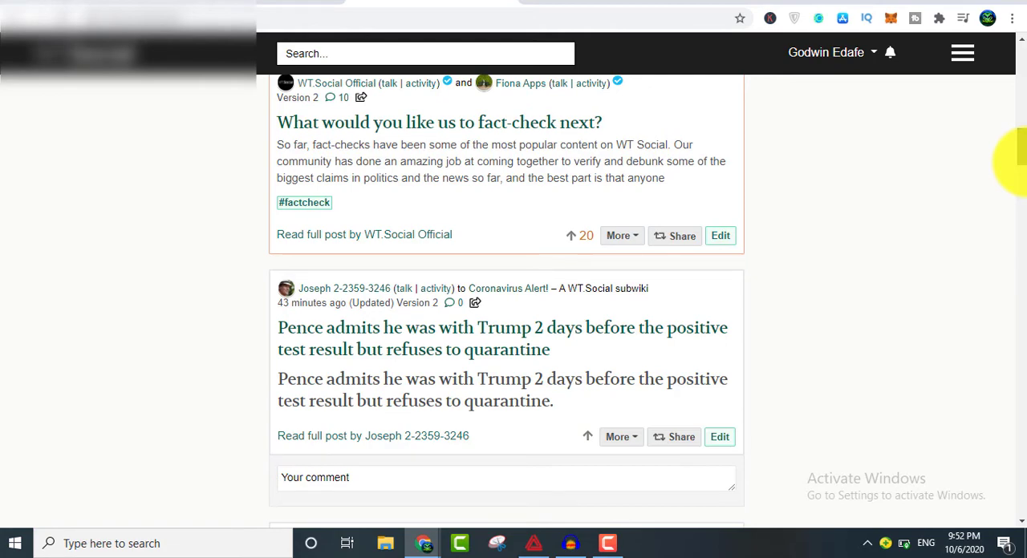
scroll("up", 3)
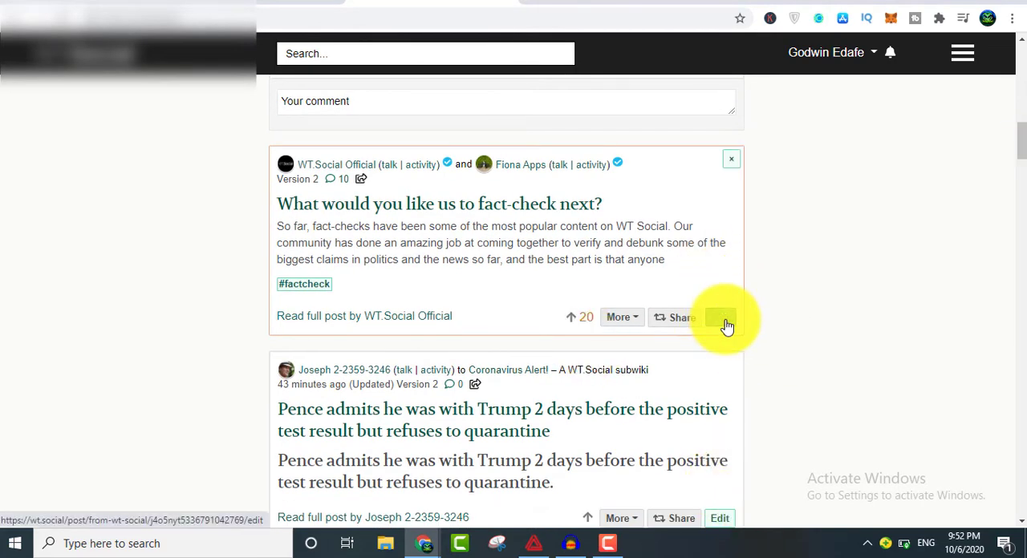
left_click(719, 316)
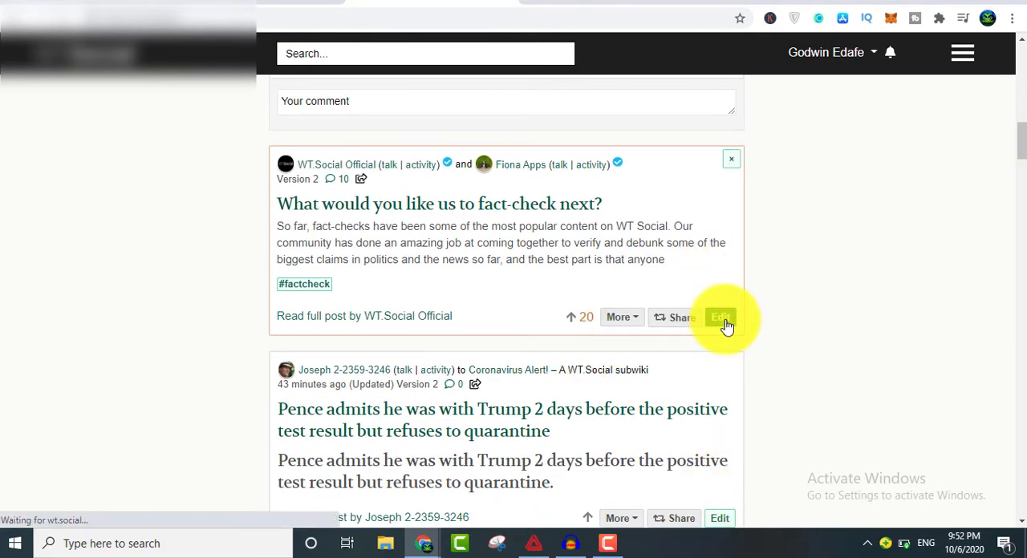
Step: Open the fact-check post's edit page and scroll through its body and revisions
left_click(719, 317)
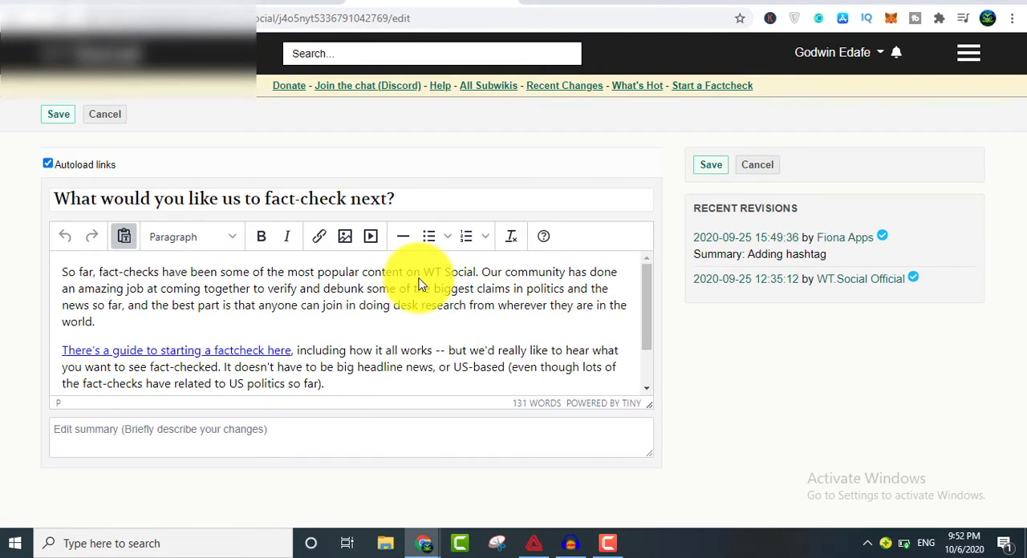
mouse_move(648, 321)
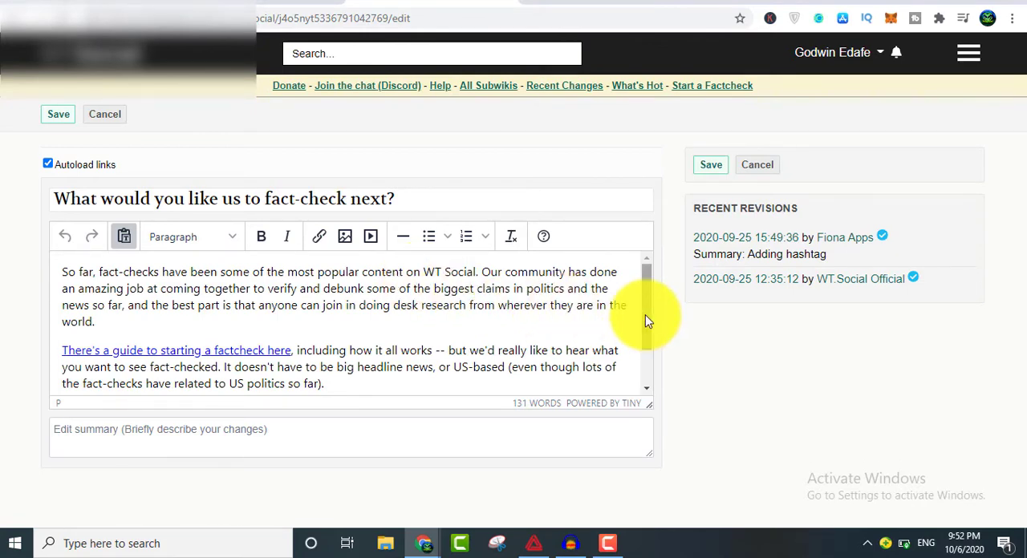
scroll("down", 3)
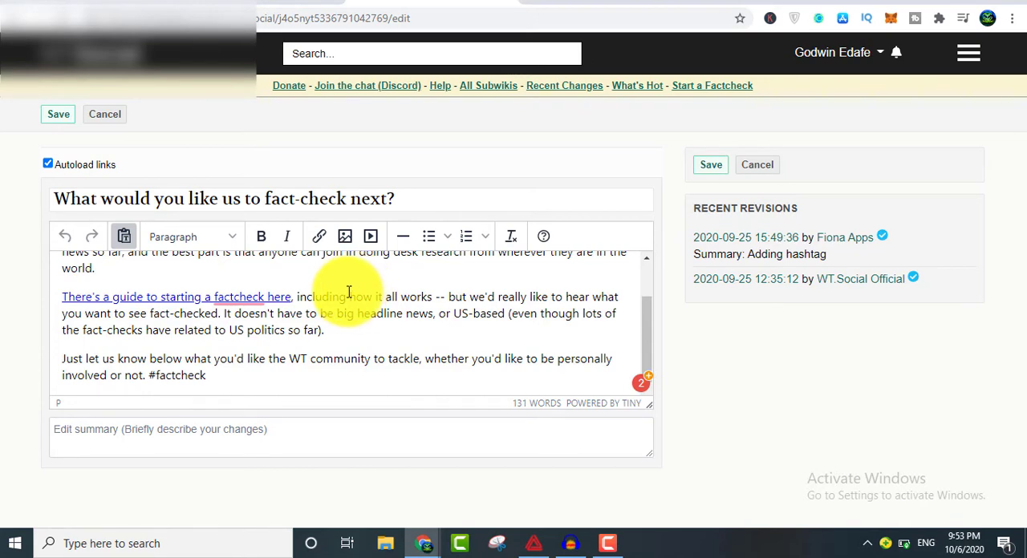
mouse_move(528, 320)
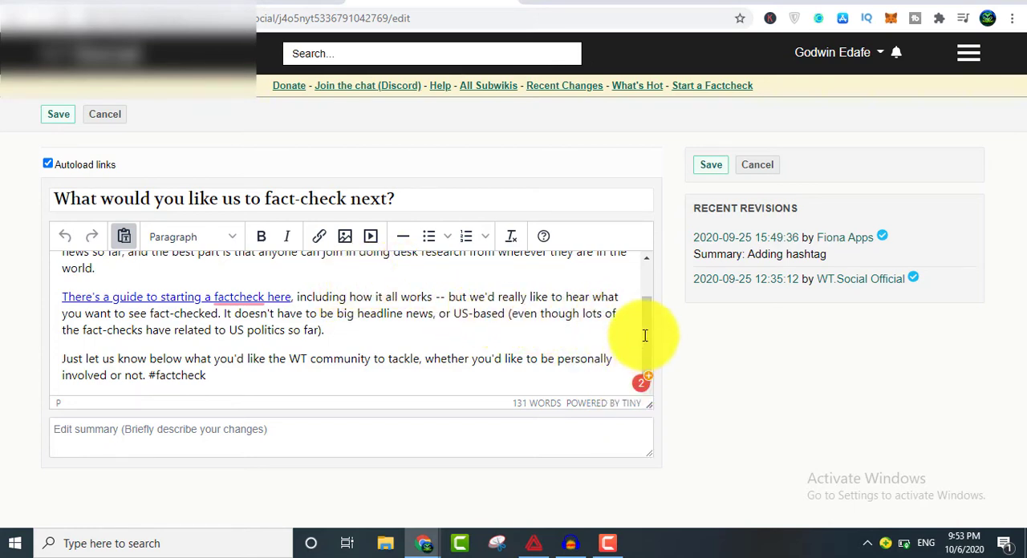
scroll("up", 3)
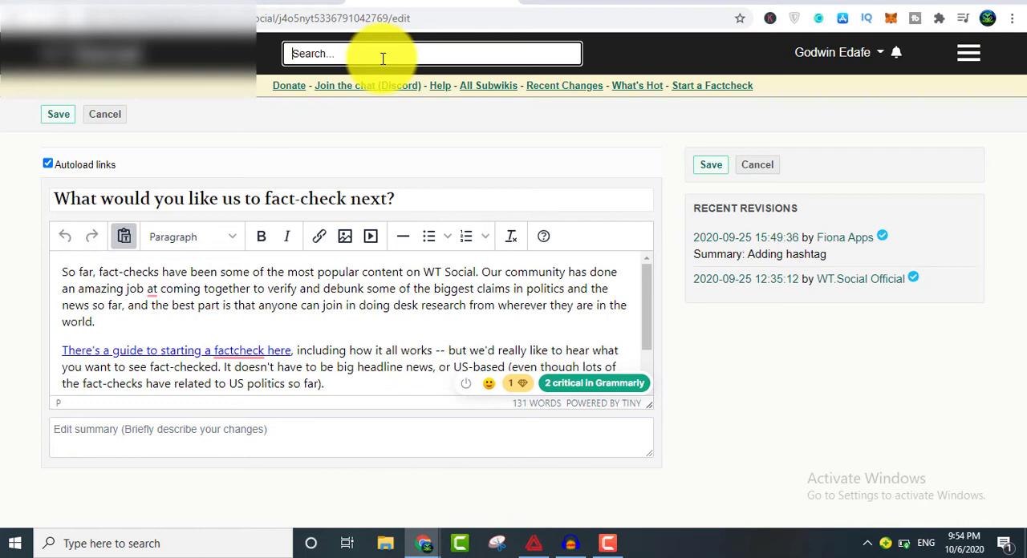
Step: Search for 'weightloss' and scroll through the 24 article results
type("weight")
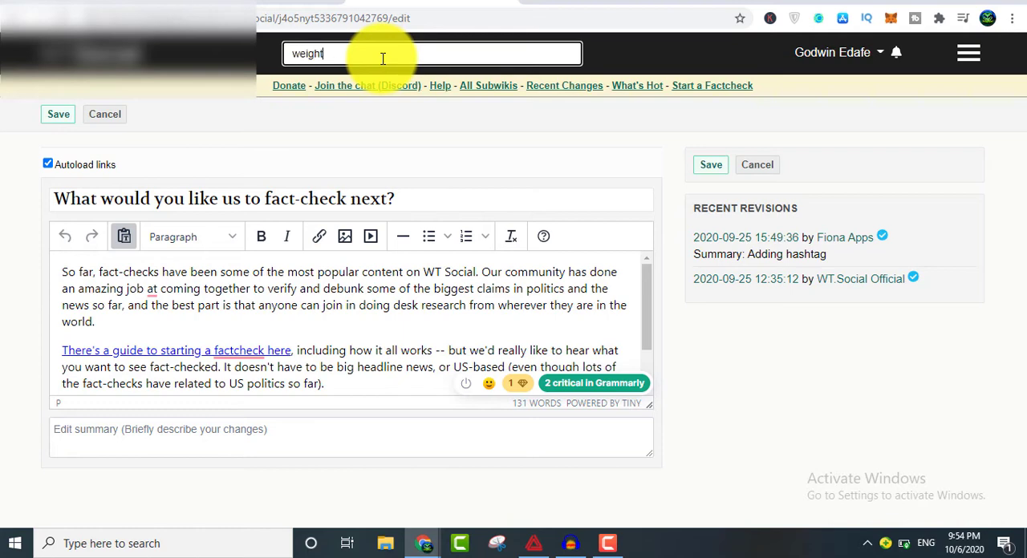
type("lloss")
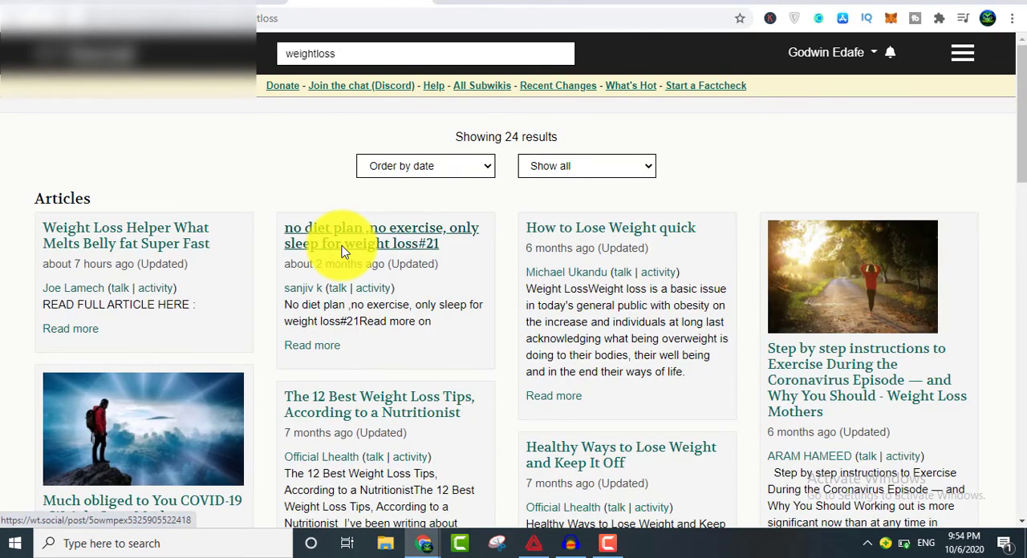
mouse_move(128, 307)
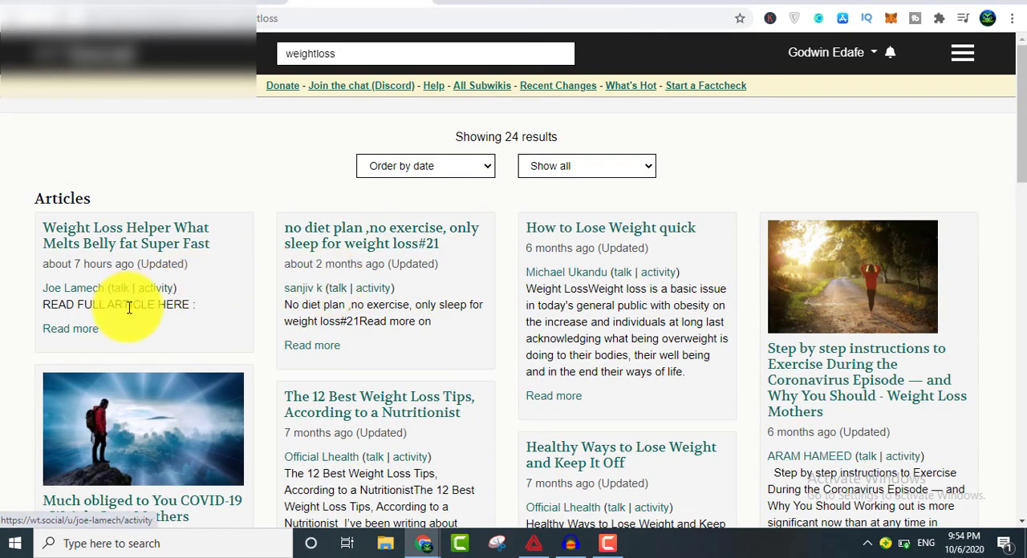
scroll("down", 3)
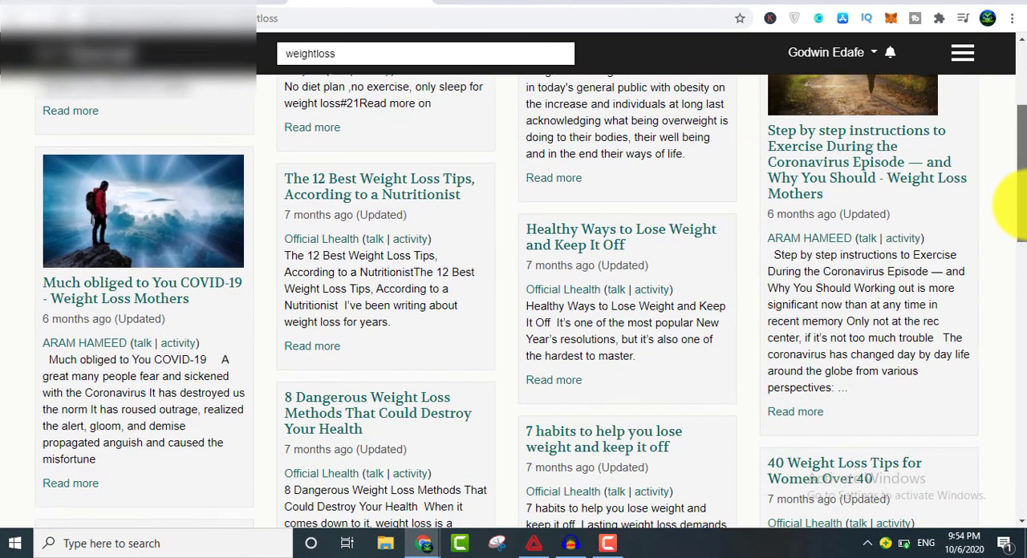
scroll("down", 3)
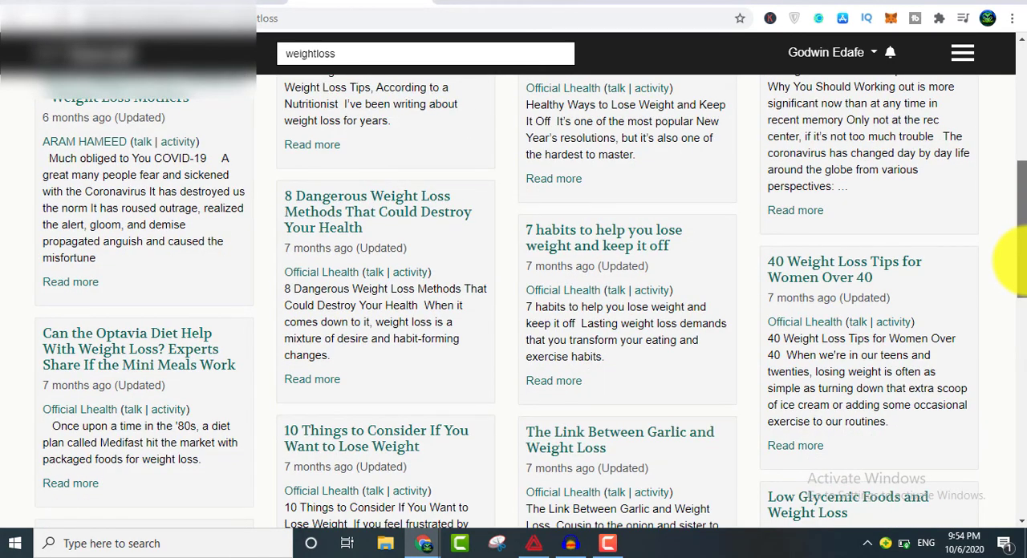
scroll("down", 3)
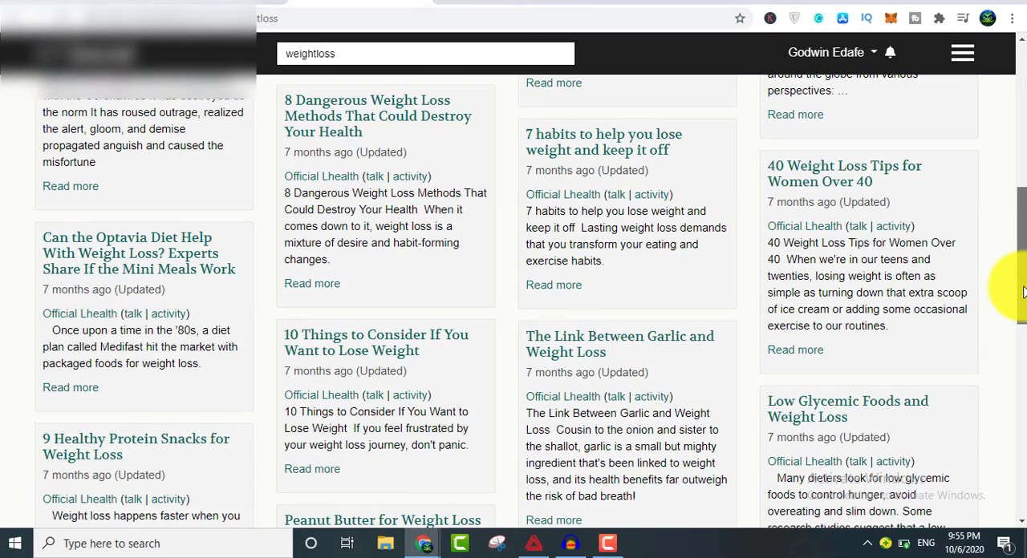
scroll("down", 3)
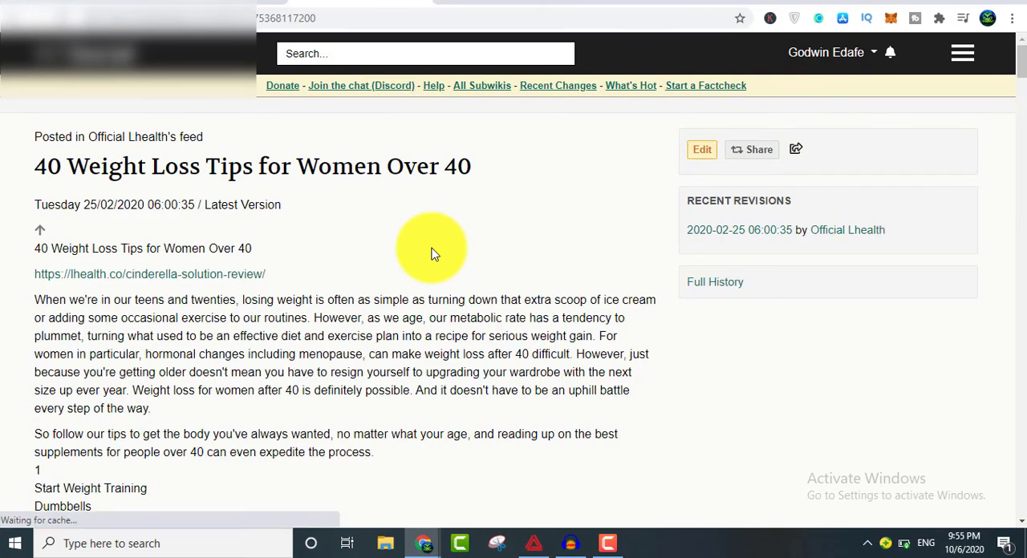
Step: Scroll the '40 Weight Loss Tips for Women Over 40' article to its comments and back
scroll("down", 3)
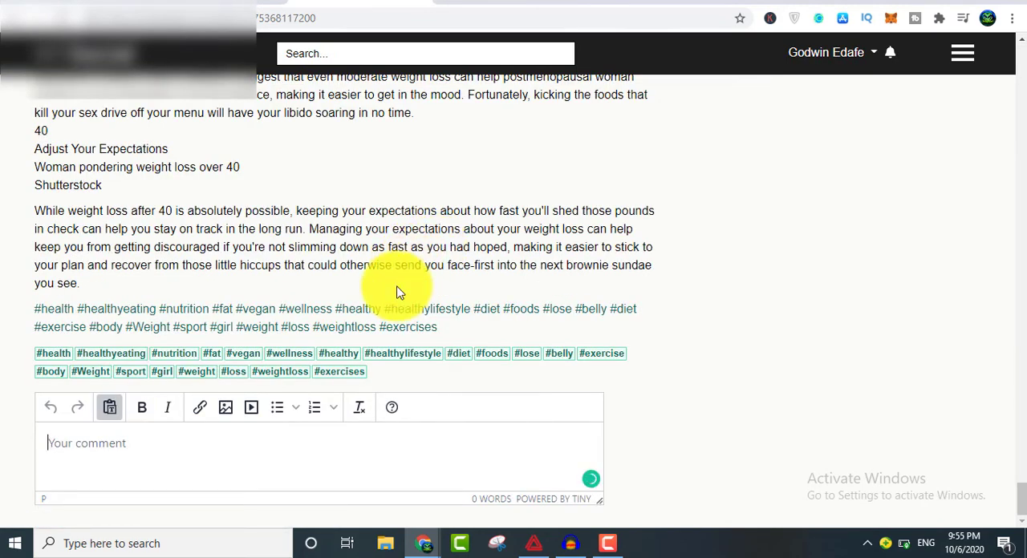
mouse_move(365, 298)
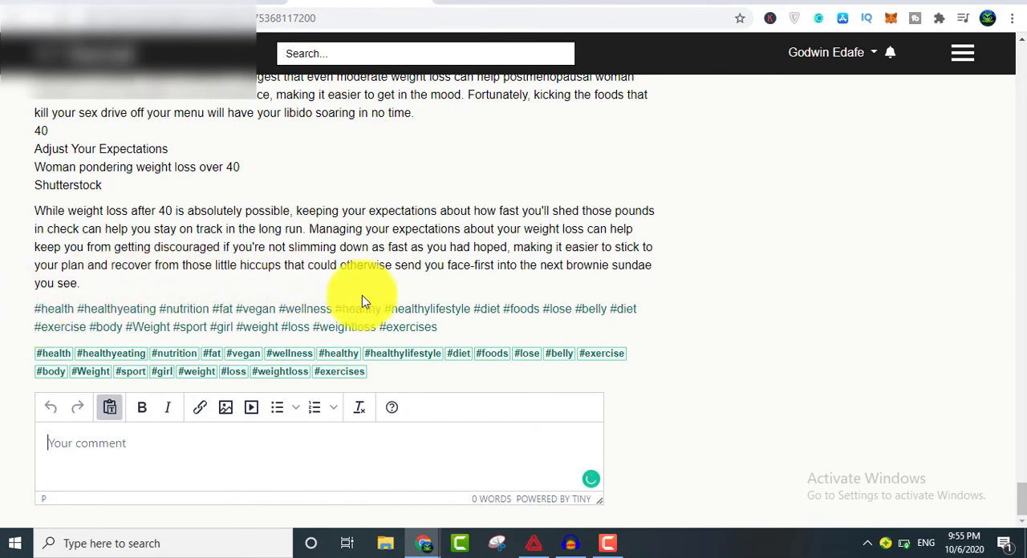
mouse_move(1014, 253)
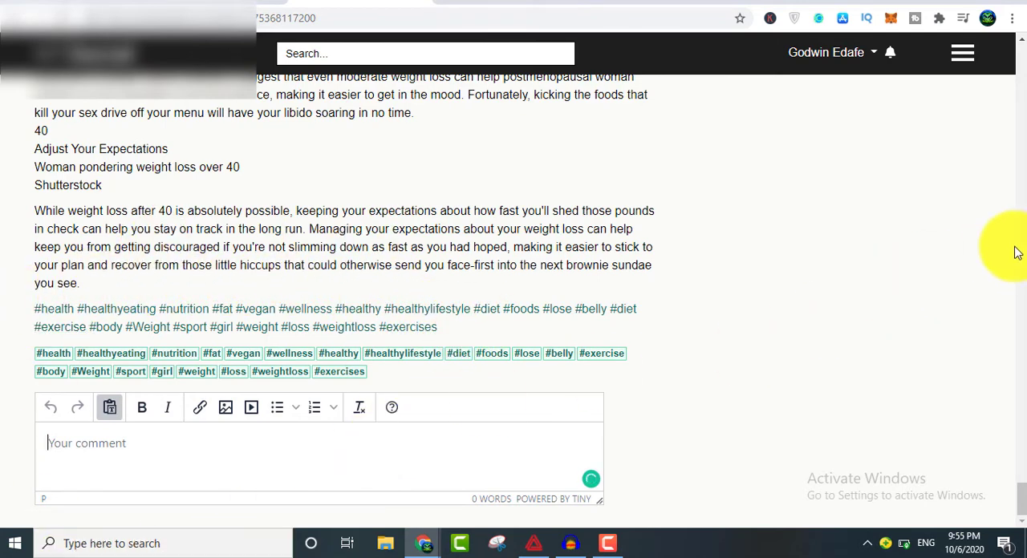
mouse_move(206, 436)
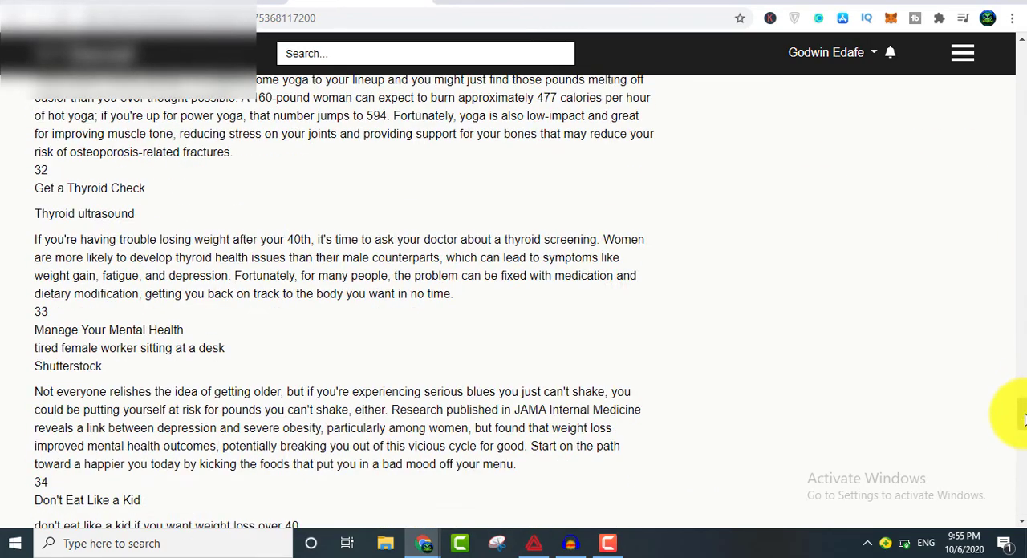
scroll("up", 3)
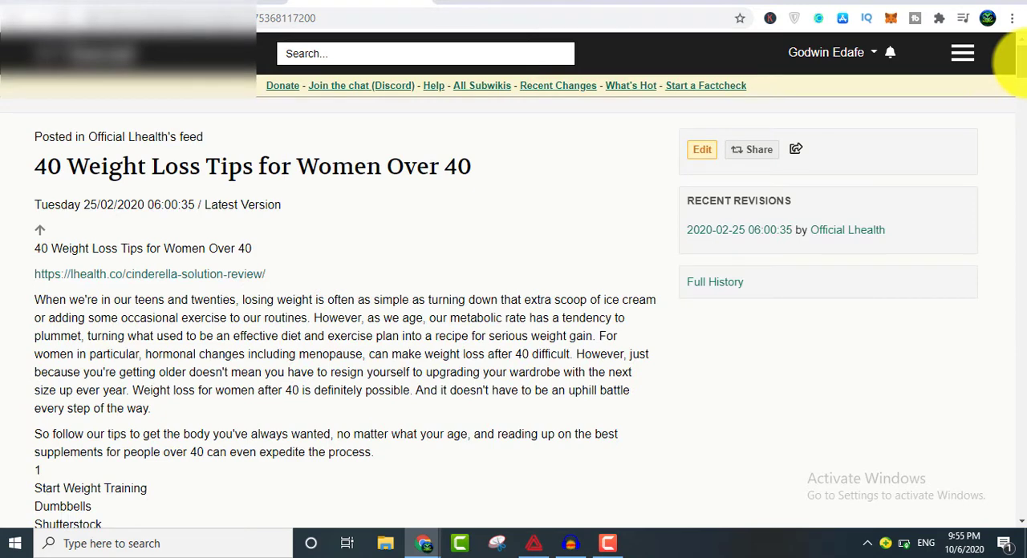
mouse_move(237, 108)
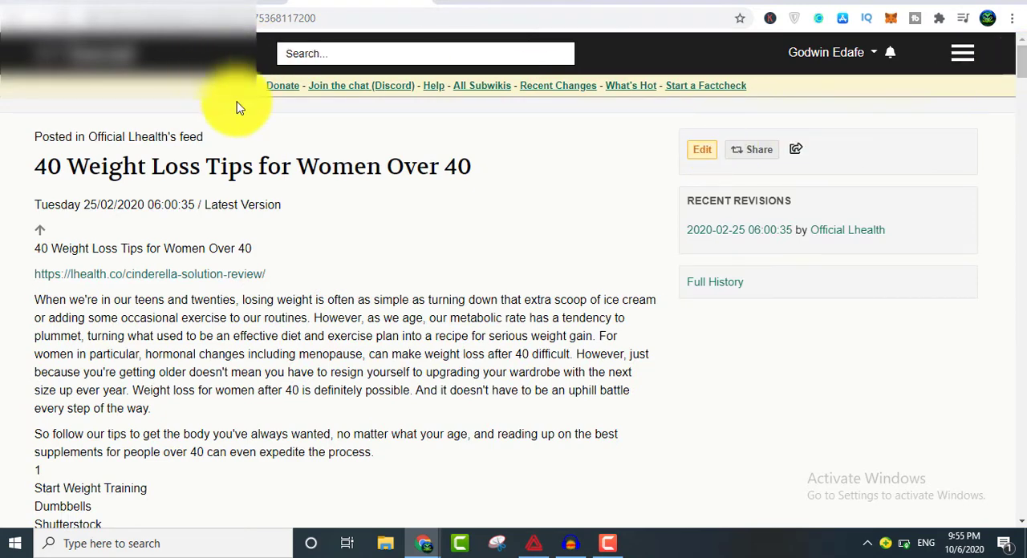
mouse_move(480, 89)
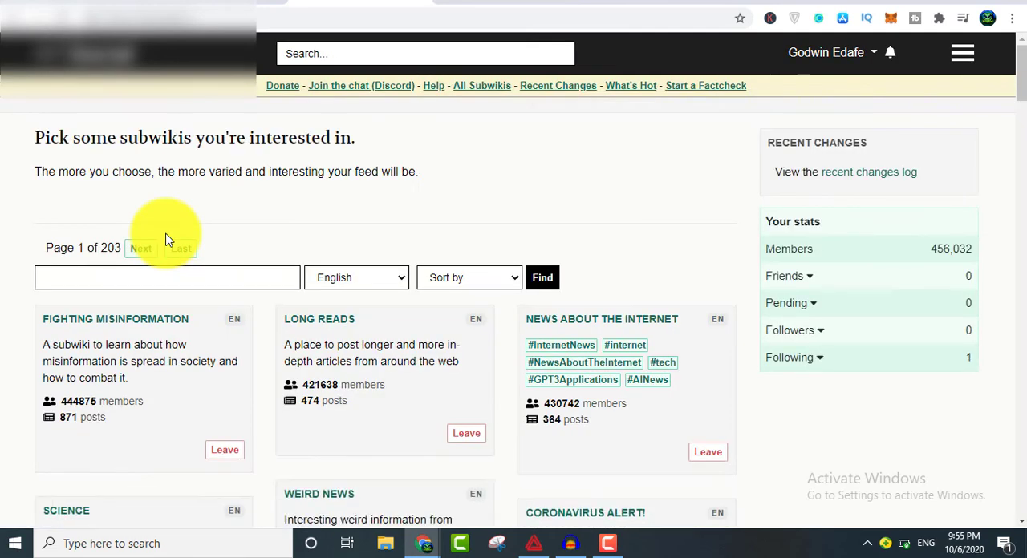
mouse_move(178, 241)
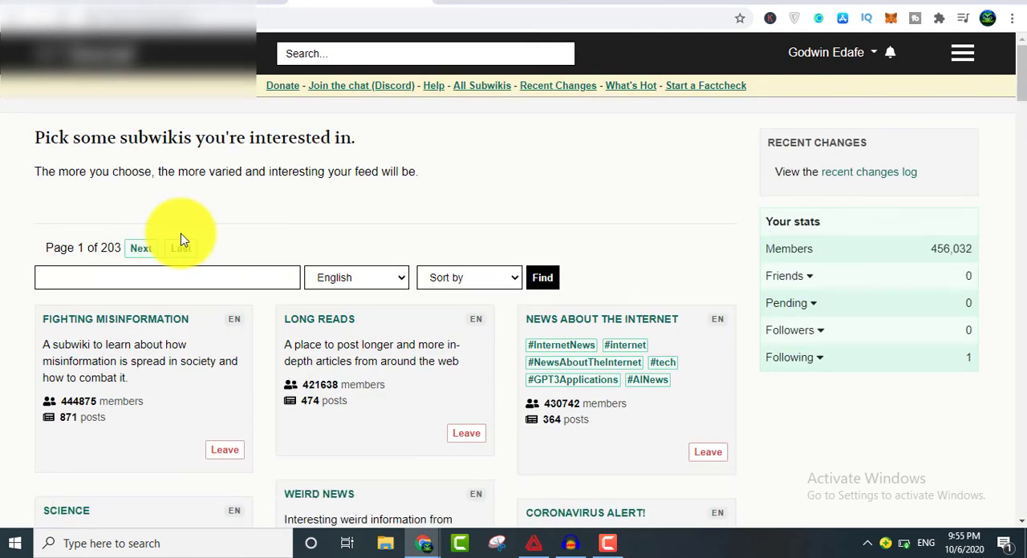
mouse_move(303, 333)
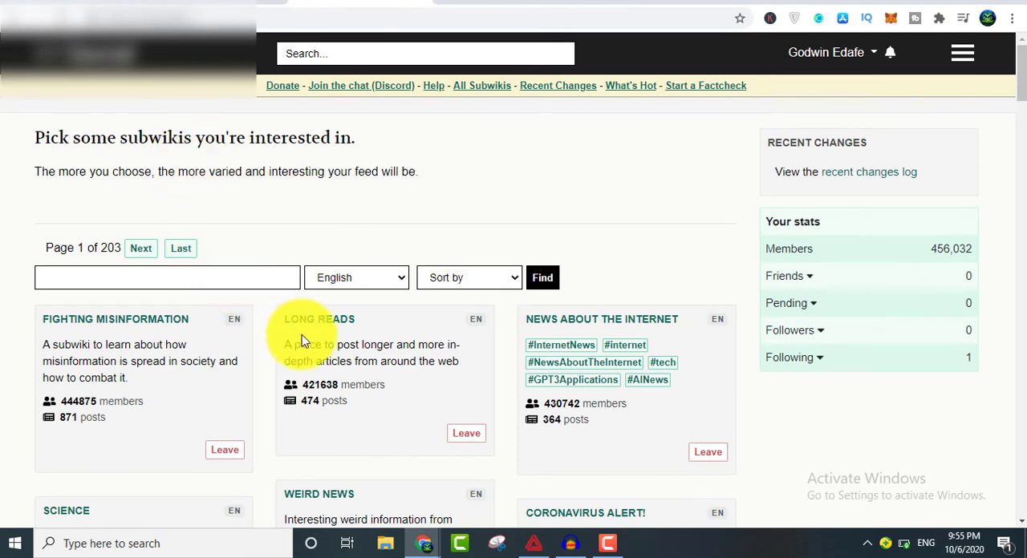
mouse_move(87, 405)
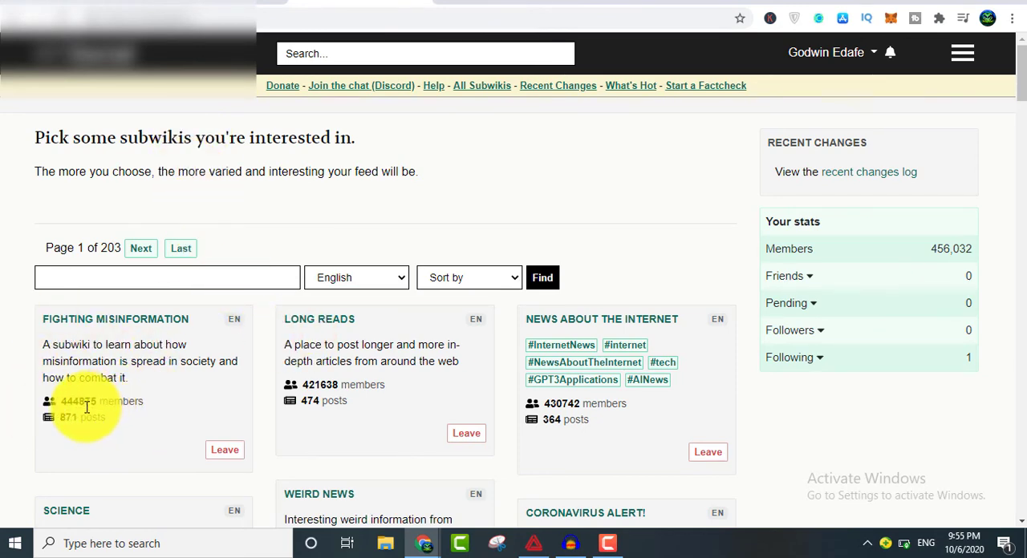
mouse_move(72, 405)
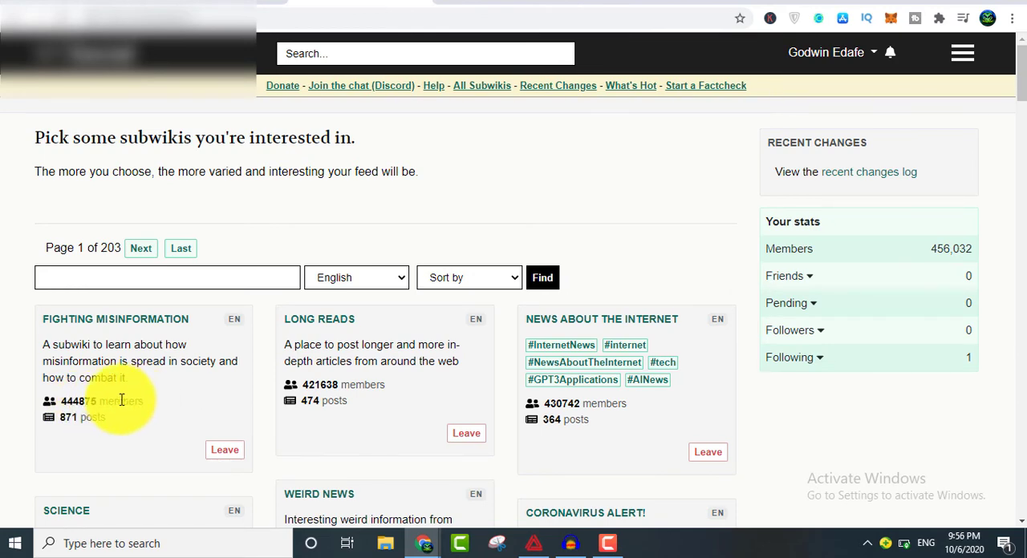
mouse_move(64, 399)
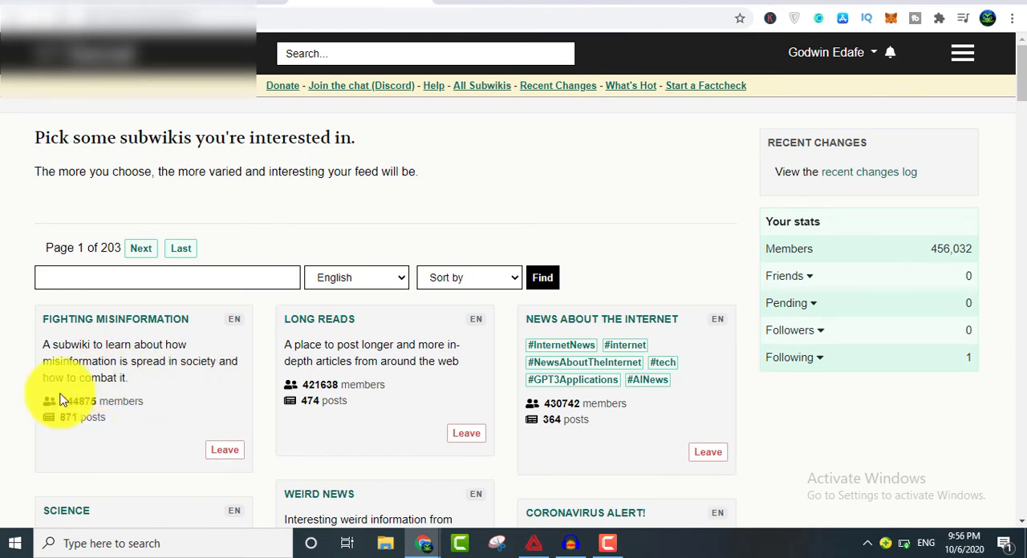
mouse_move(73, 433)
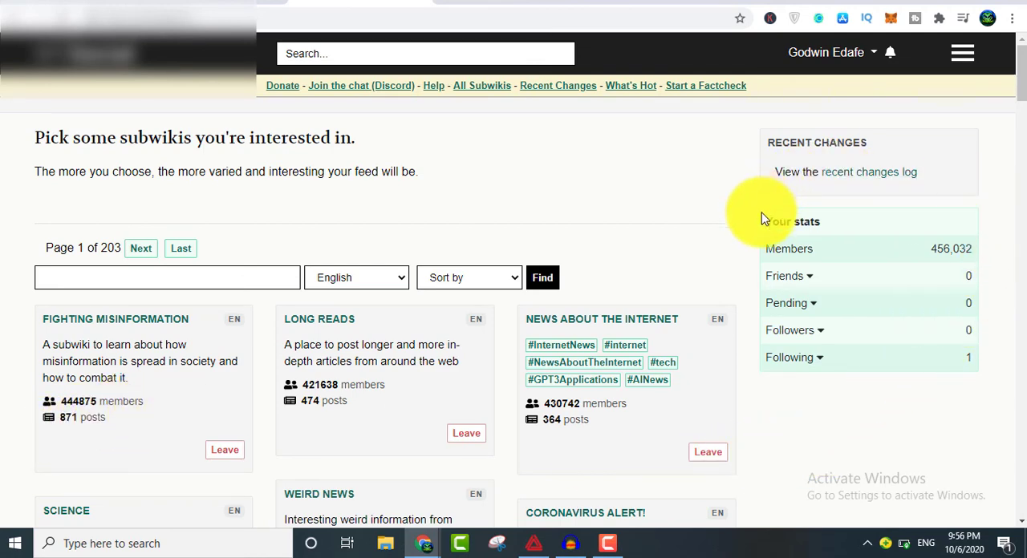
mouse_move(1011, 80)
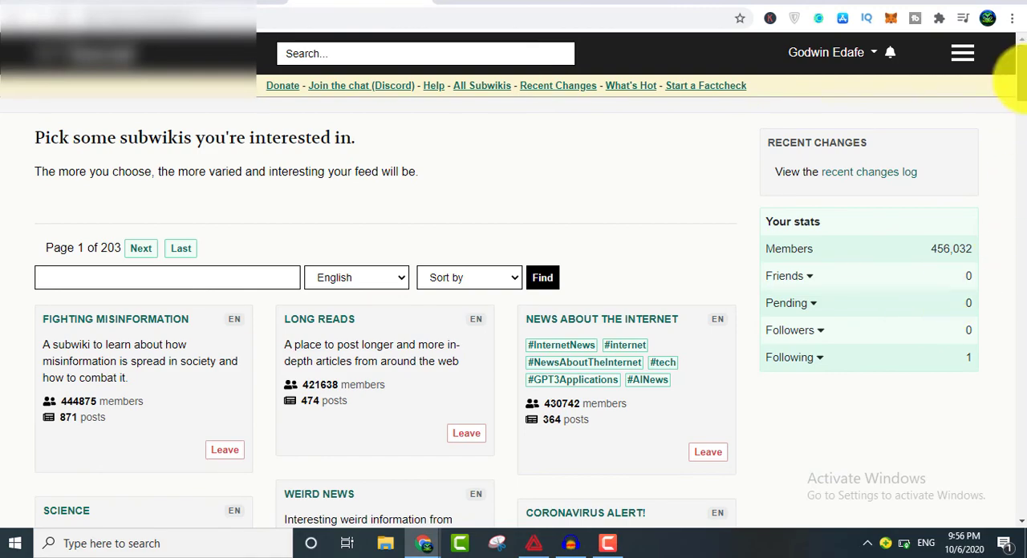
Step: Scroll through the subwiki directory cards, including Fighting Misinformation and Long Reads
scroll("down", 3)
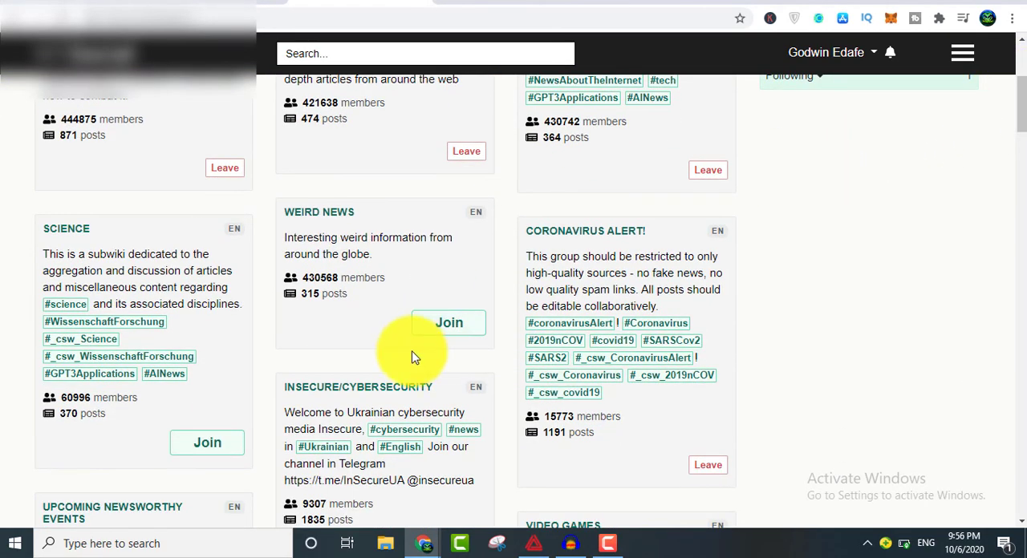
mouse_move(265, 241)
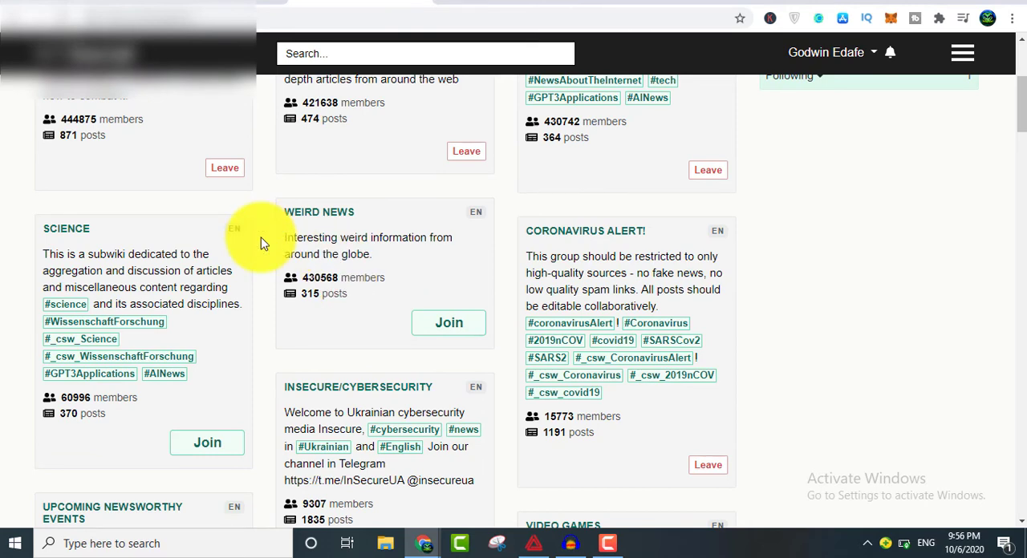
mouse_move(105, 265)
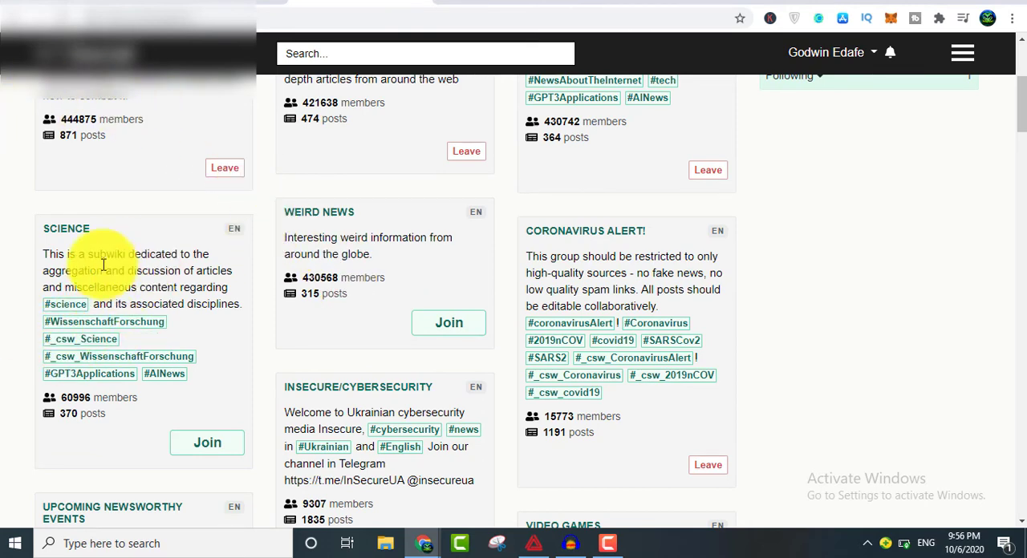
mouse_move(104, 216)
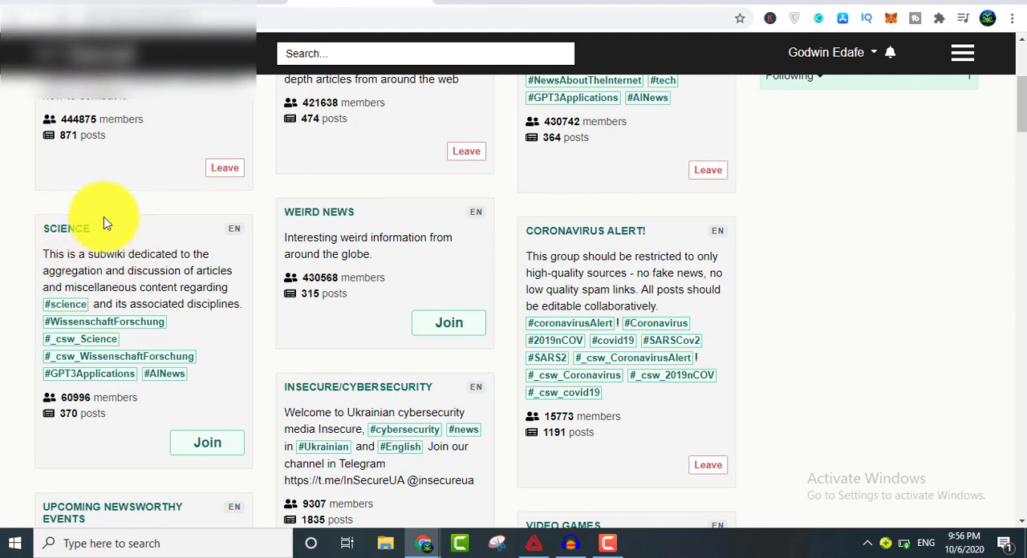
mouse_move(457, 381)
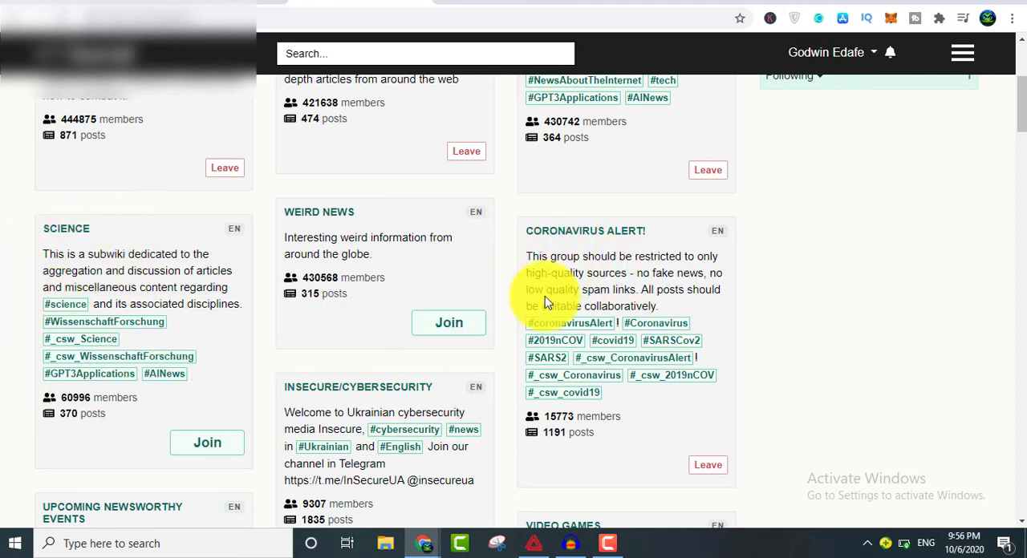
scroll("down", 3)
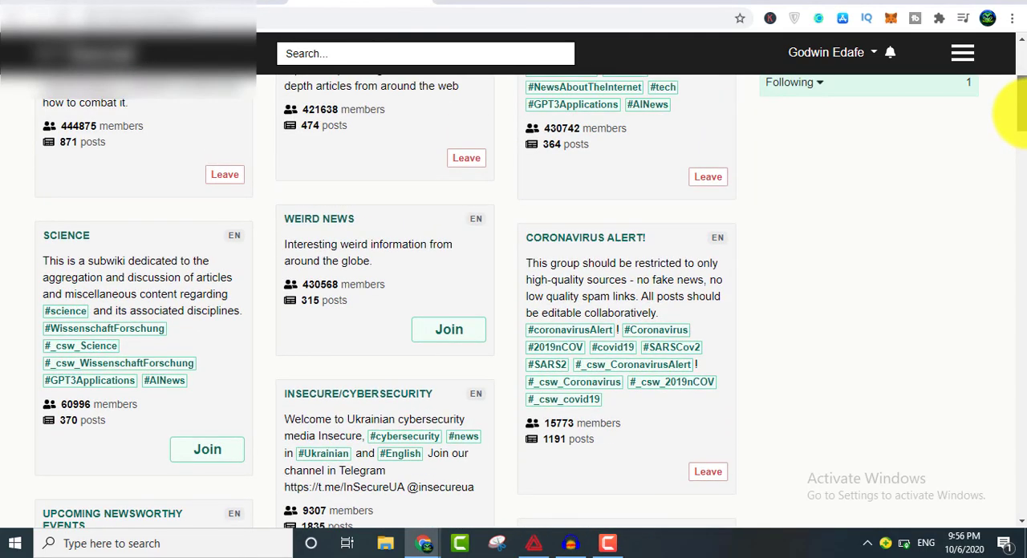
scroll("up", 3)
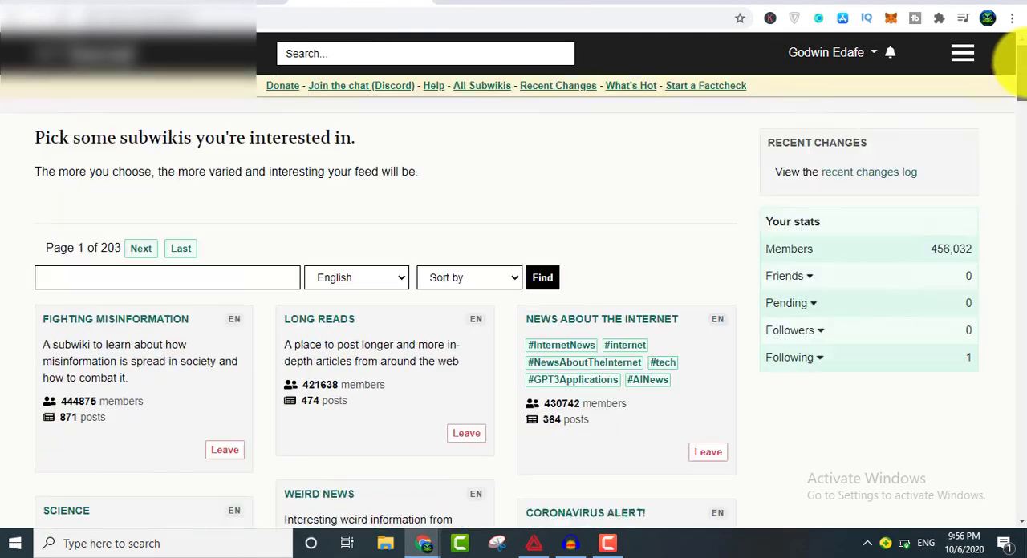
scroll("down", 3)
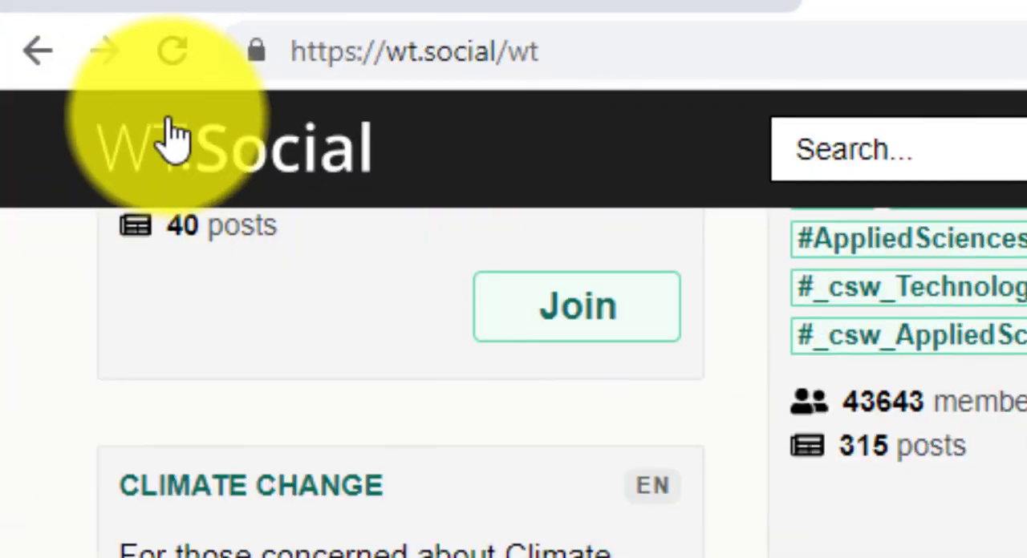
mouse_move(281, 232)
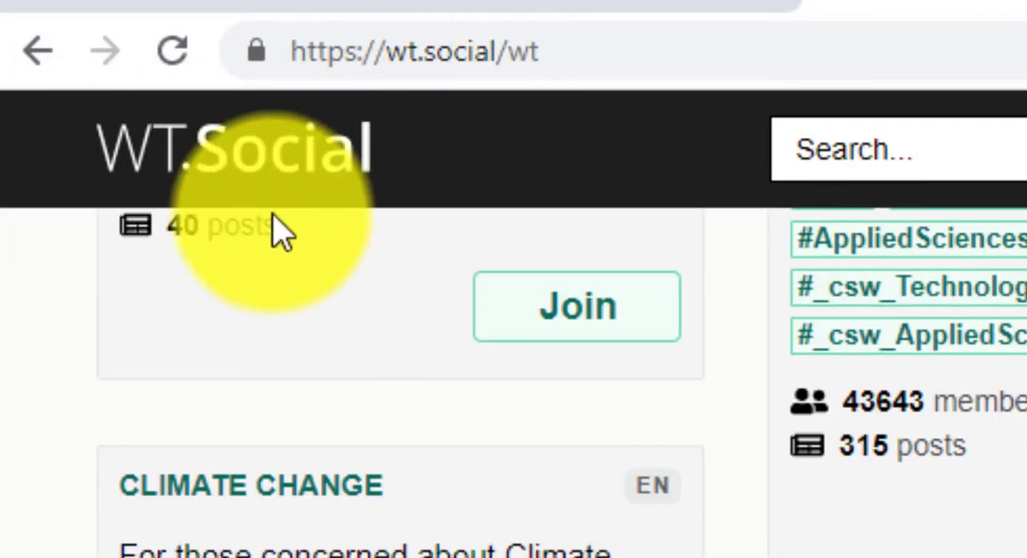
mouse_move(614, 248)
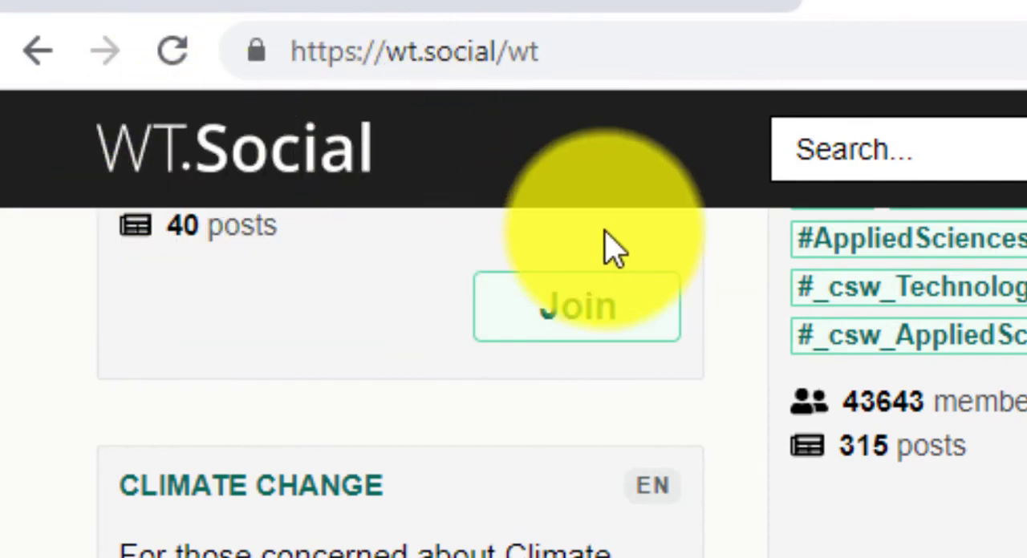
mouse_move(289, 337)
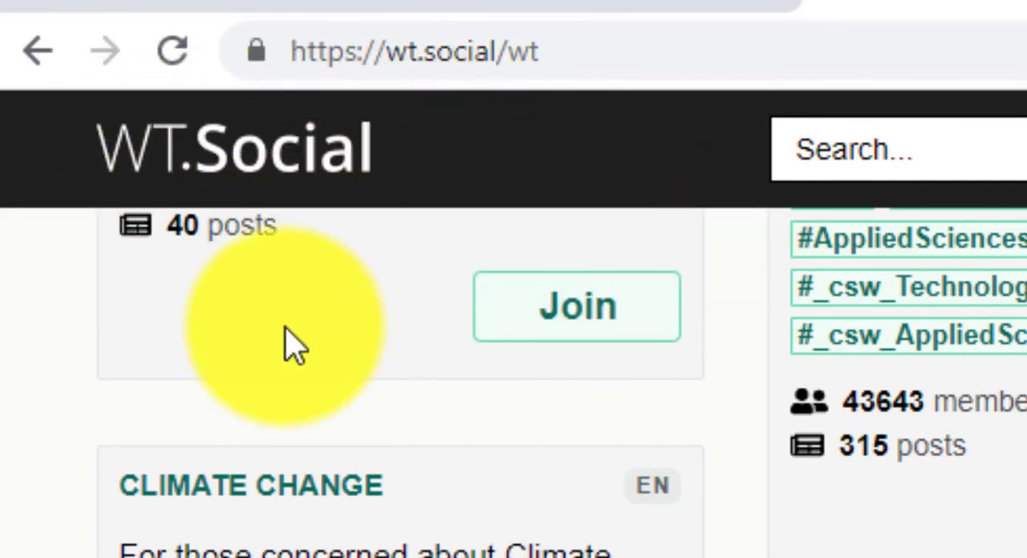
scroll("down", 3)
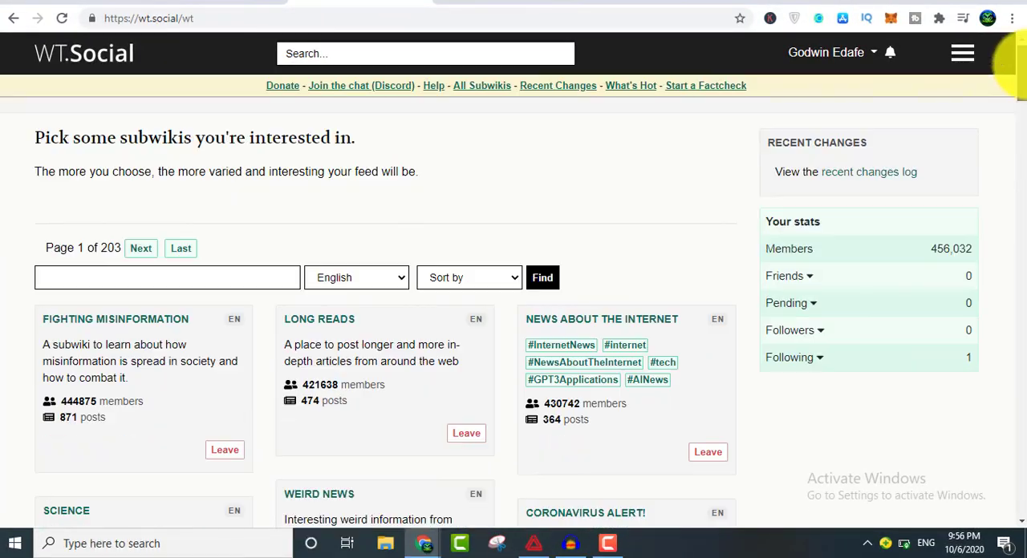
mouse_move(581, 191)
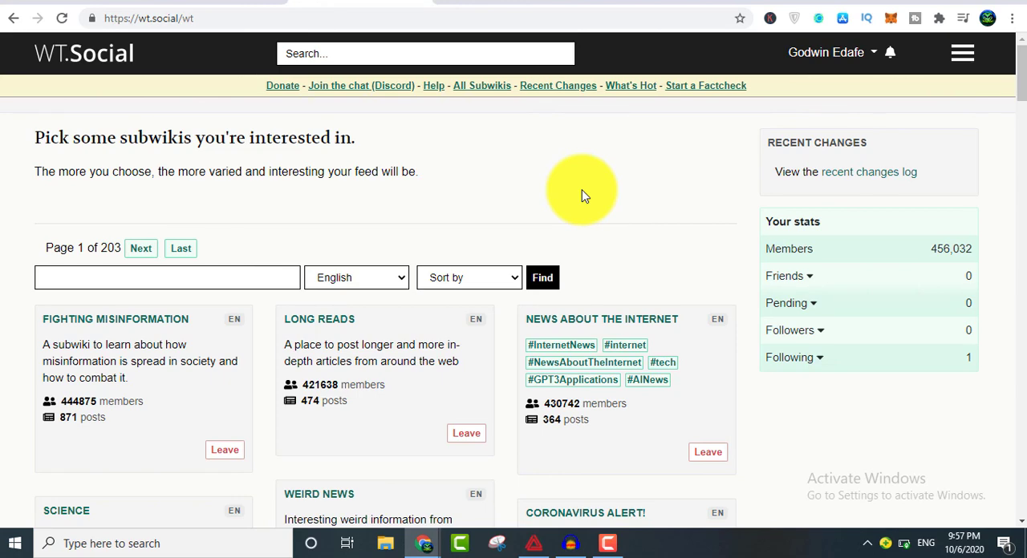
mouse_move(610, 178)
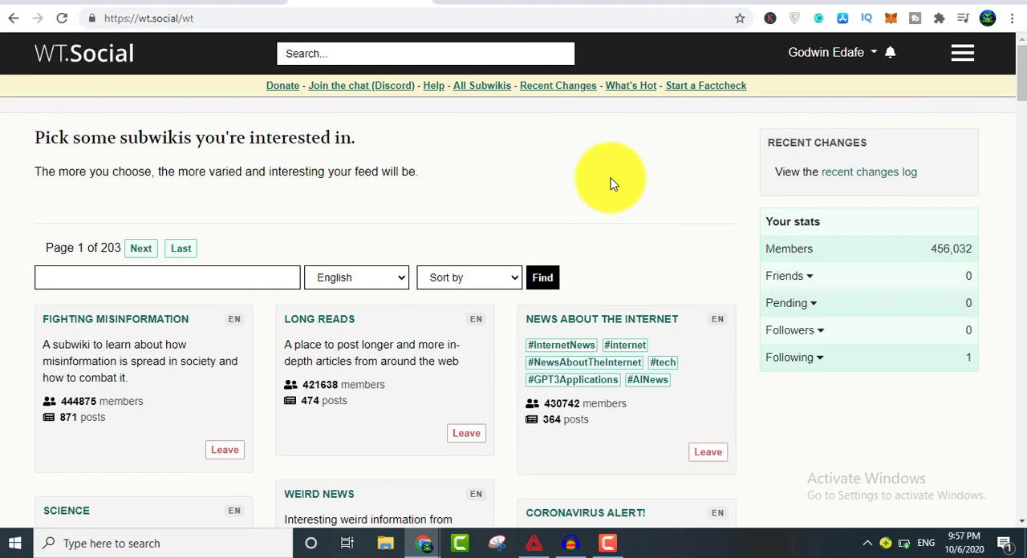
mouse_move(658, 216)
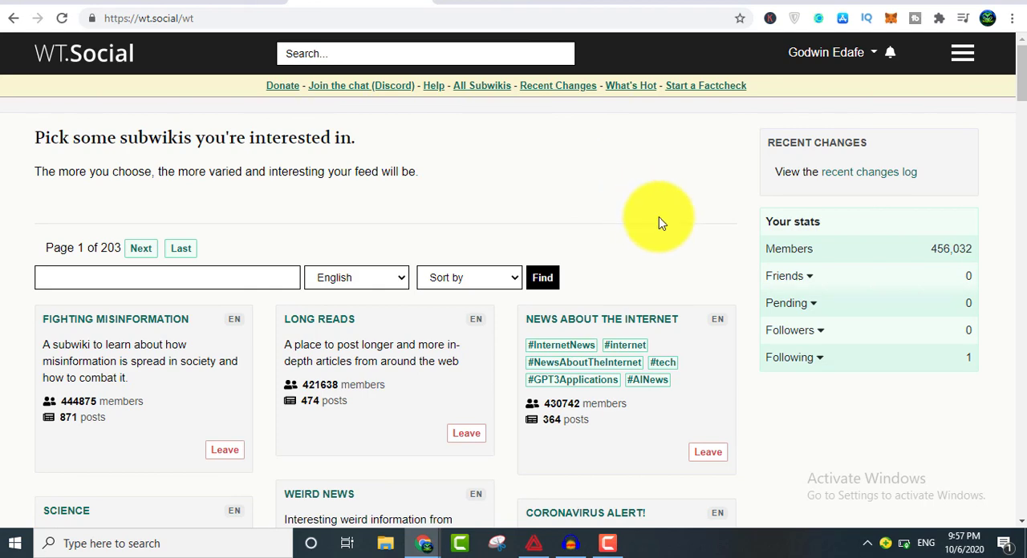
mouse_move(529, 200)
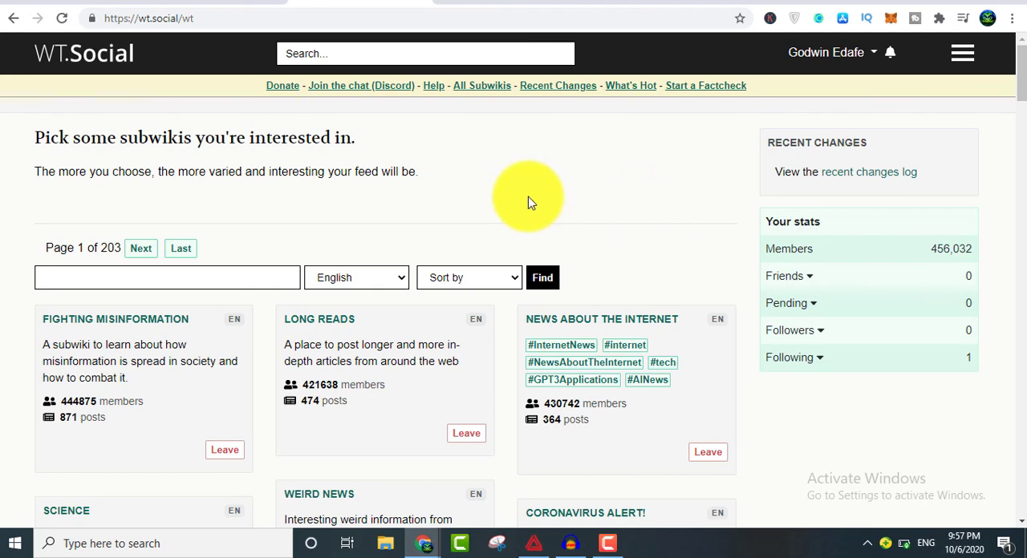